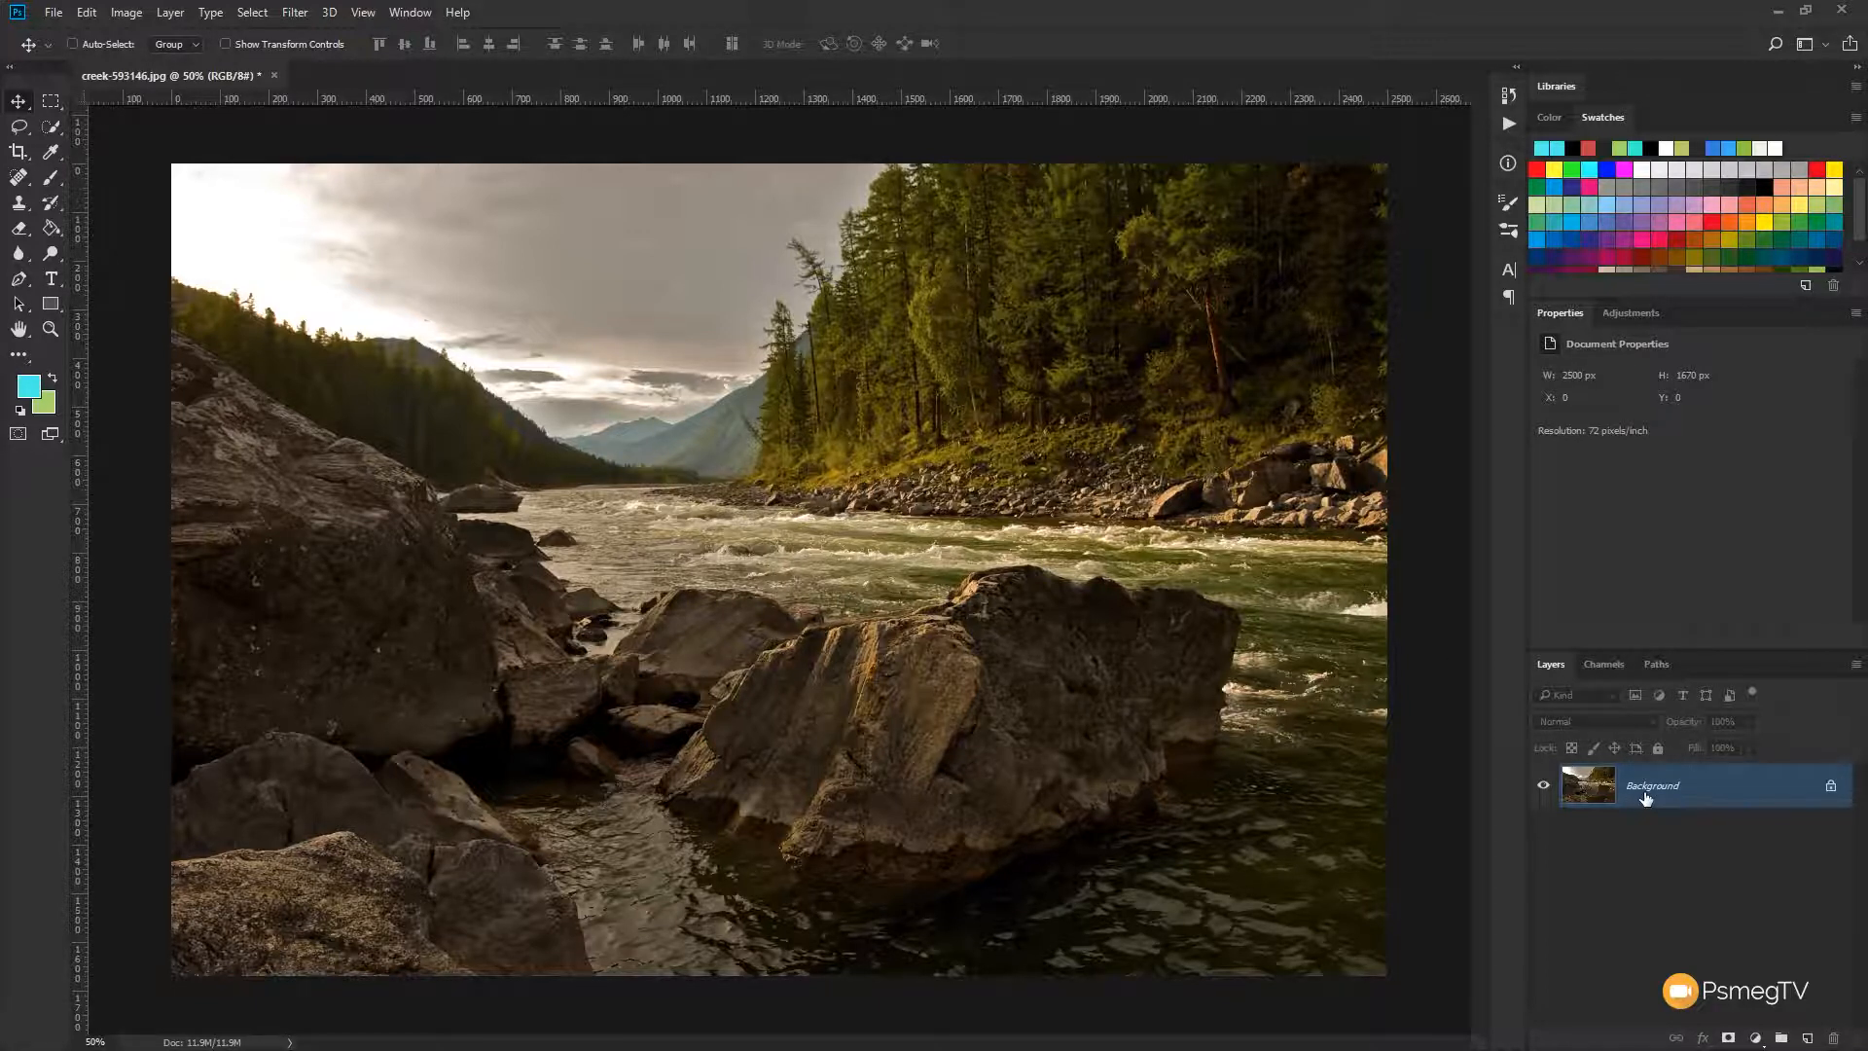
mouse_move(1647, 800)
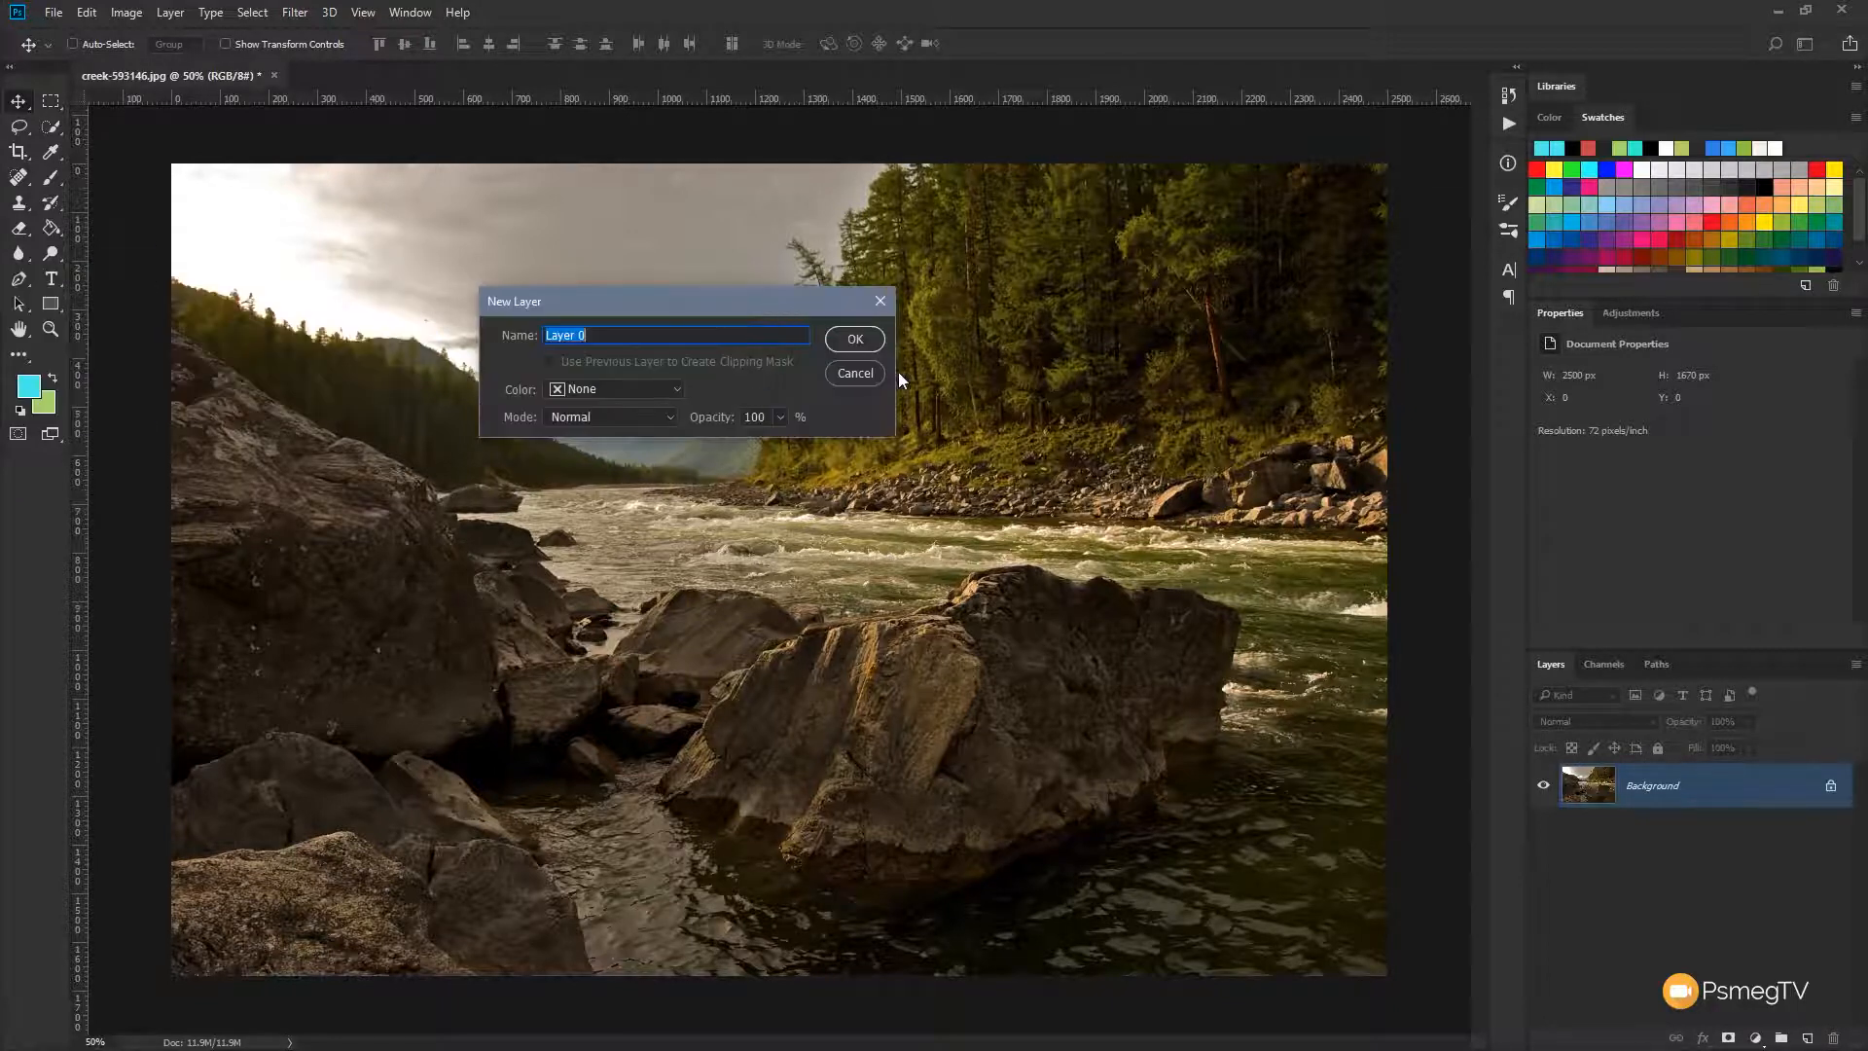
Unlock the Background as Layer 0 and convert it to a smart object
click(854, 338)
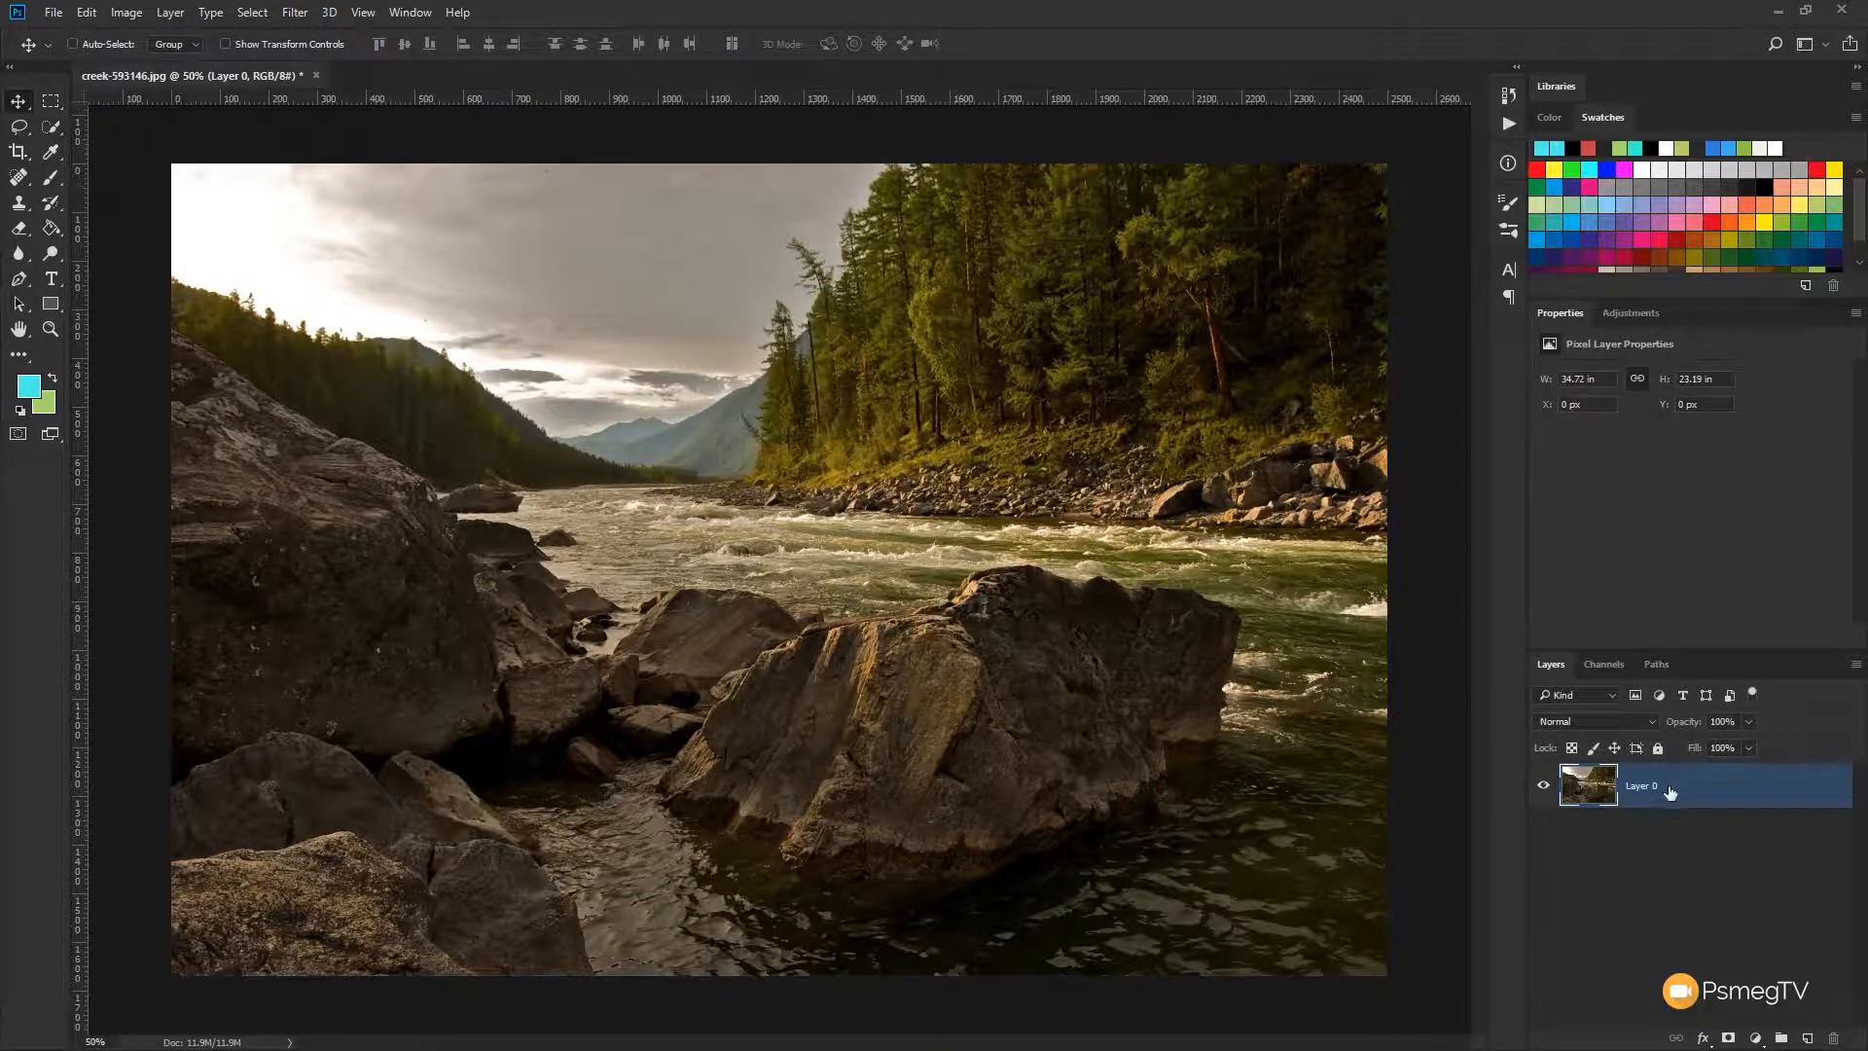
right_click(1671, 786)
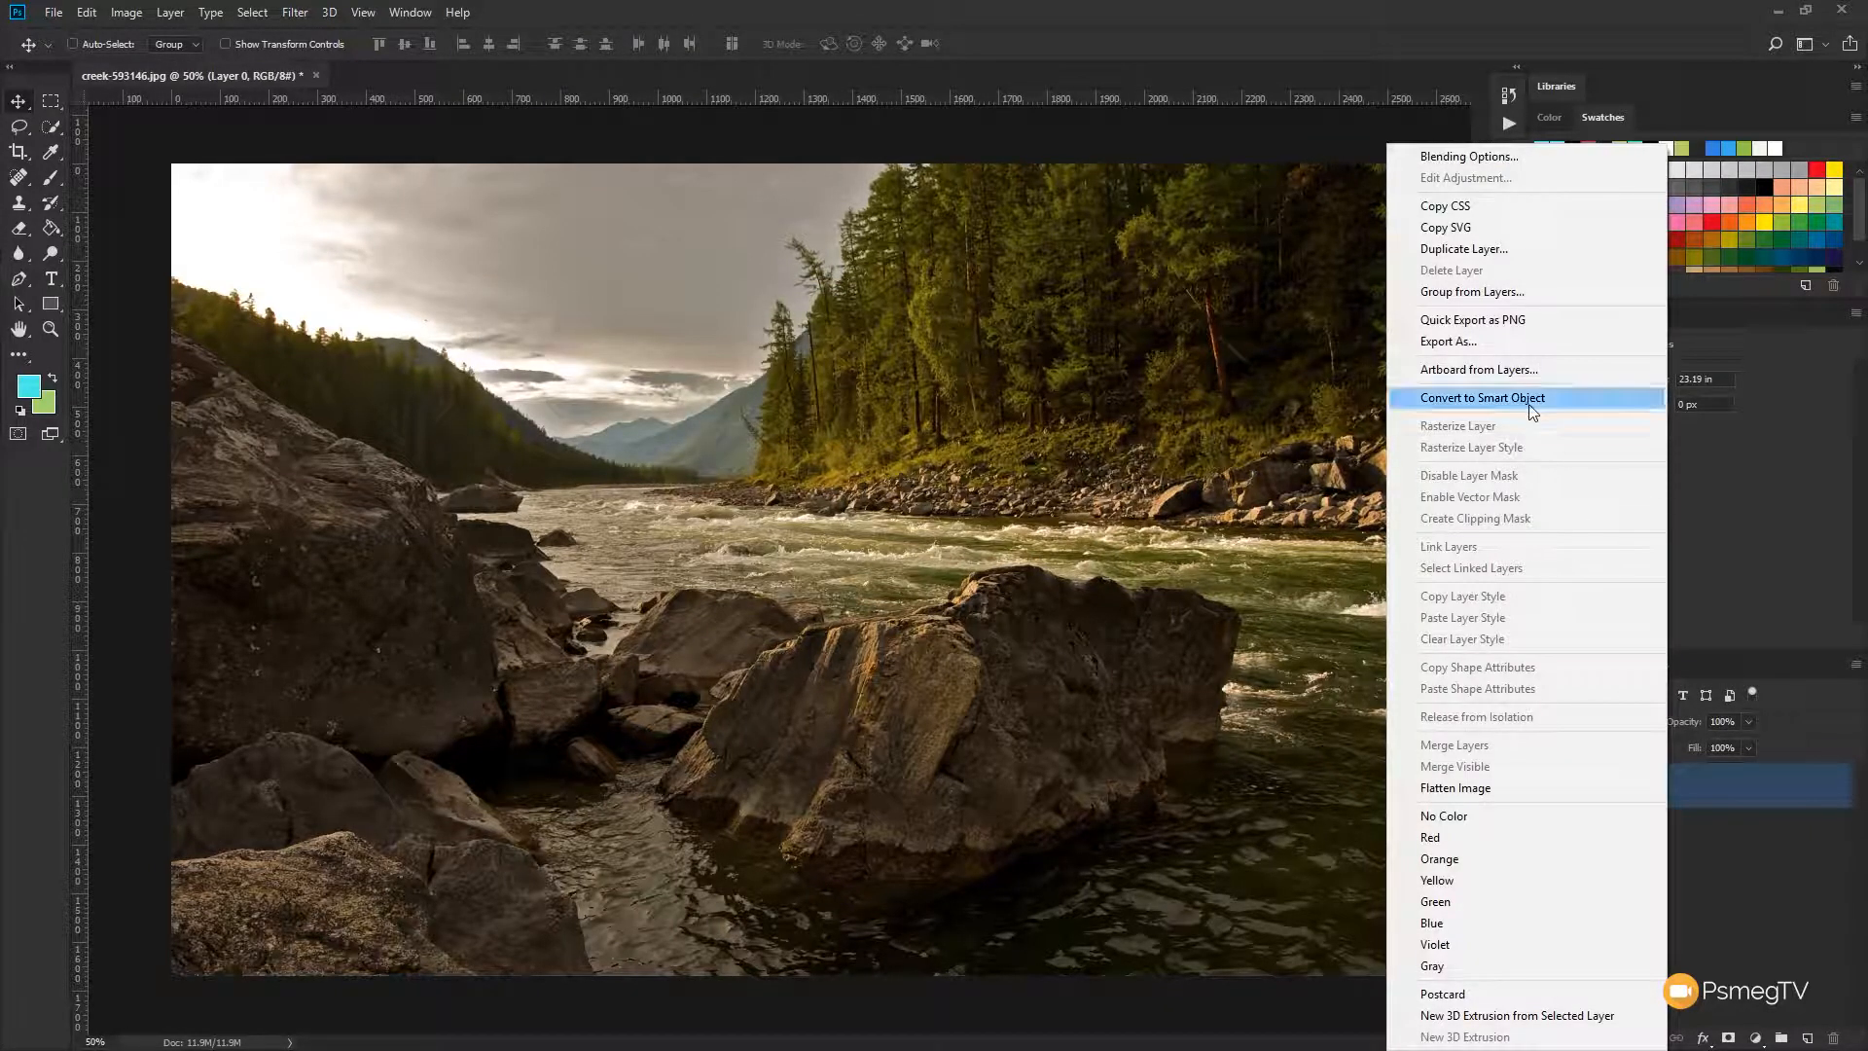
click(1482, 397)
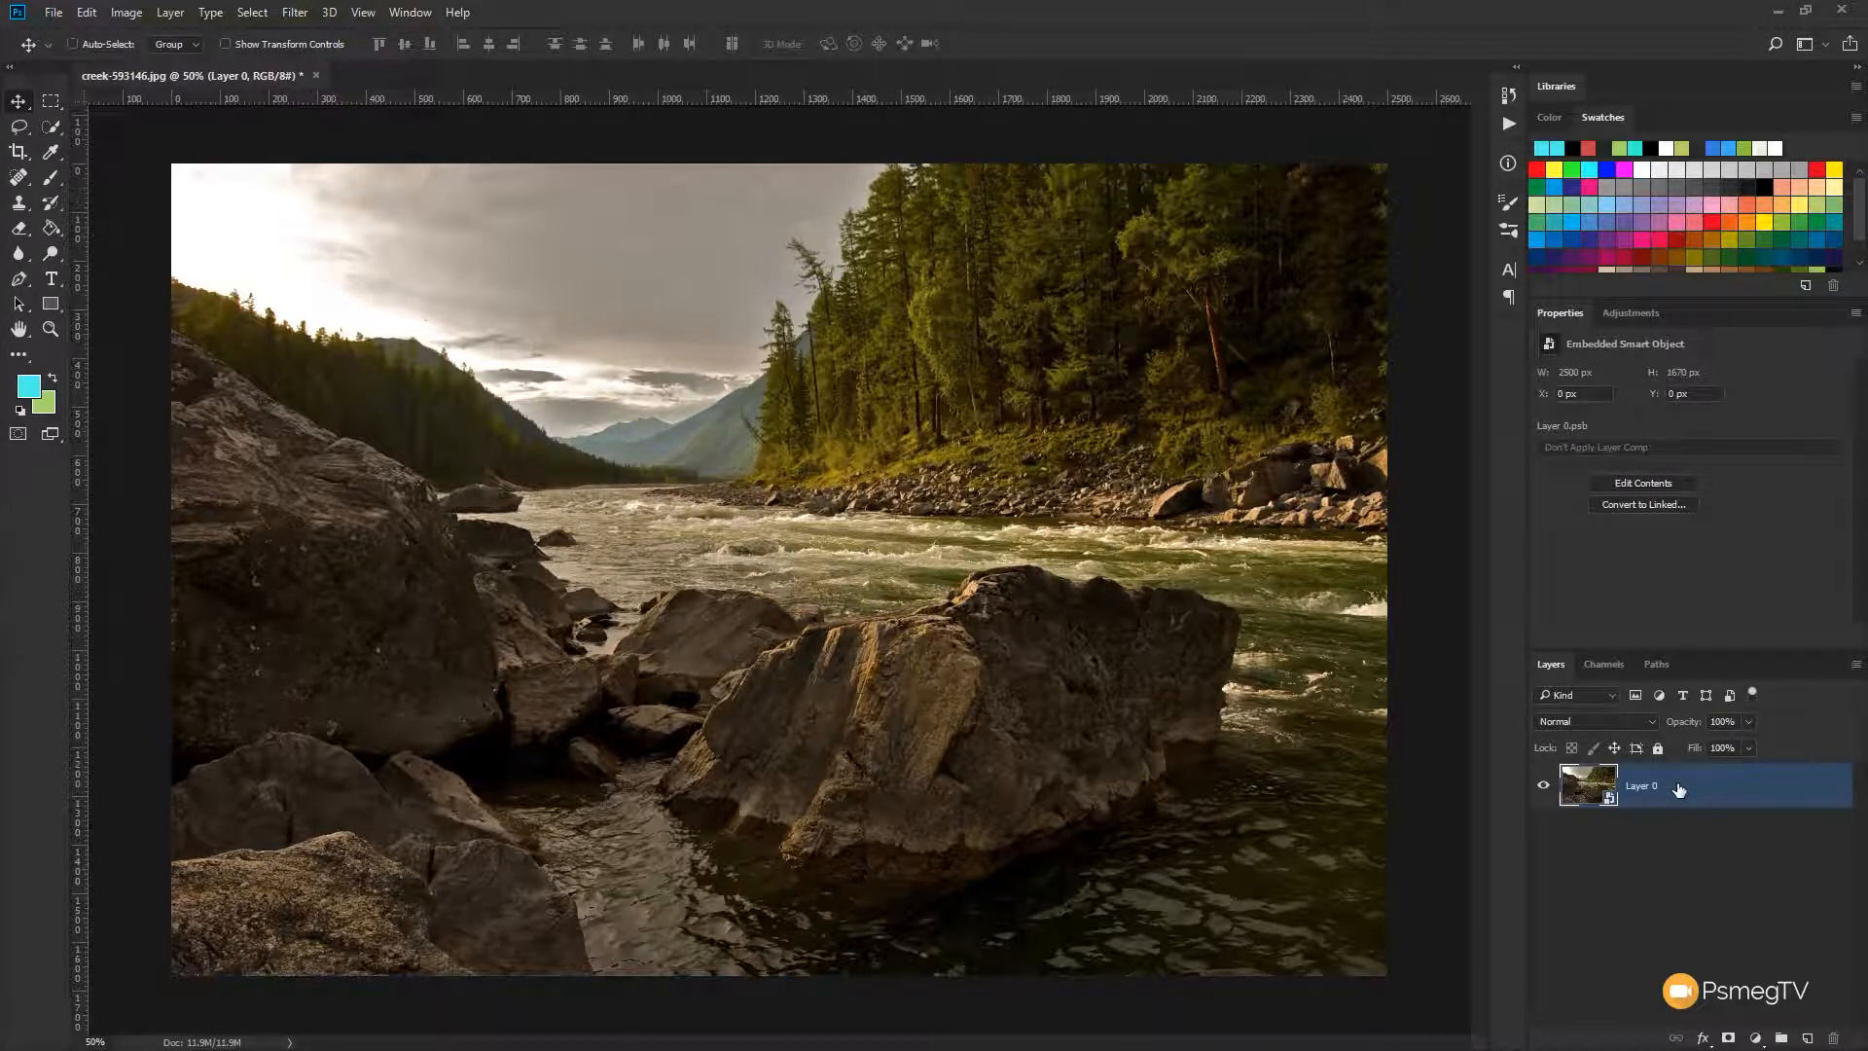
Open Filter > Stylize > Oil Paint and toggle Preview off and on
click(294, 12)
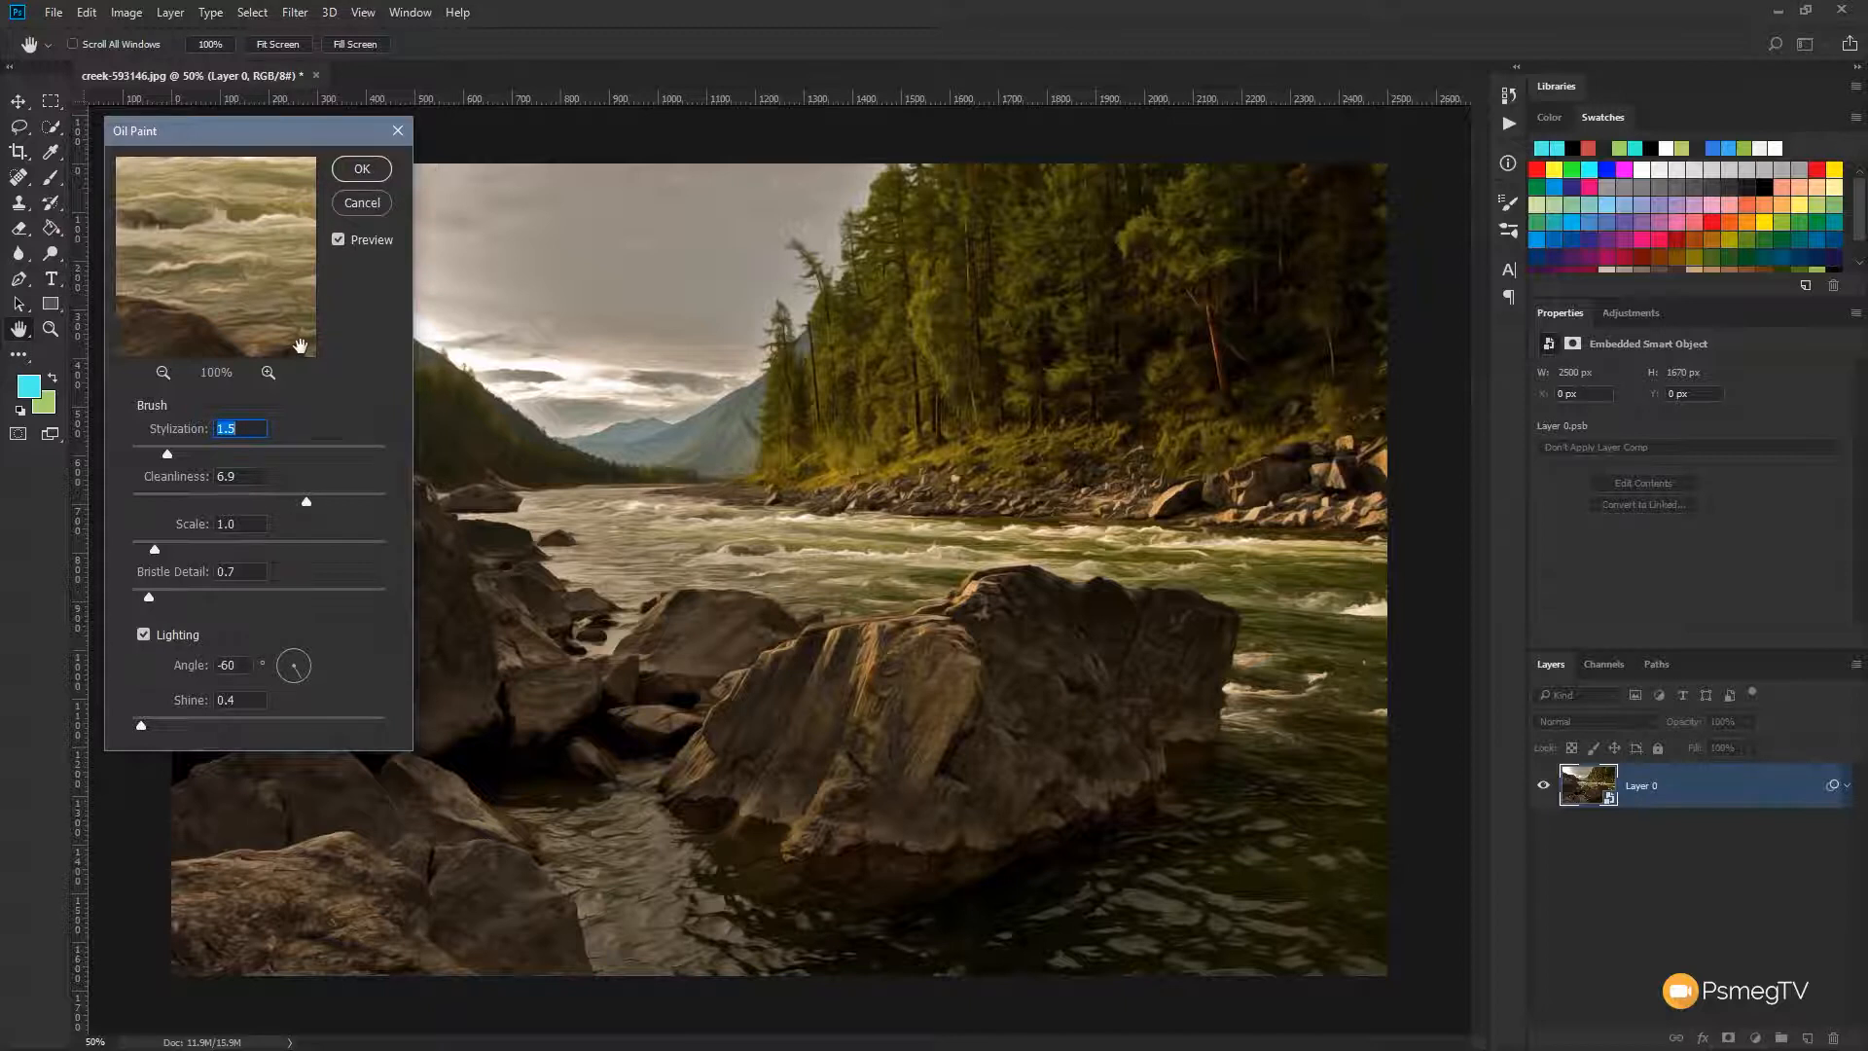
click(339, 240)
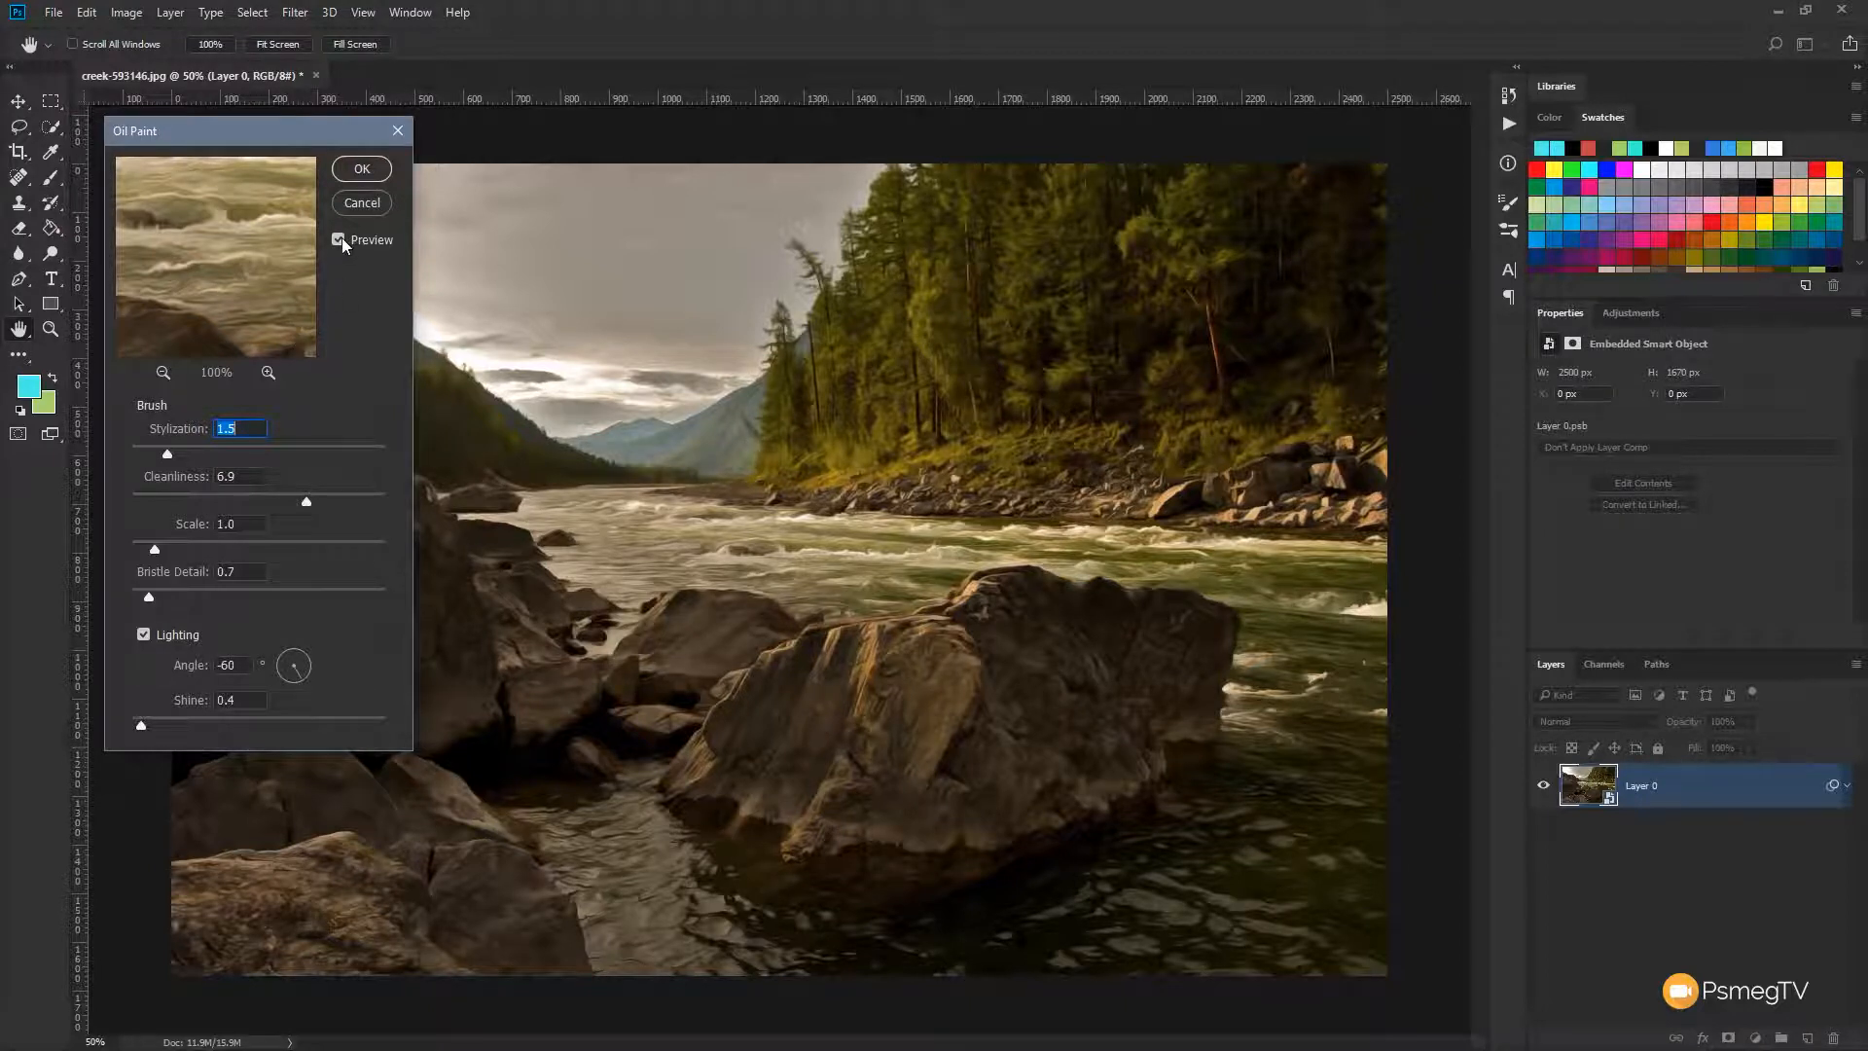
click(340, 239)
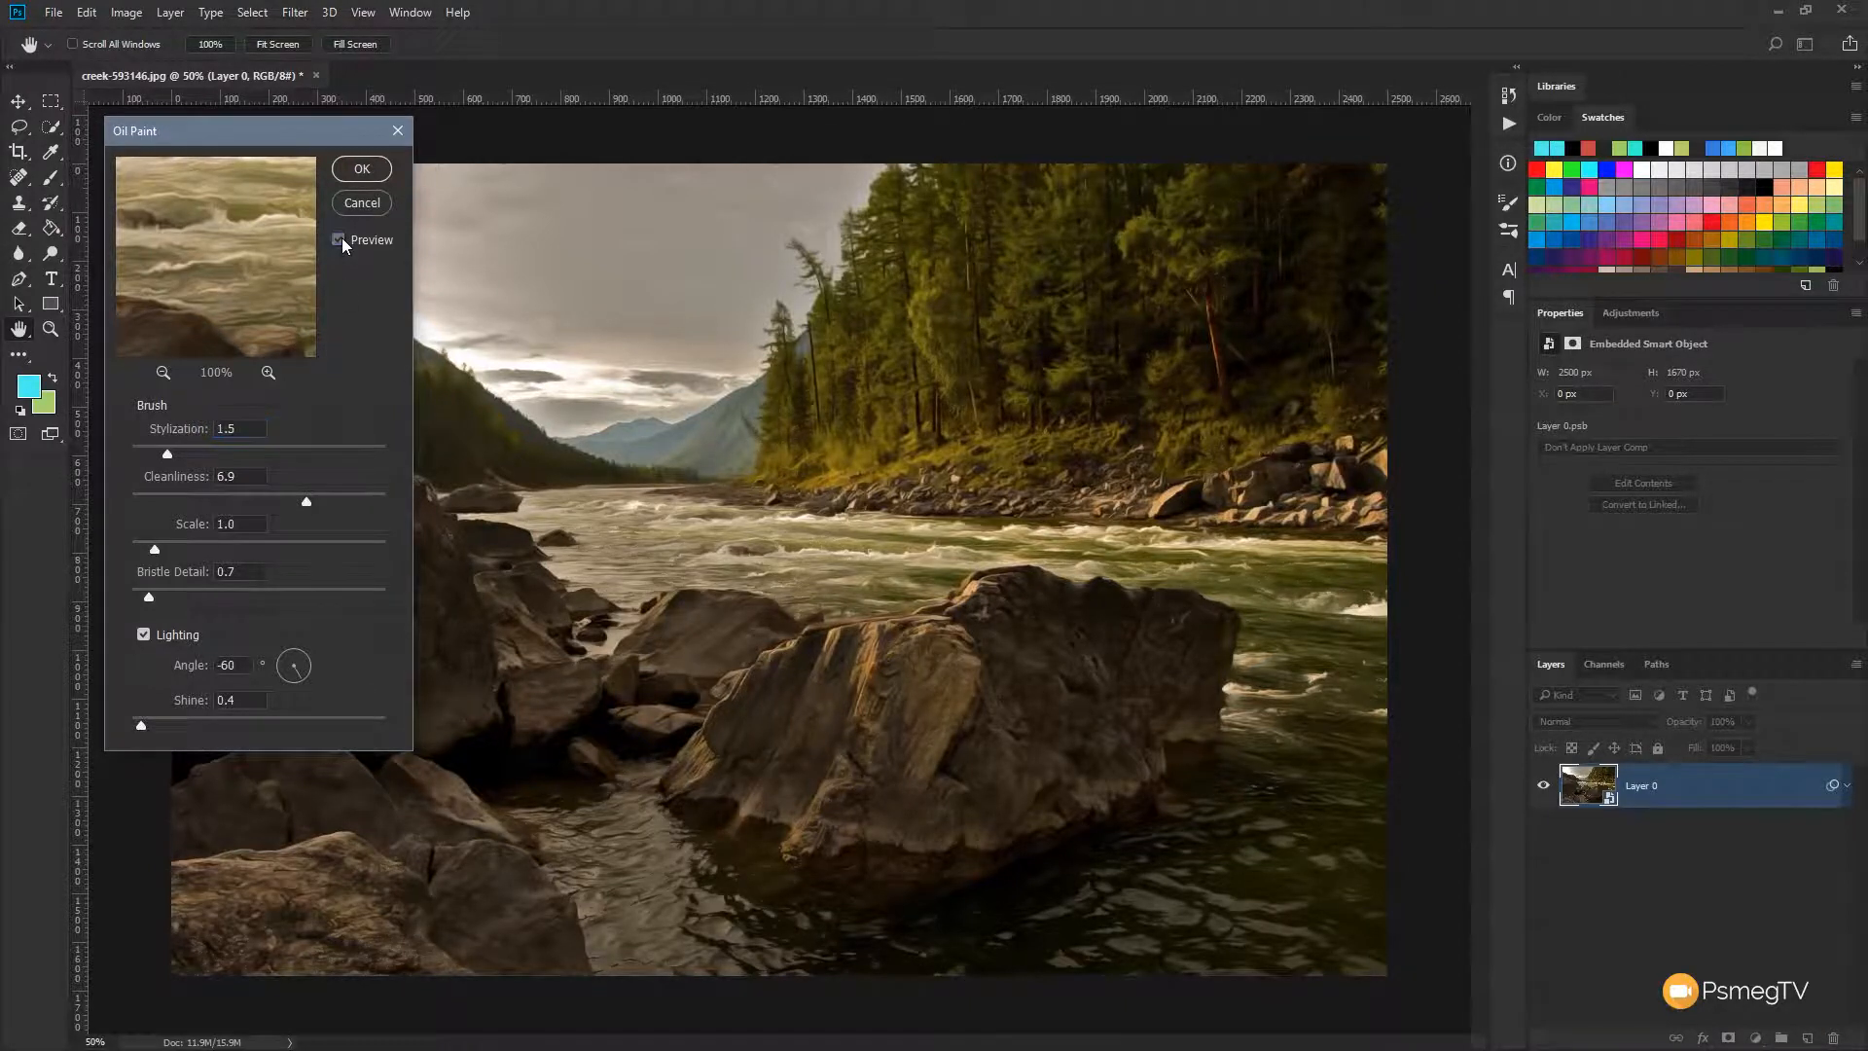
click(338, 239)
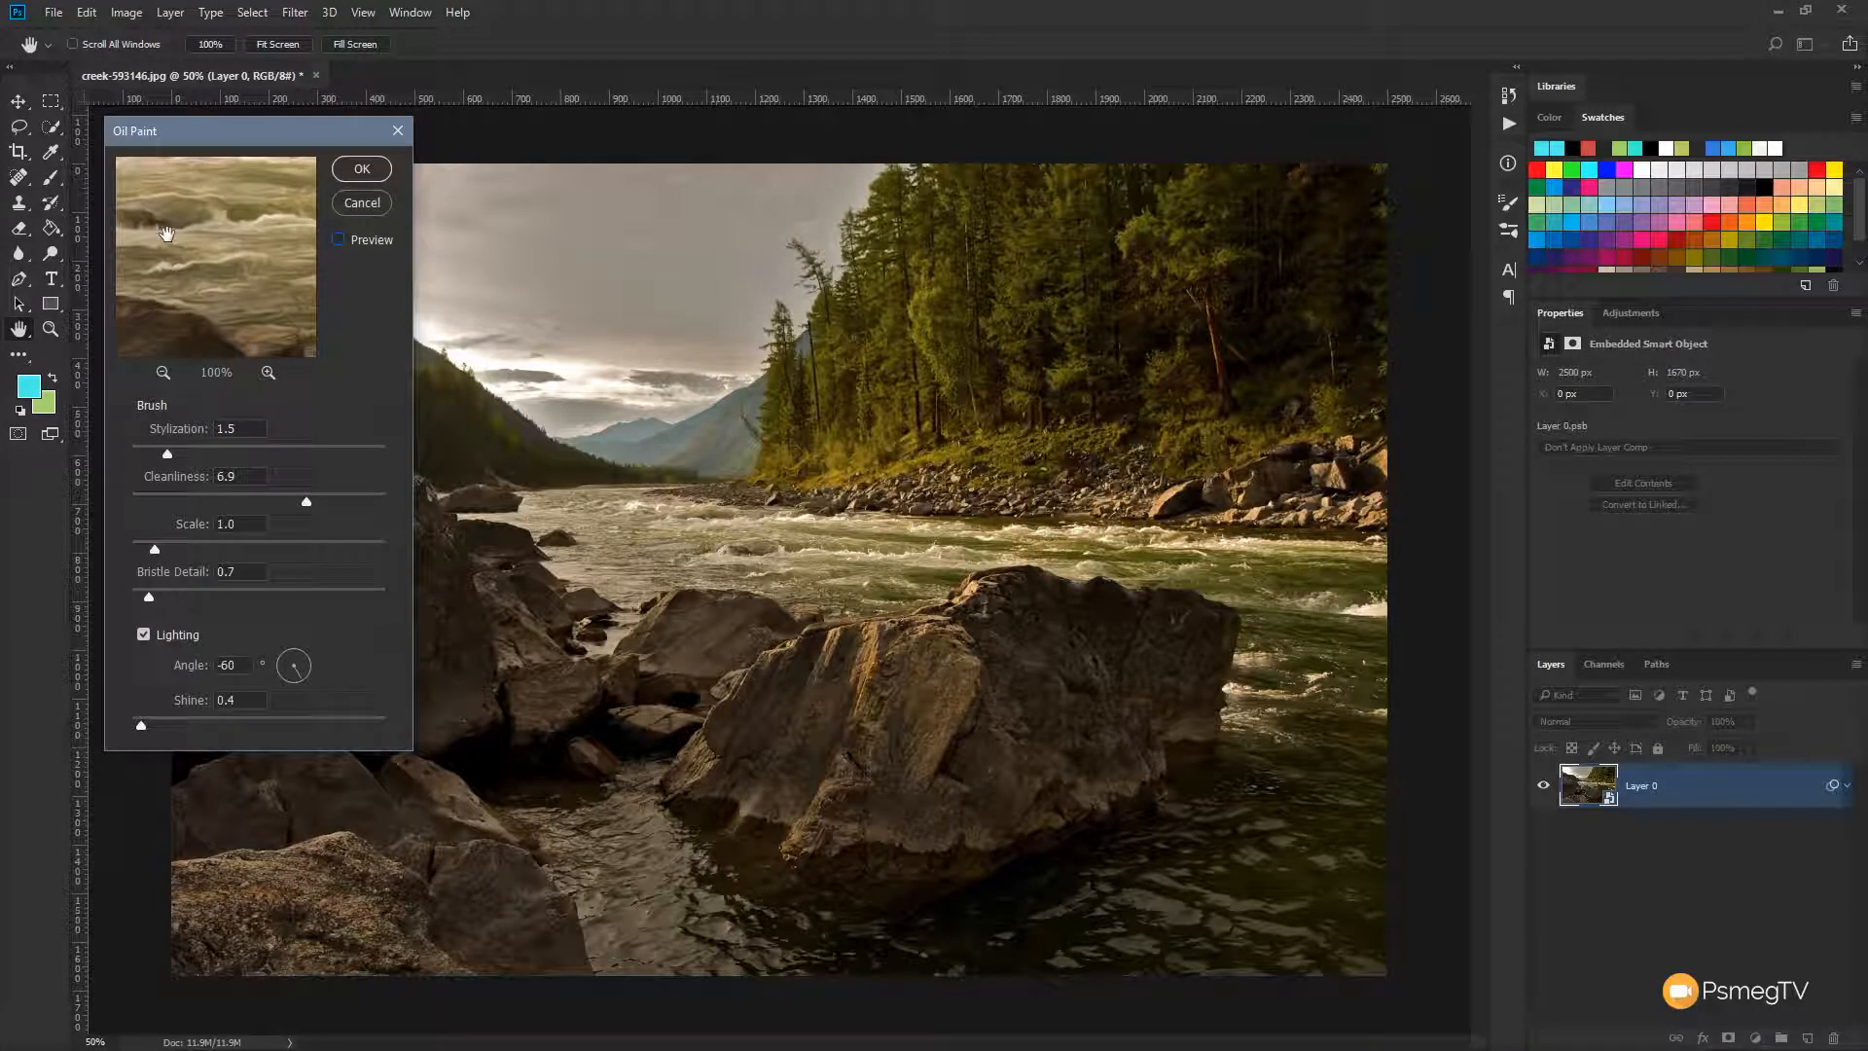
click(337, 238)
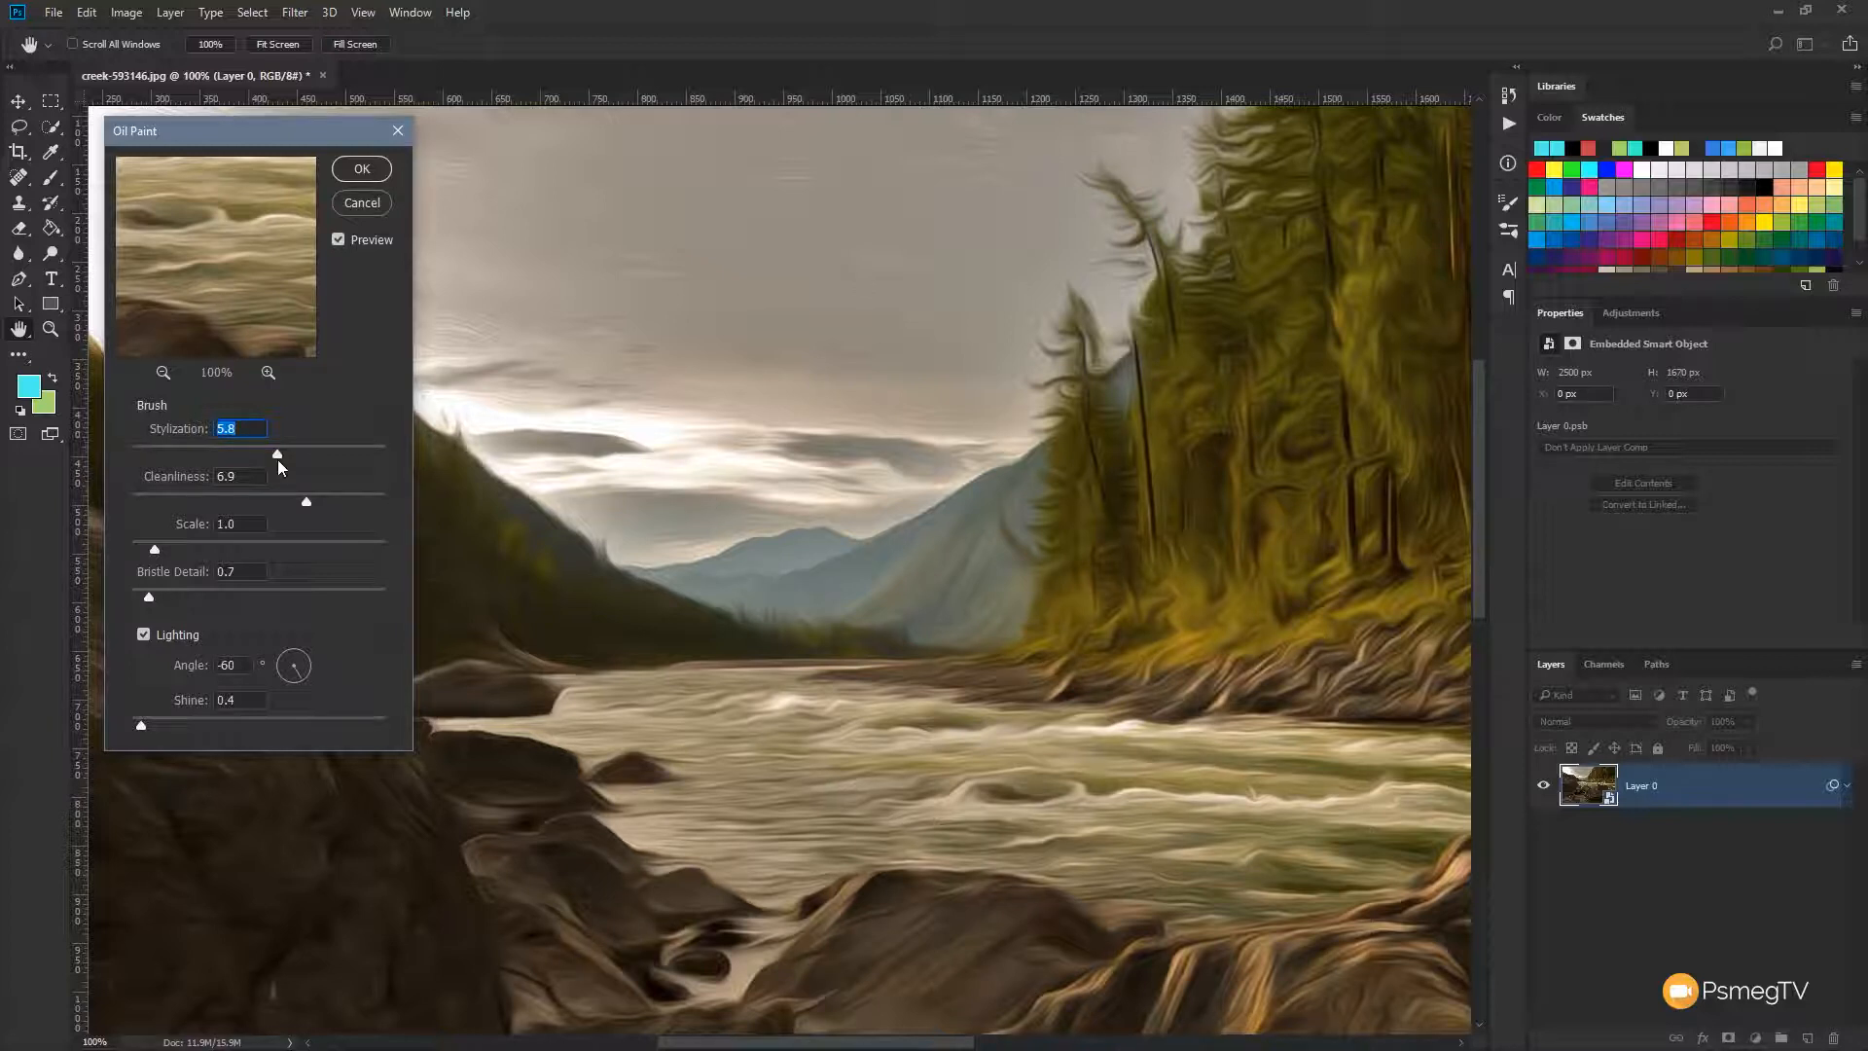
Set Oil Paint Stylization to 1.8 and Cleanliness to 2.6, previewing the large rock
drag(276, 456, 350, 455)
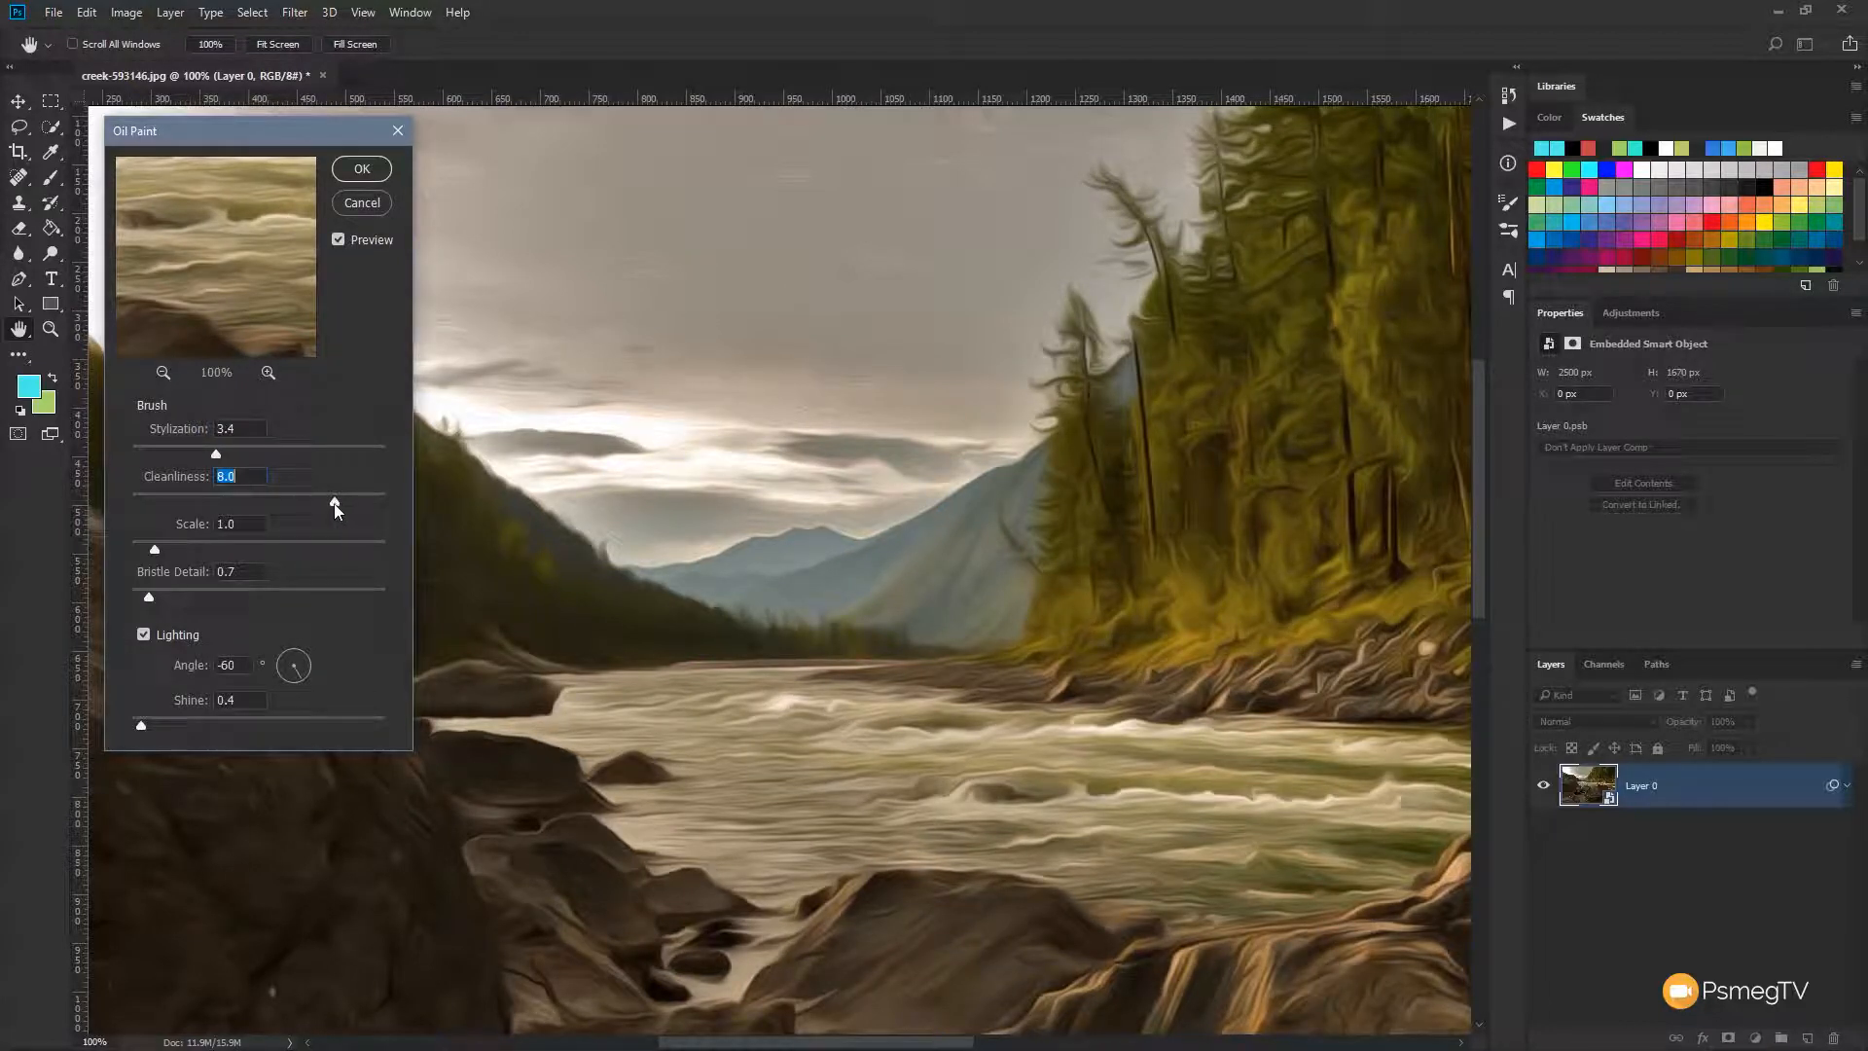
drag(335, 502, 201, 502)
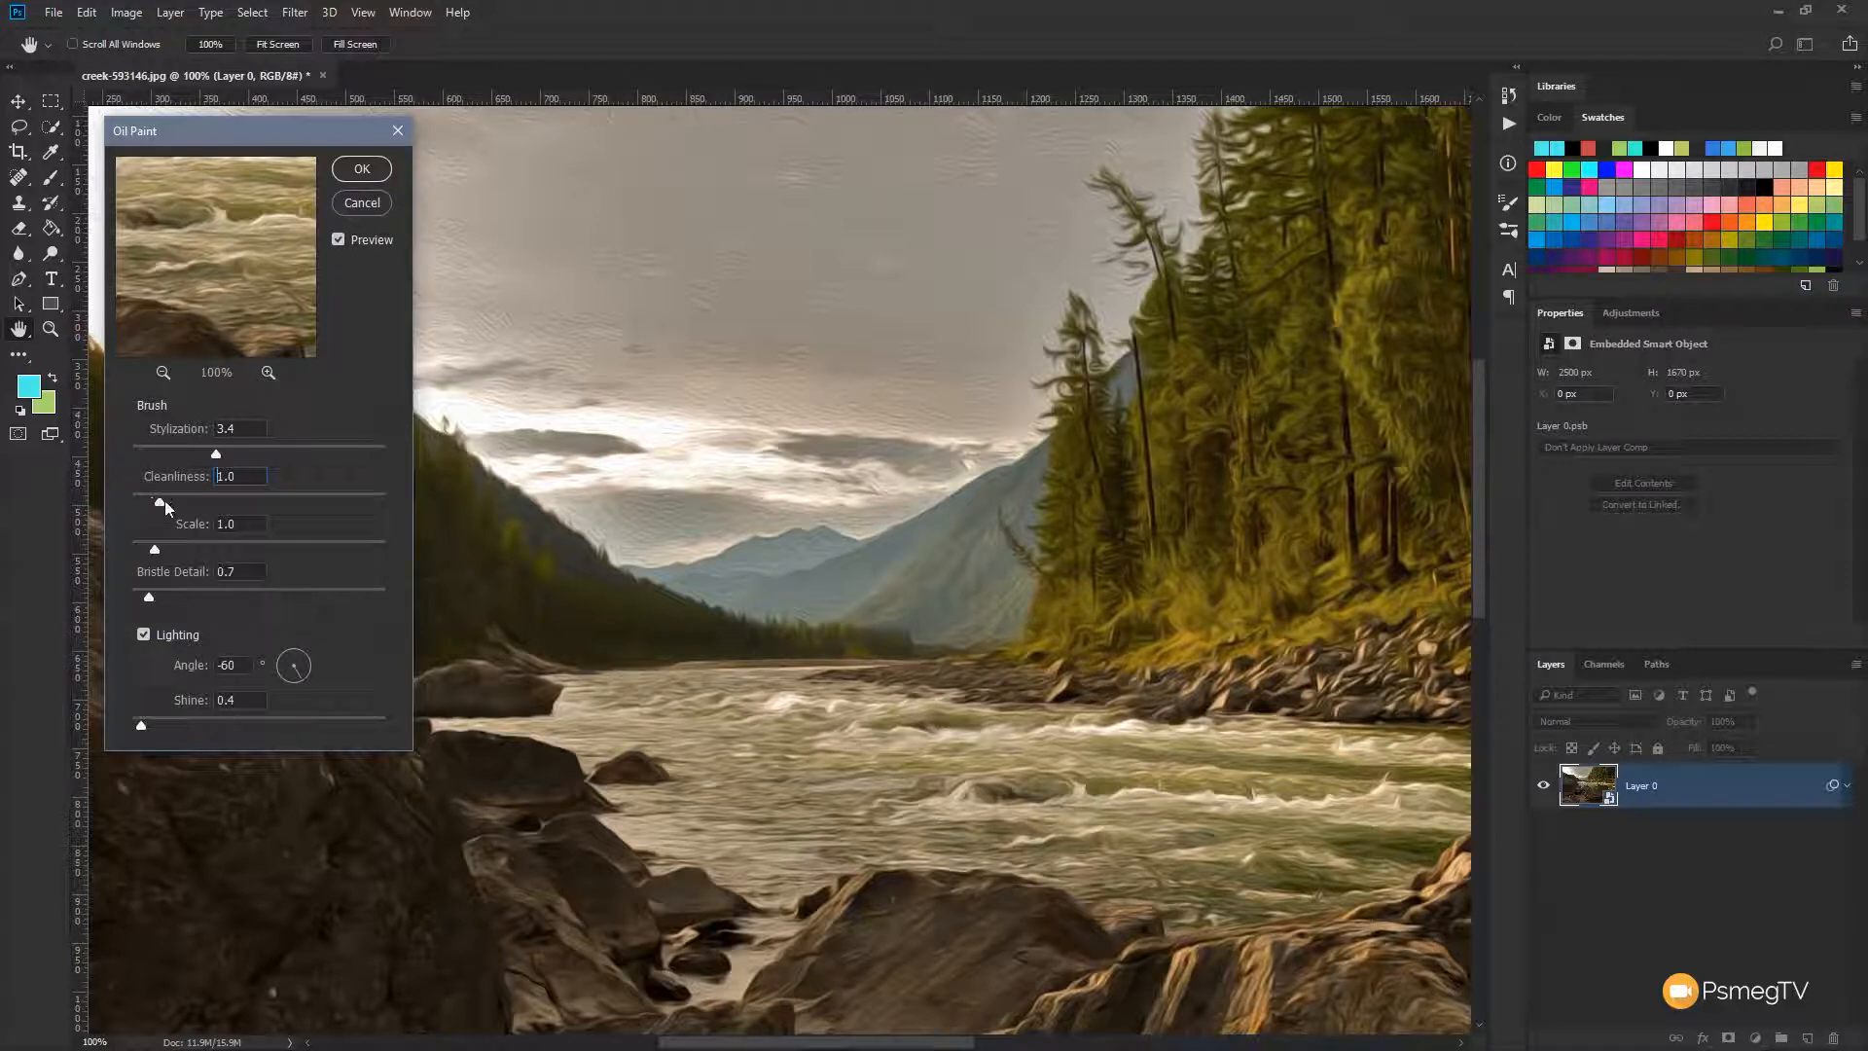
drag(216, 500, 351, 500)
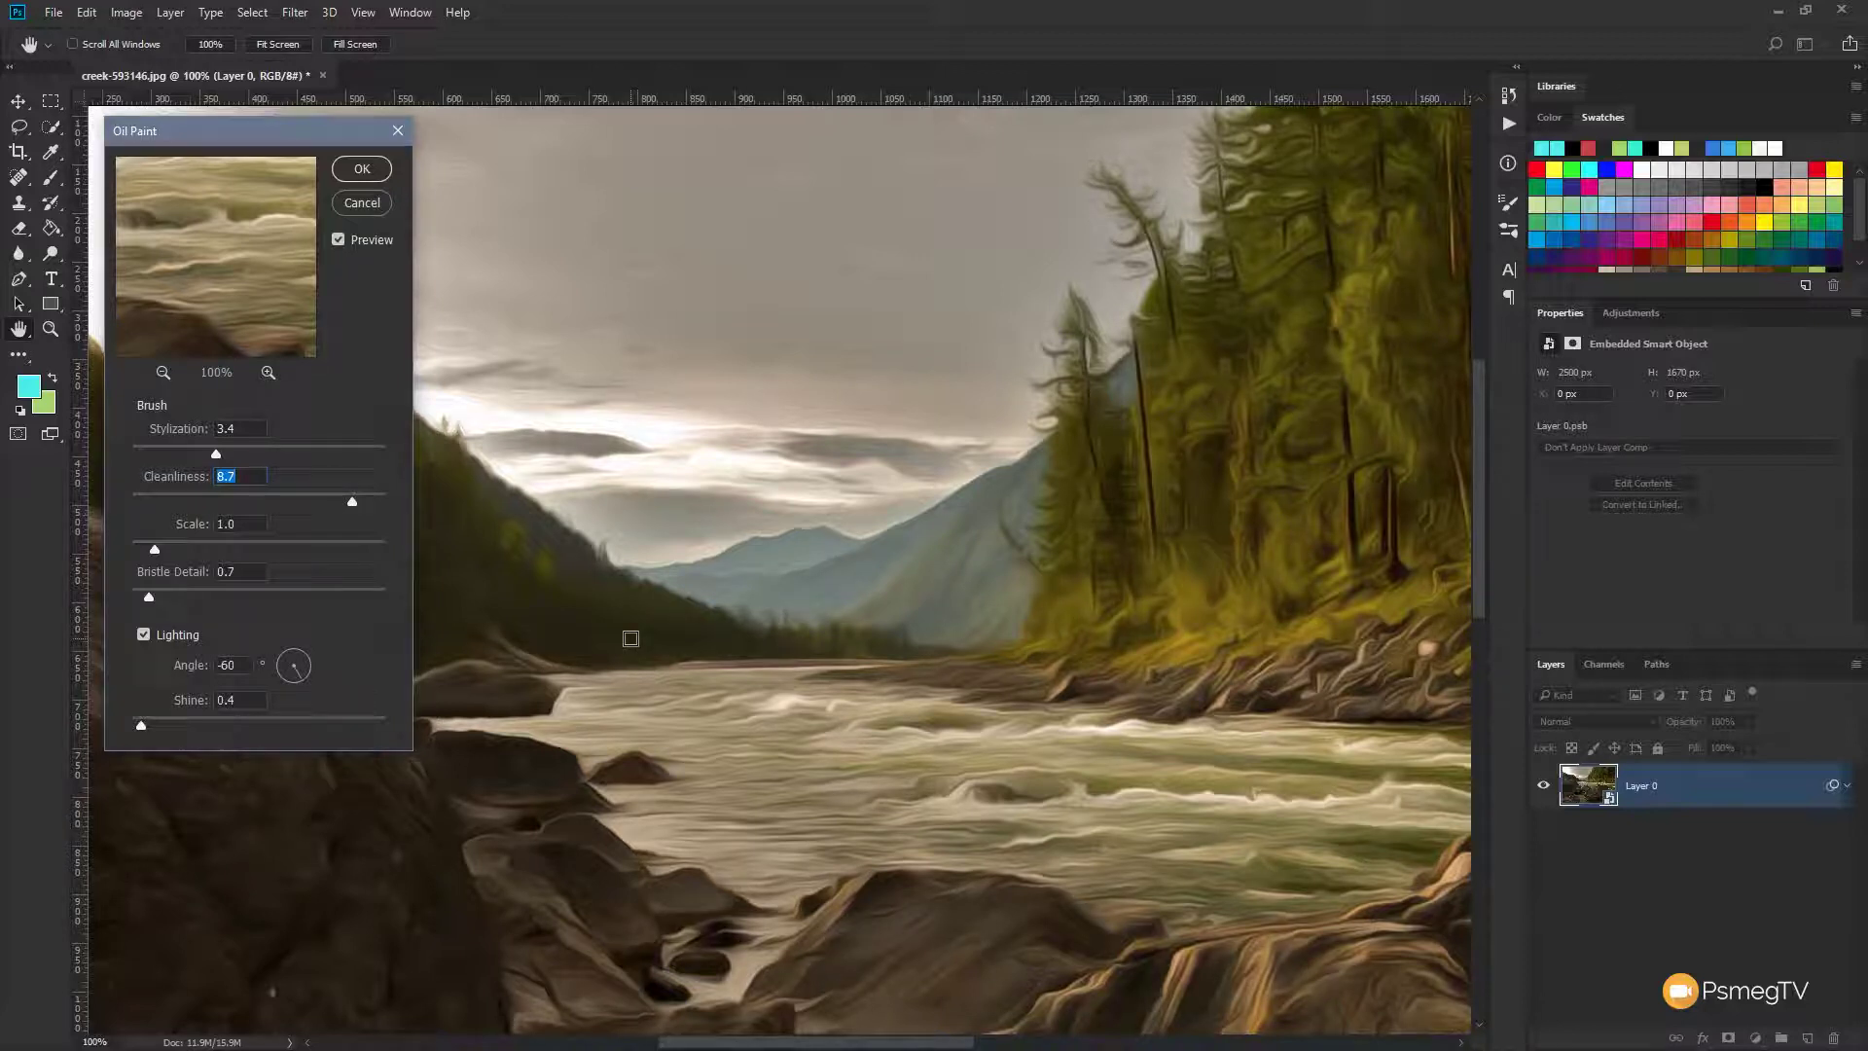
mouse_move(699, 582)
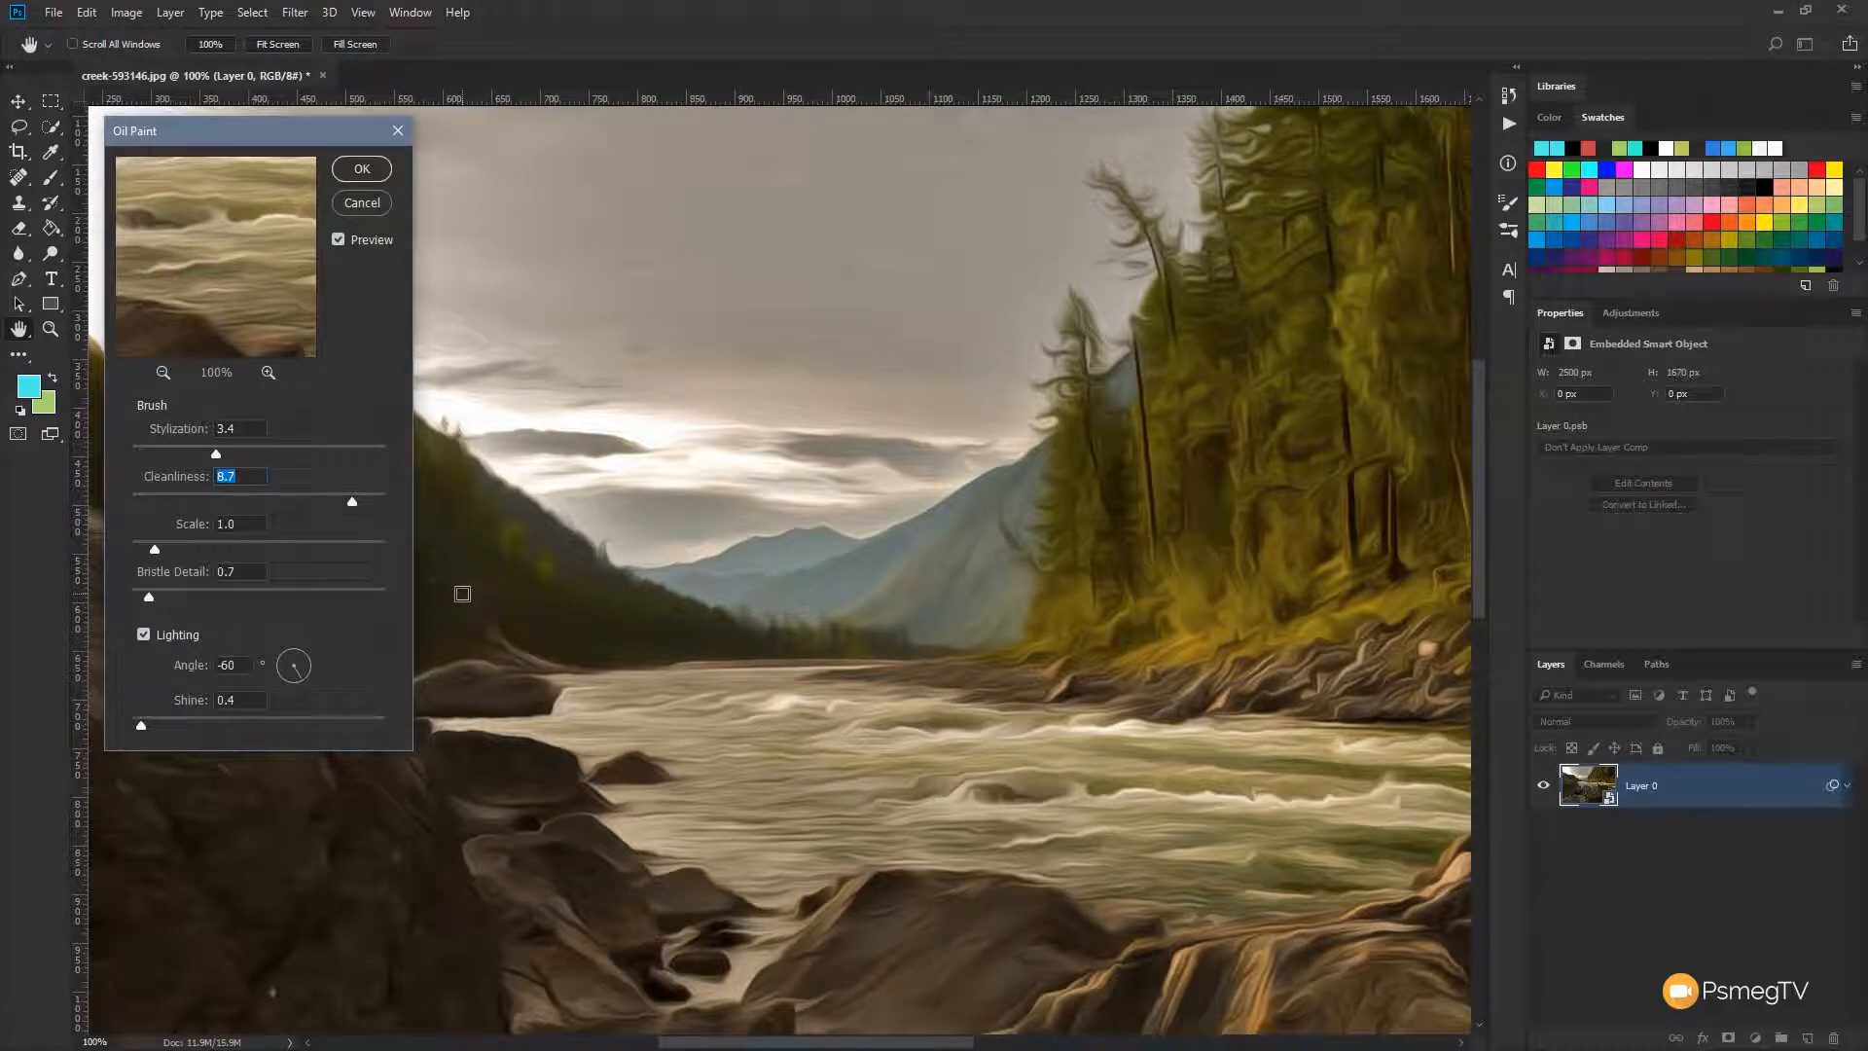
drag(350, 502, 294, 502)
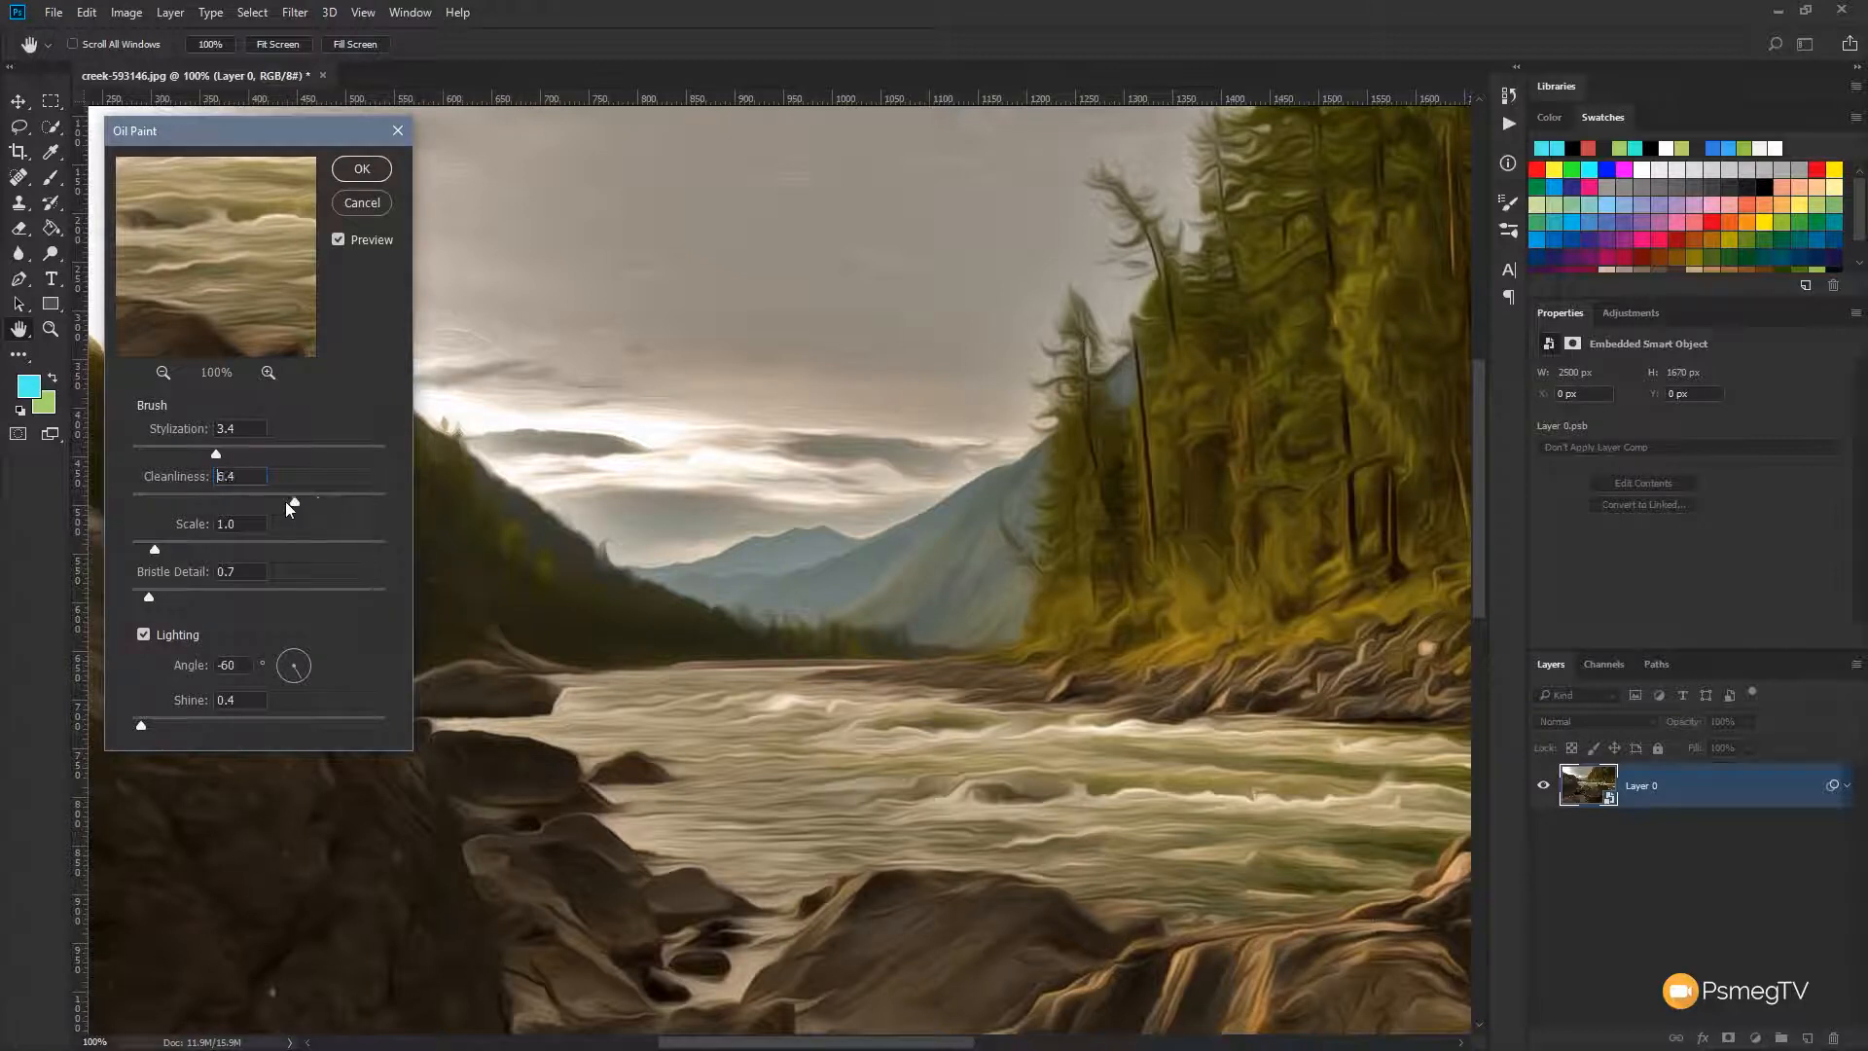
drag(294, 500, 196, 501)
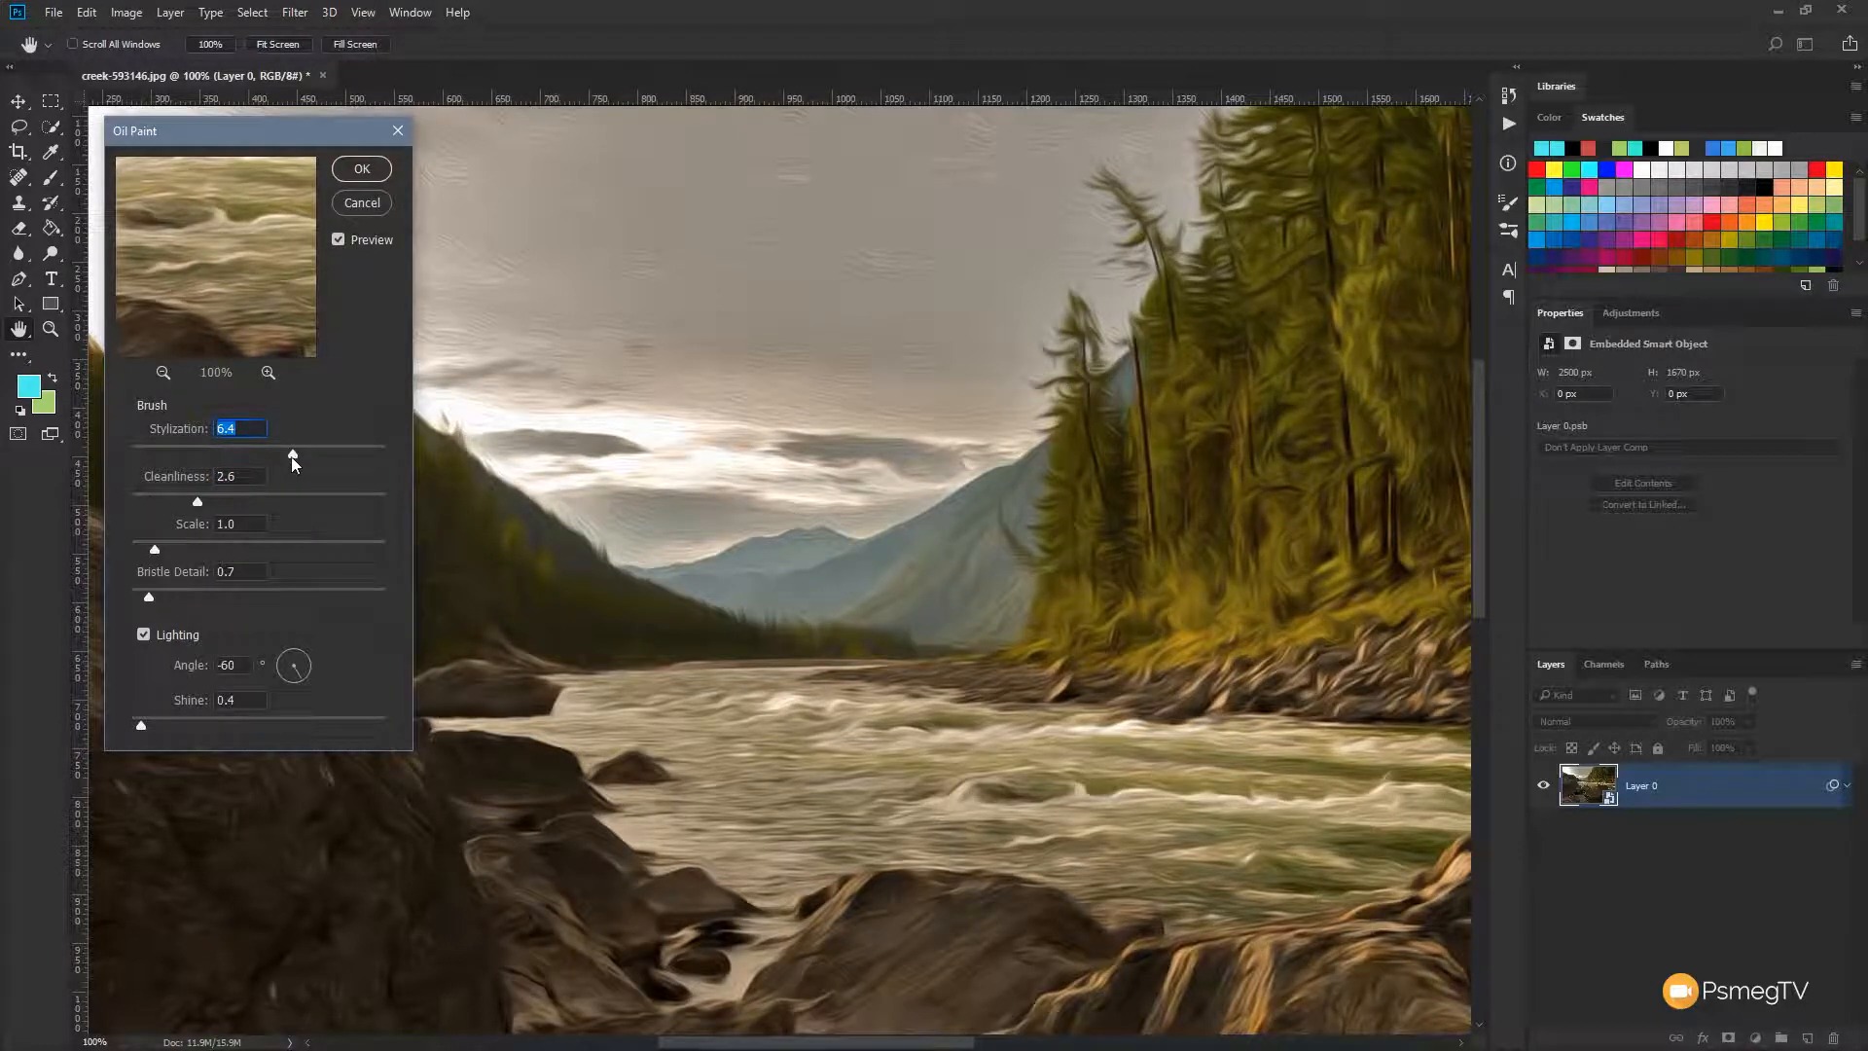
drag(292, 459, 175, 458)
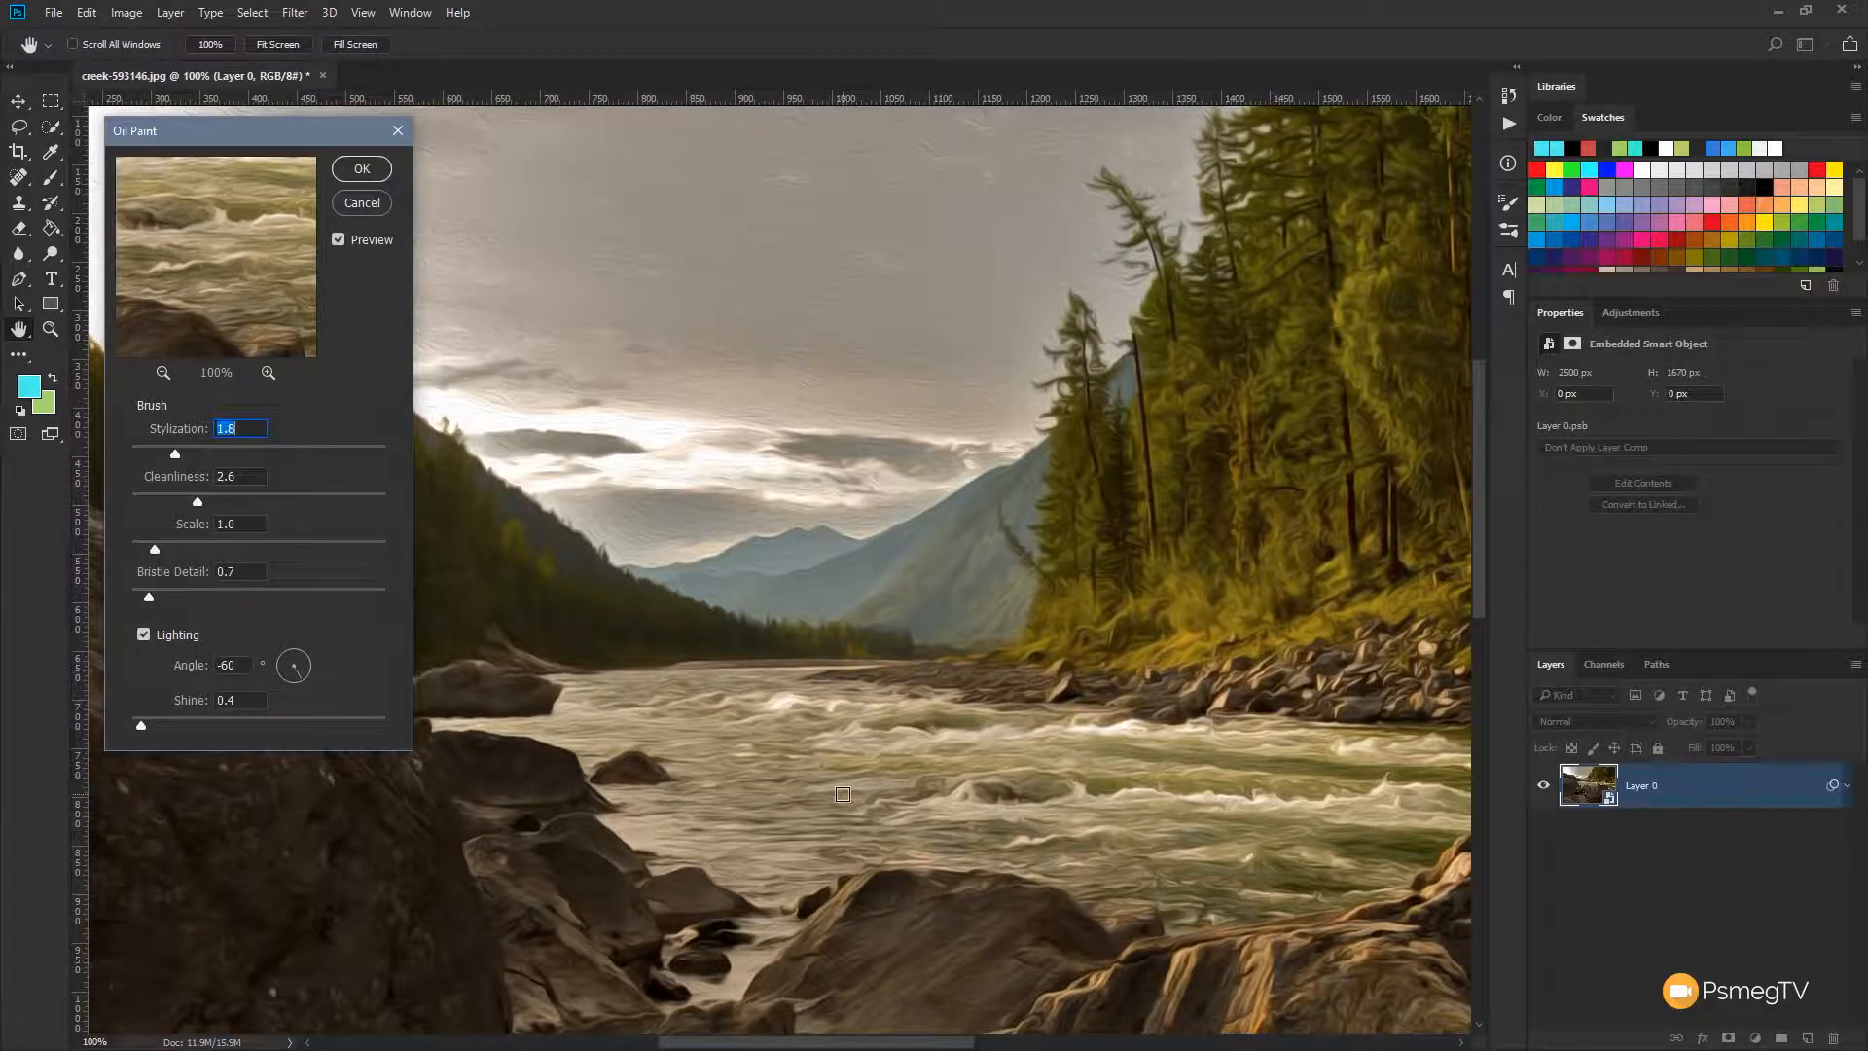
drag(843, 795, 969, 710)
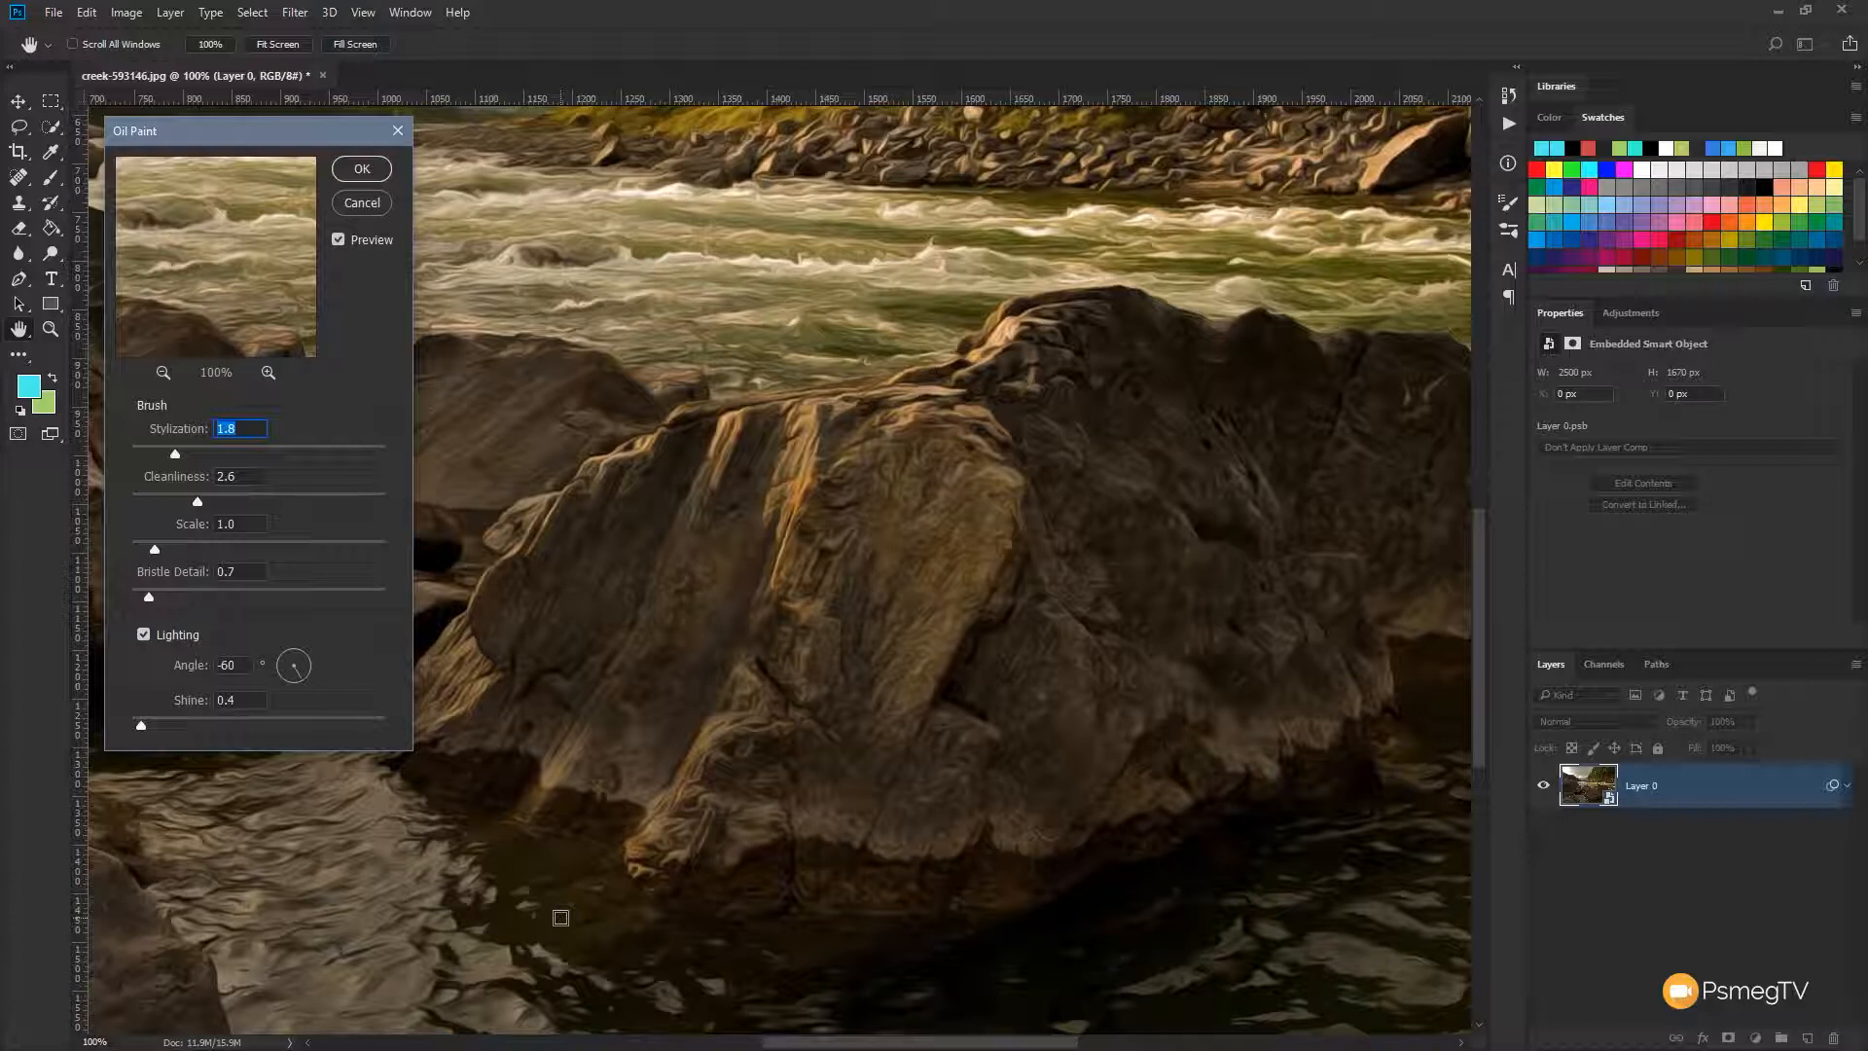
click(340, 240)
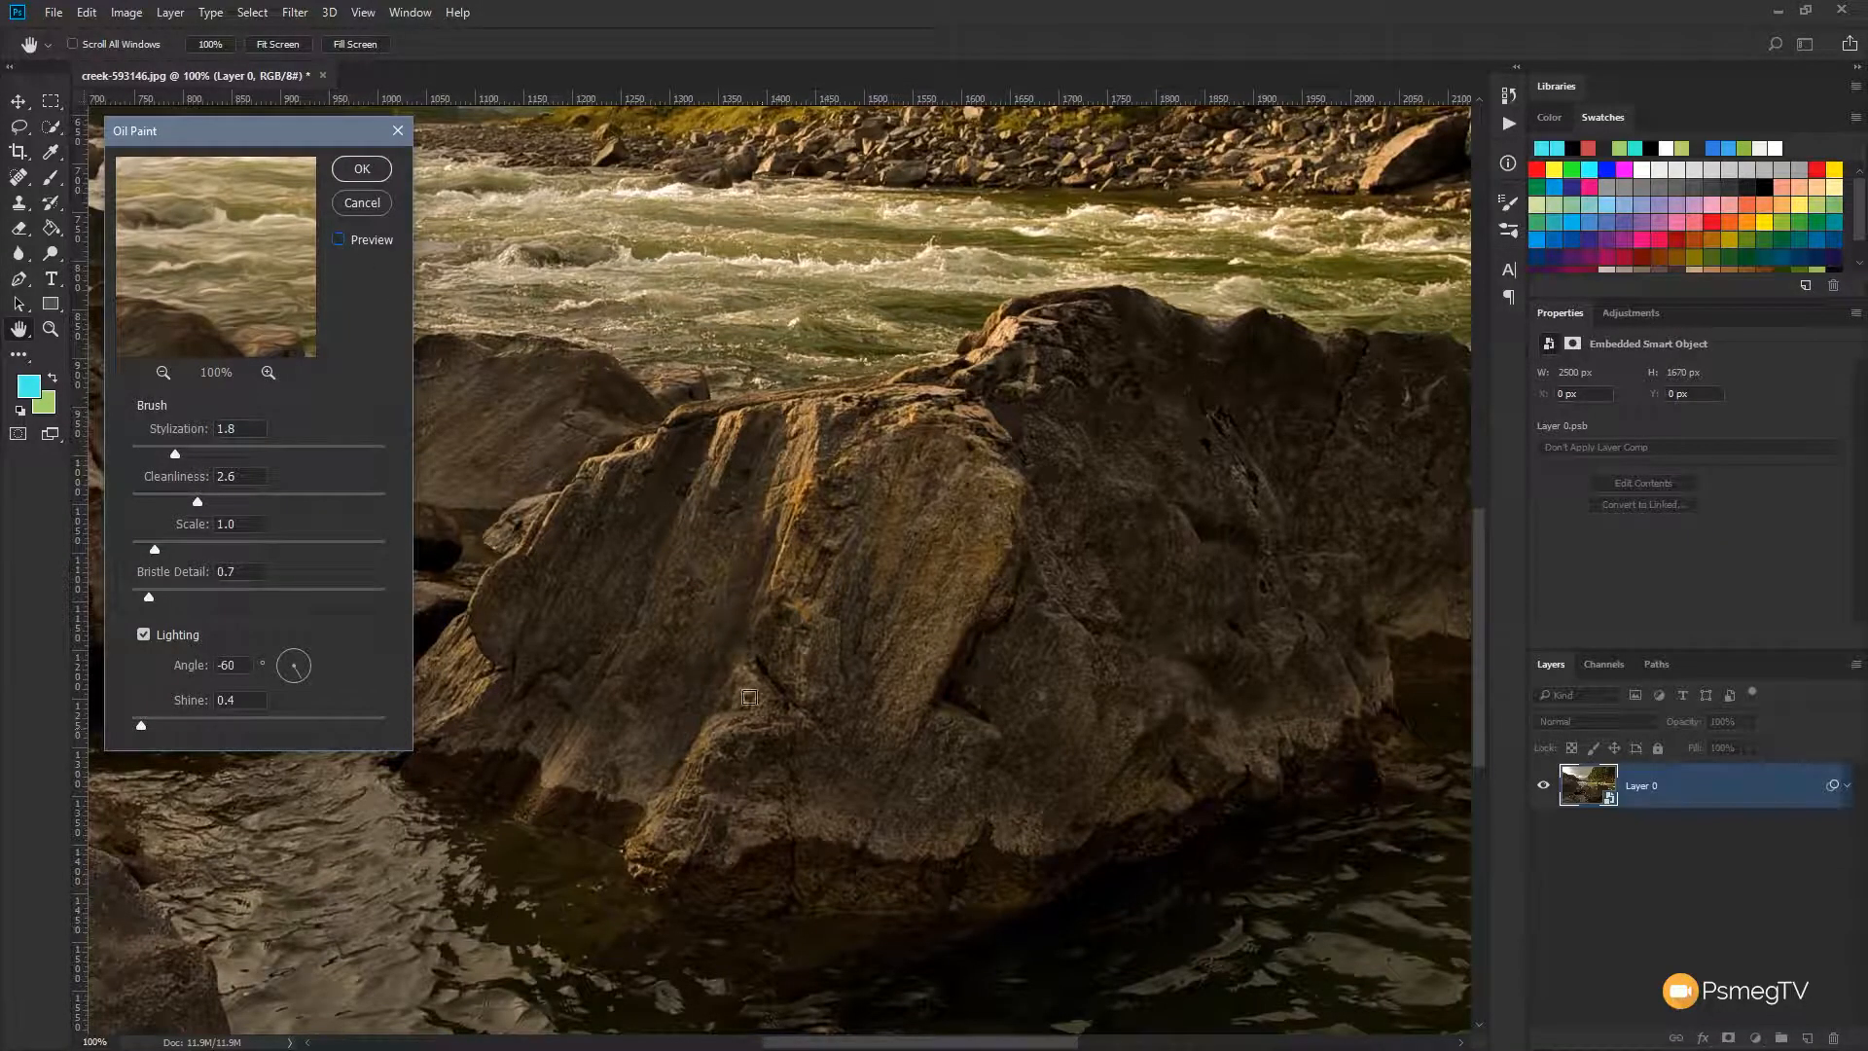
click(340, 239)
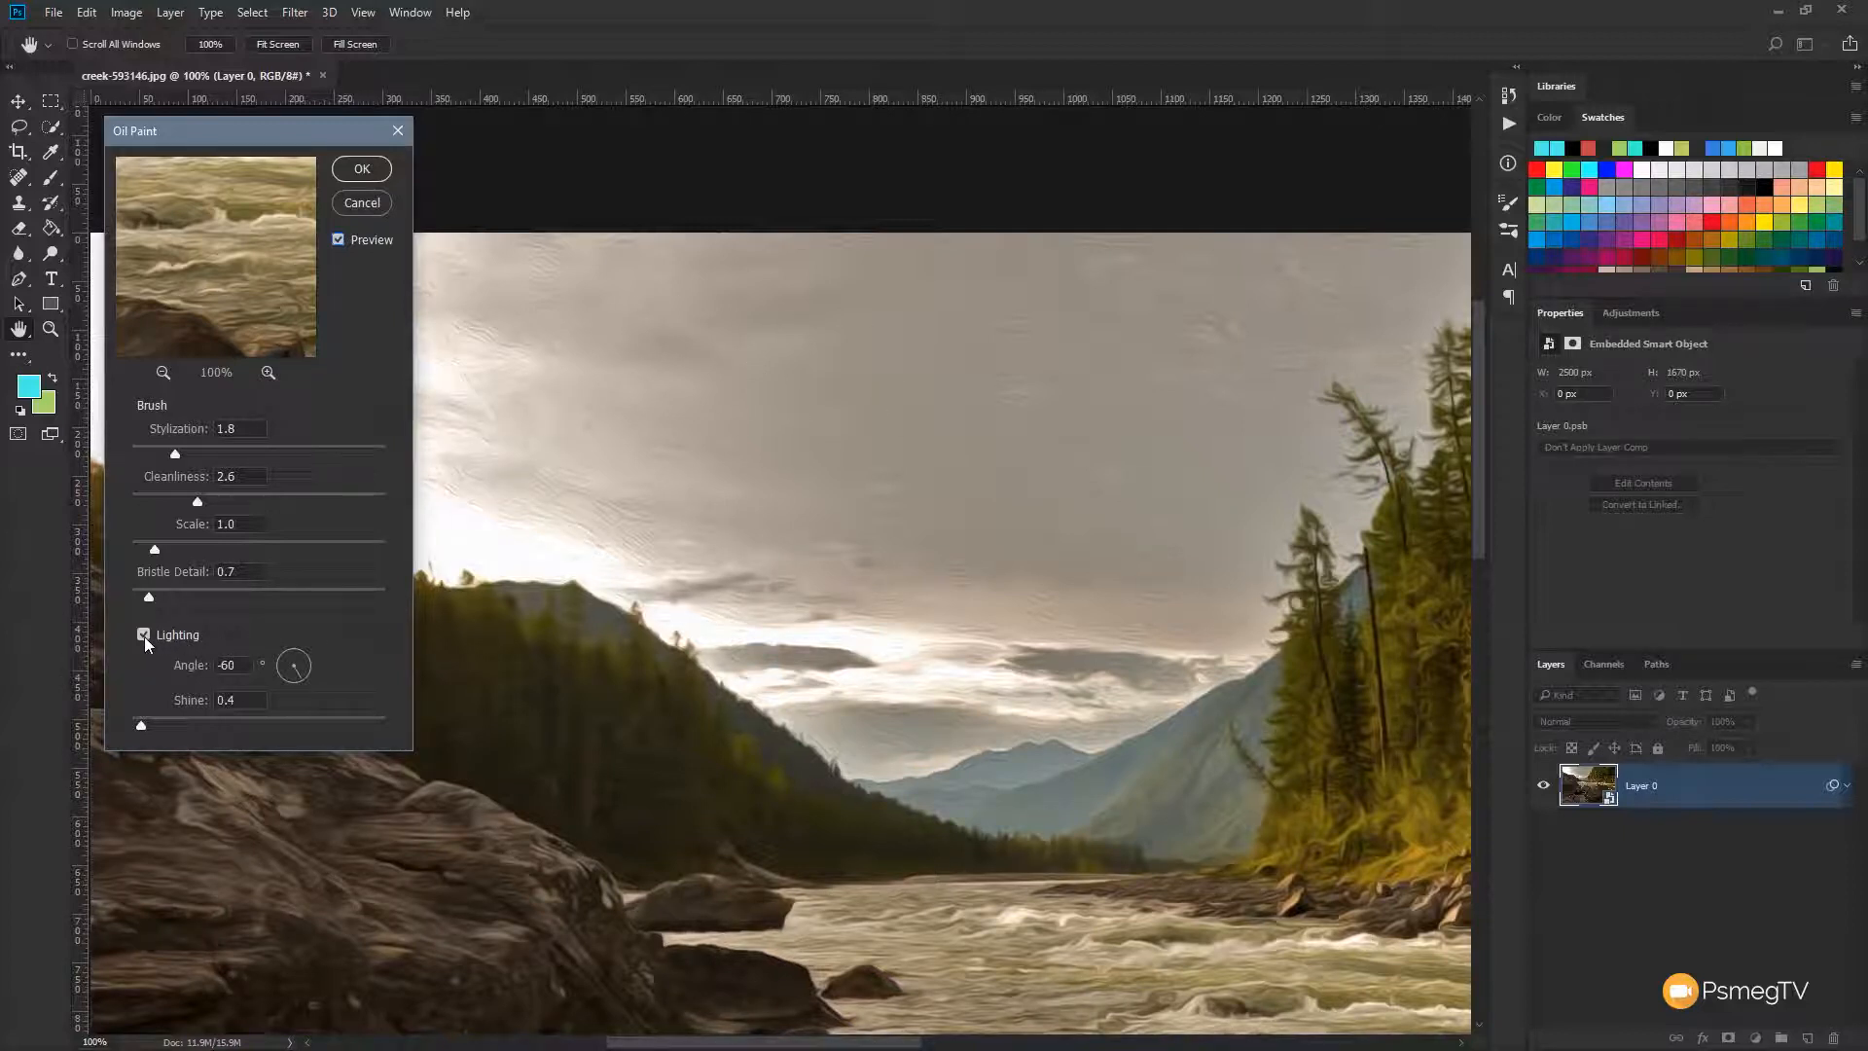
Set Oil Paint lighting angle to 137, scale to 5.0 and bristle detail to 9.2
click(143, 635)
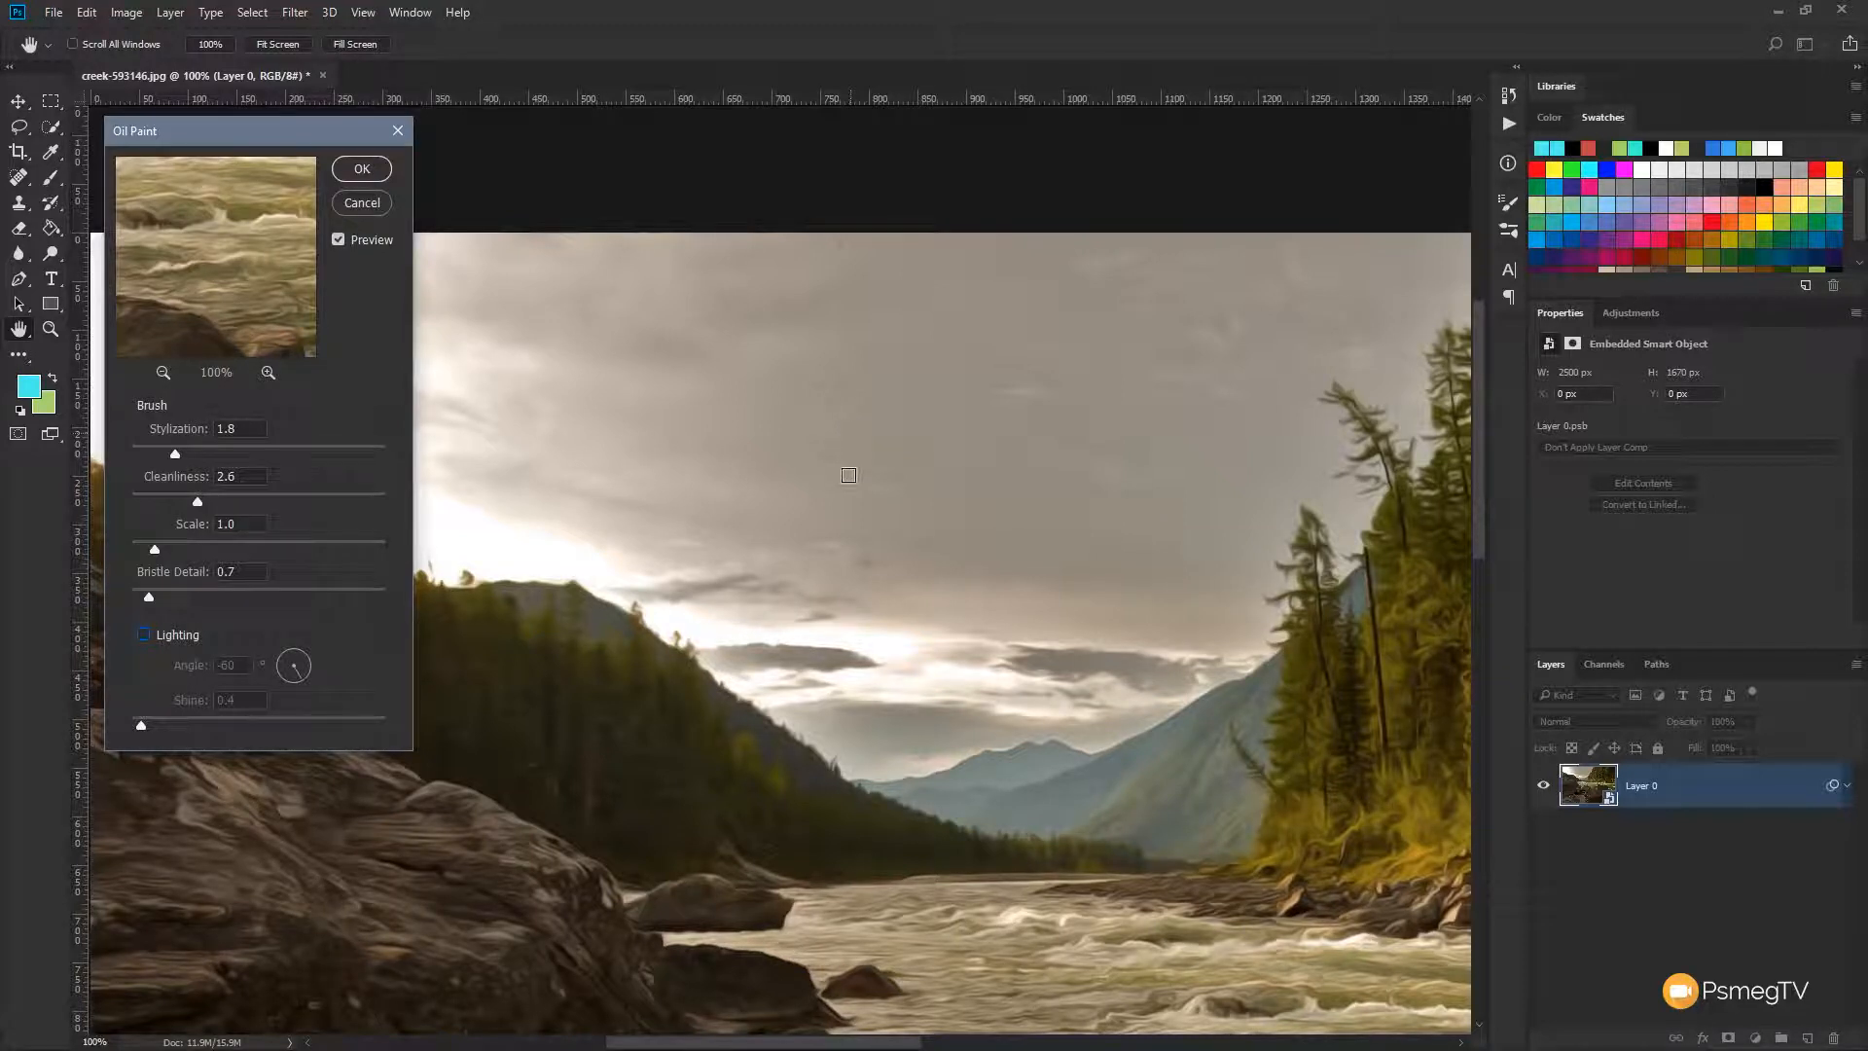
click(143, 635)
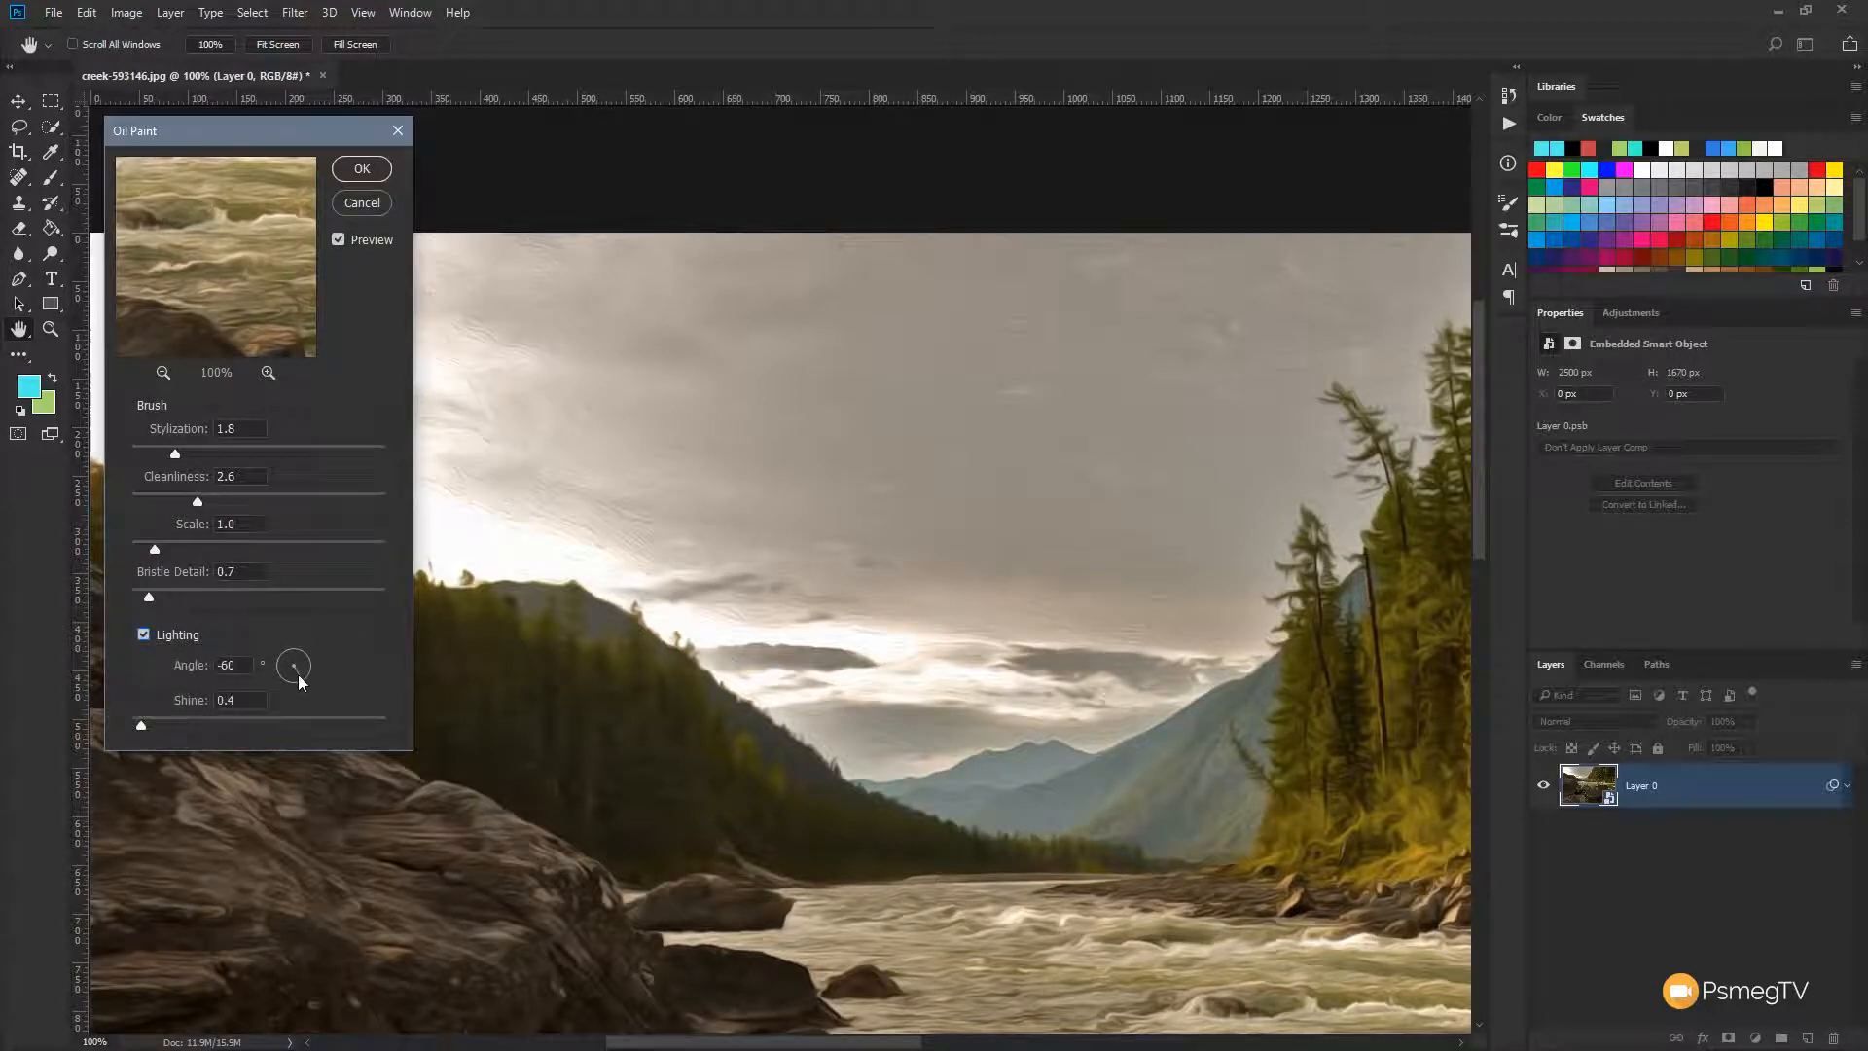
drag(292, 664, 280, 649)
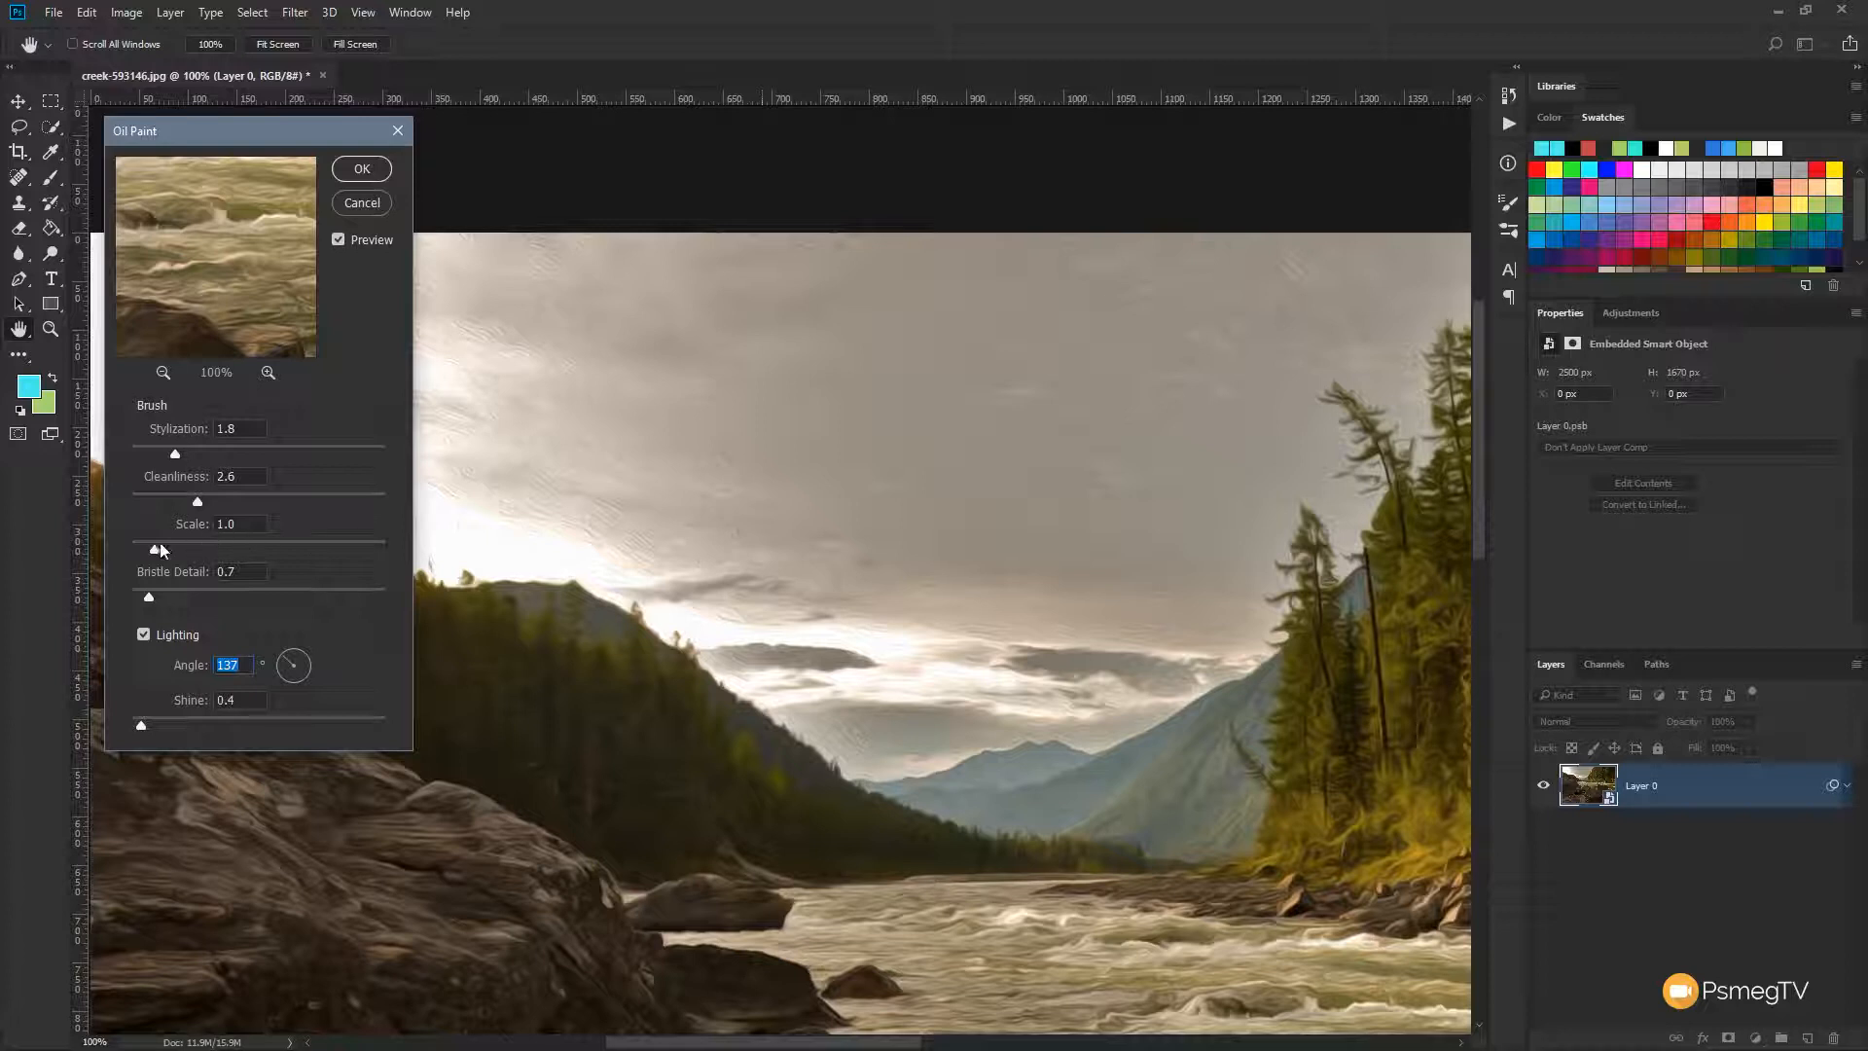
drag(153, 549, 228, 549)
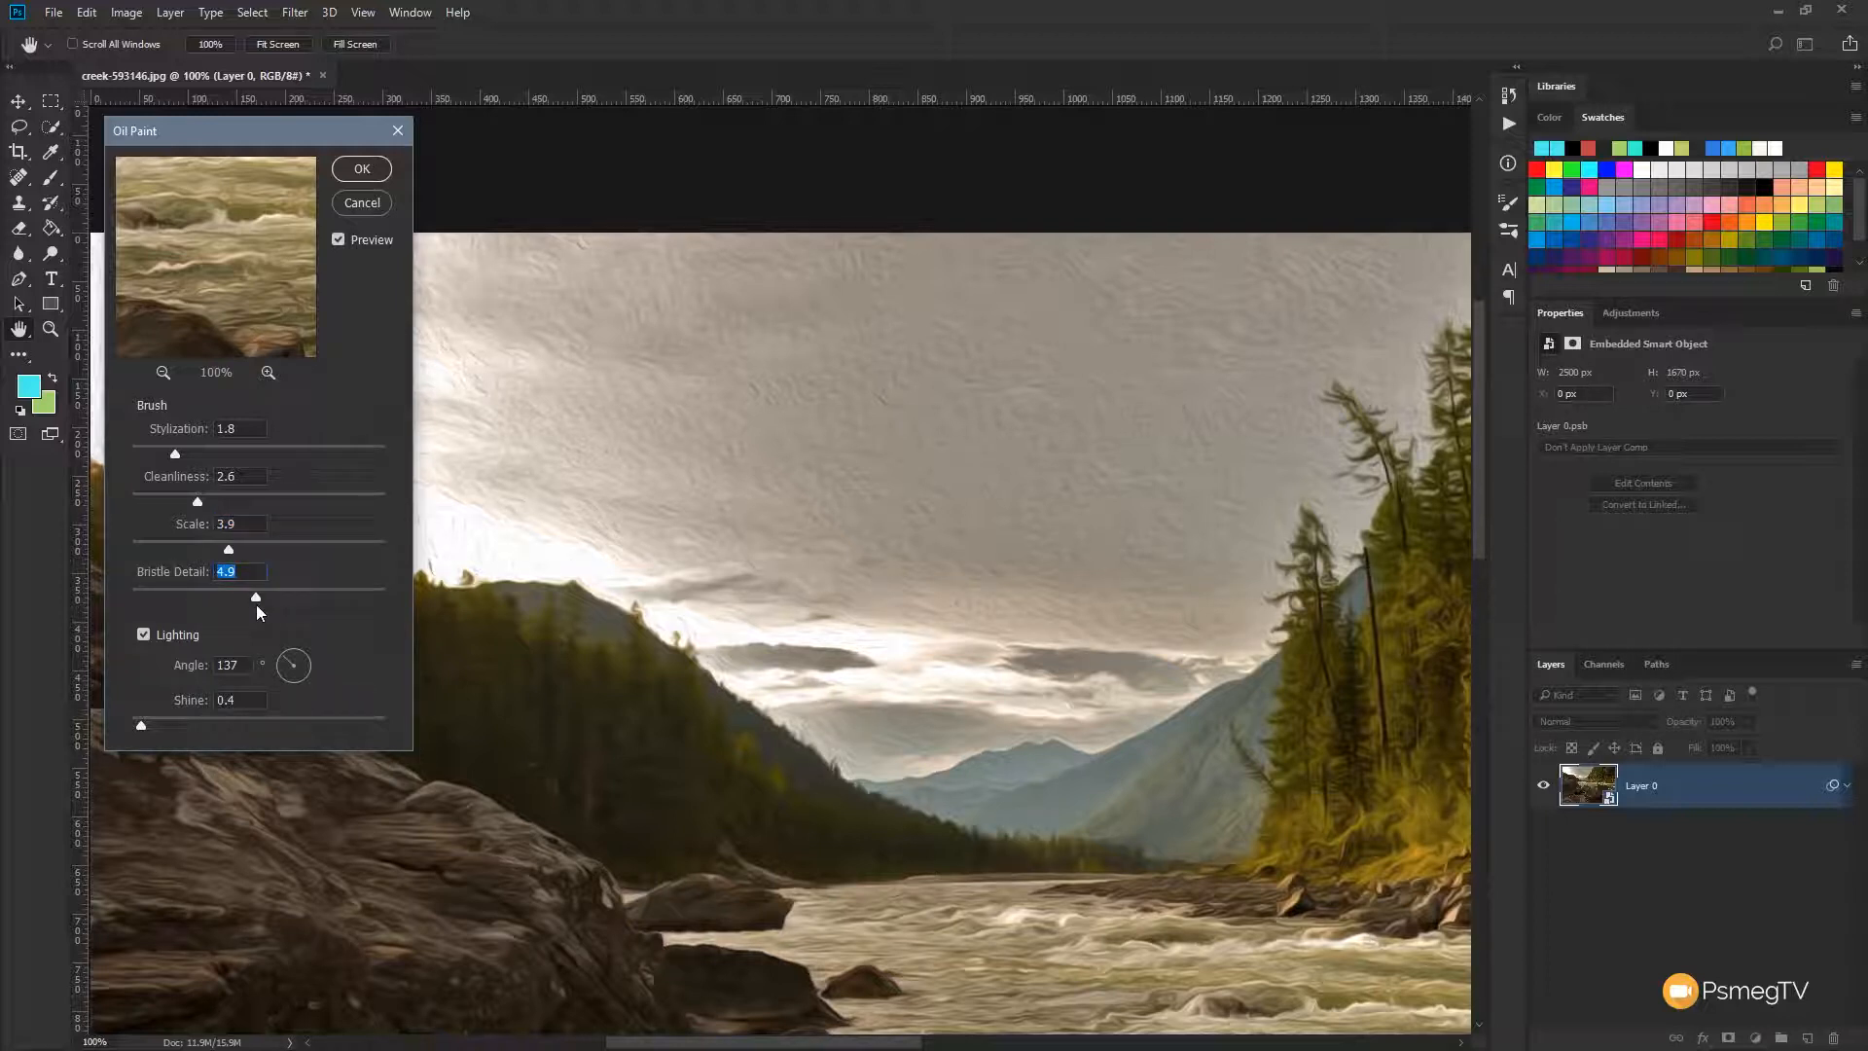
drag(255, 596, 308, 595)
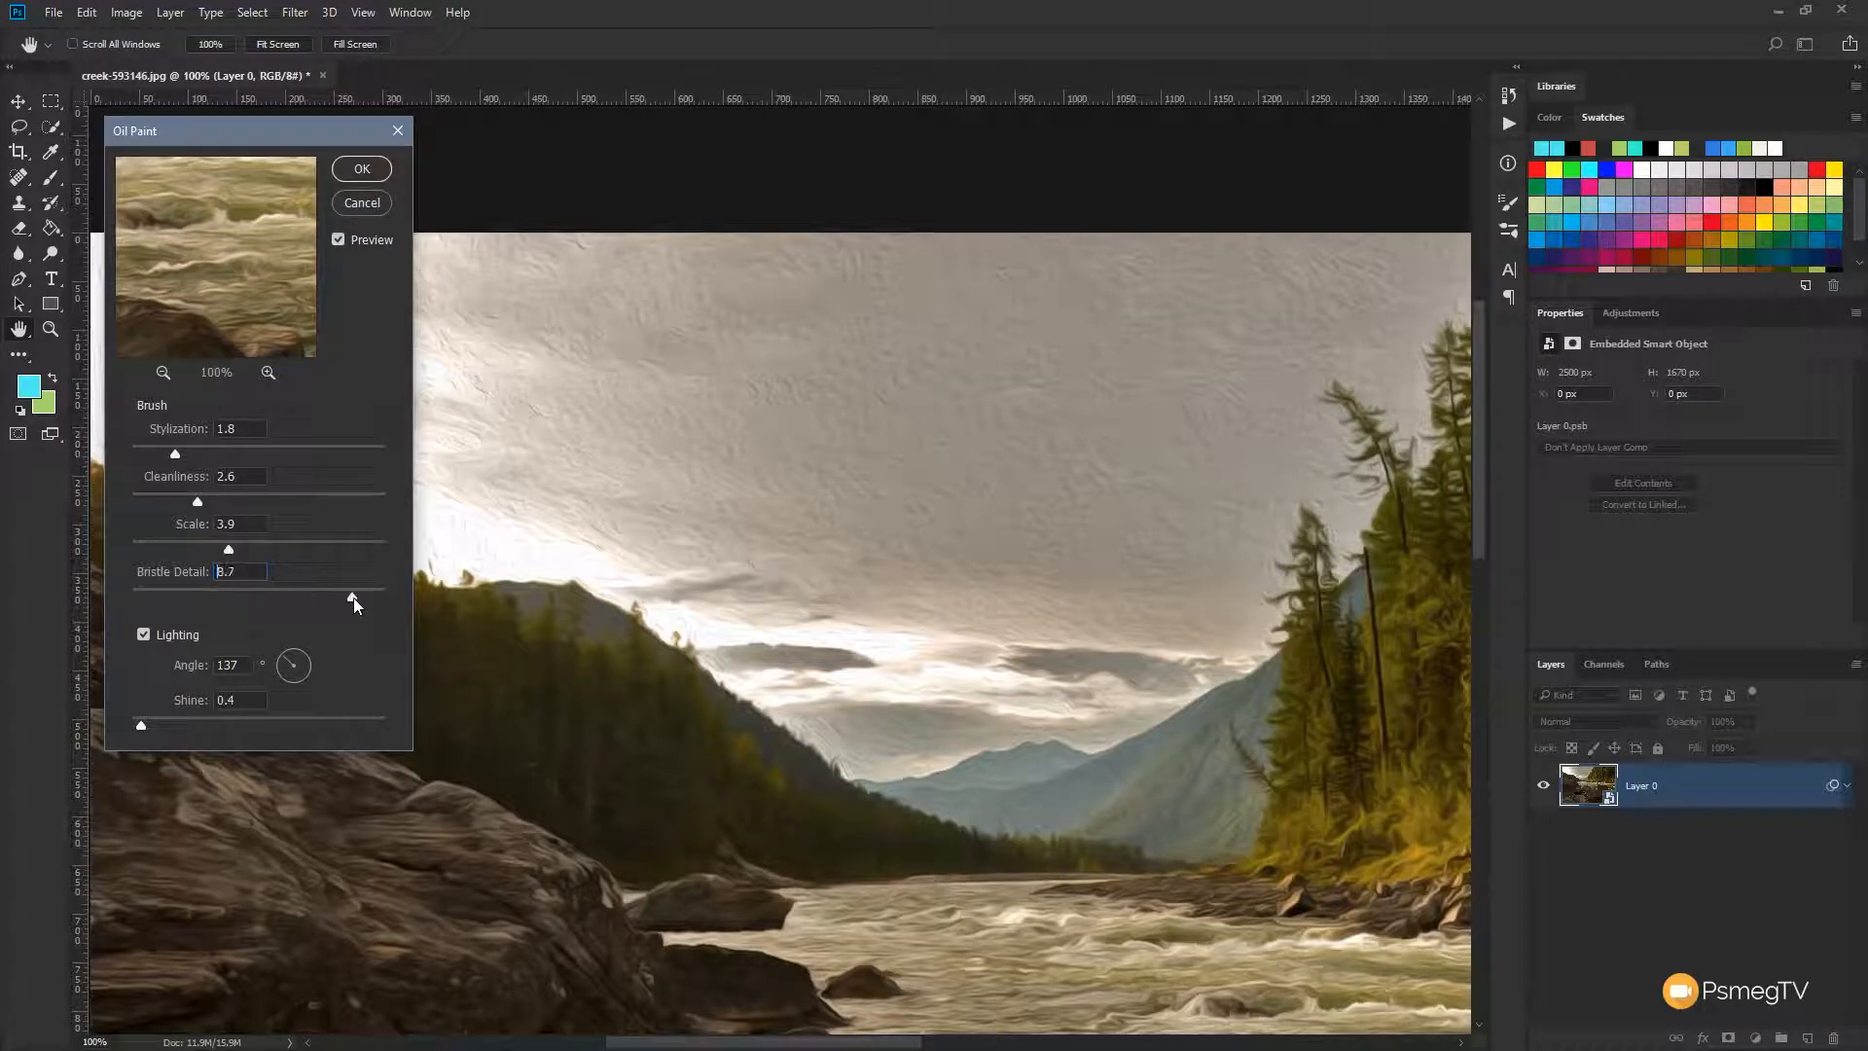
drag(352, 597, 364, 596)
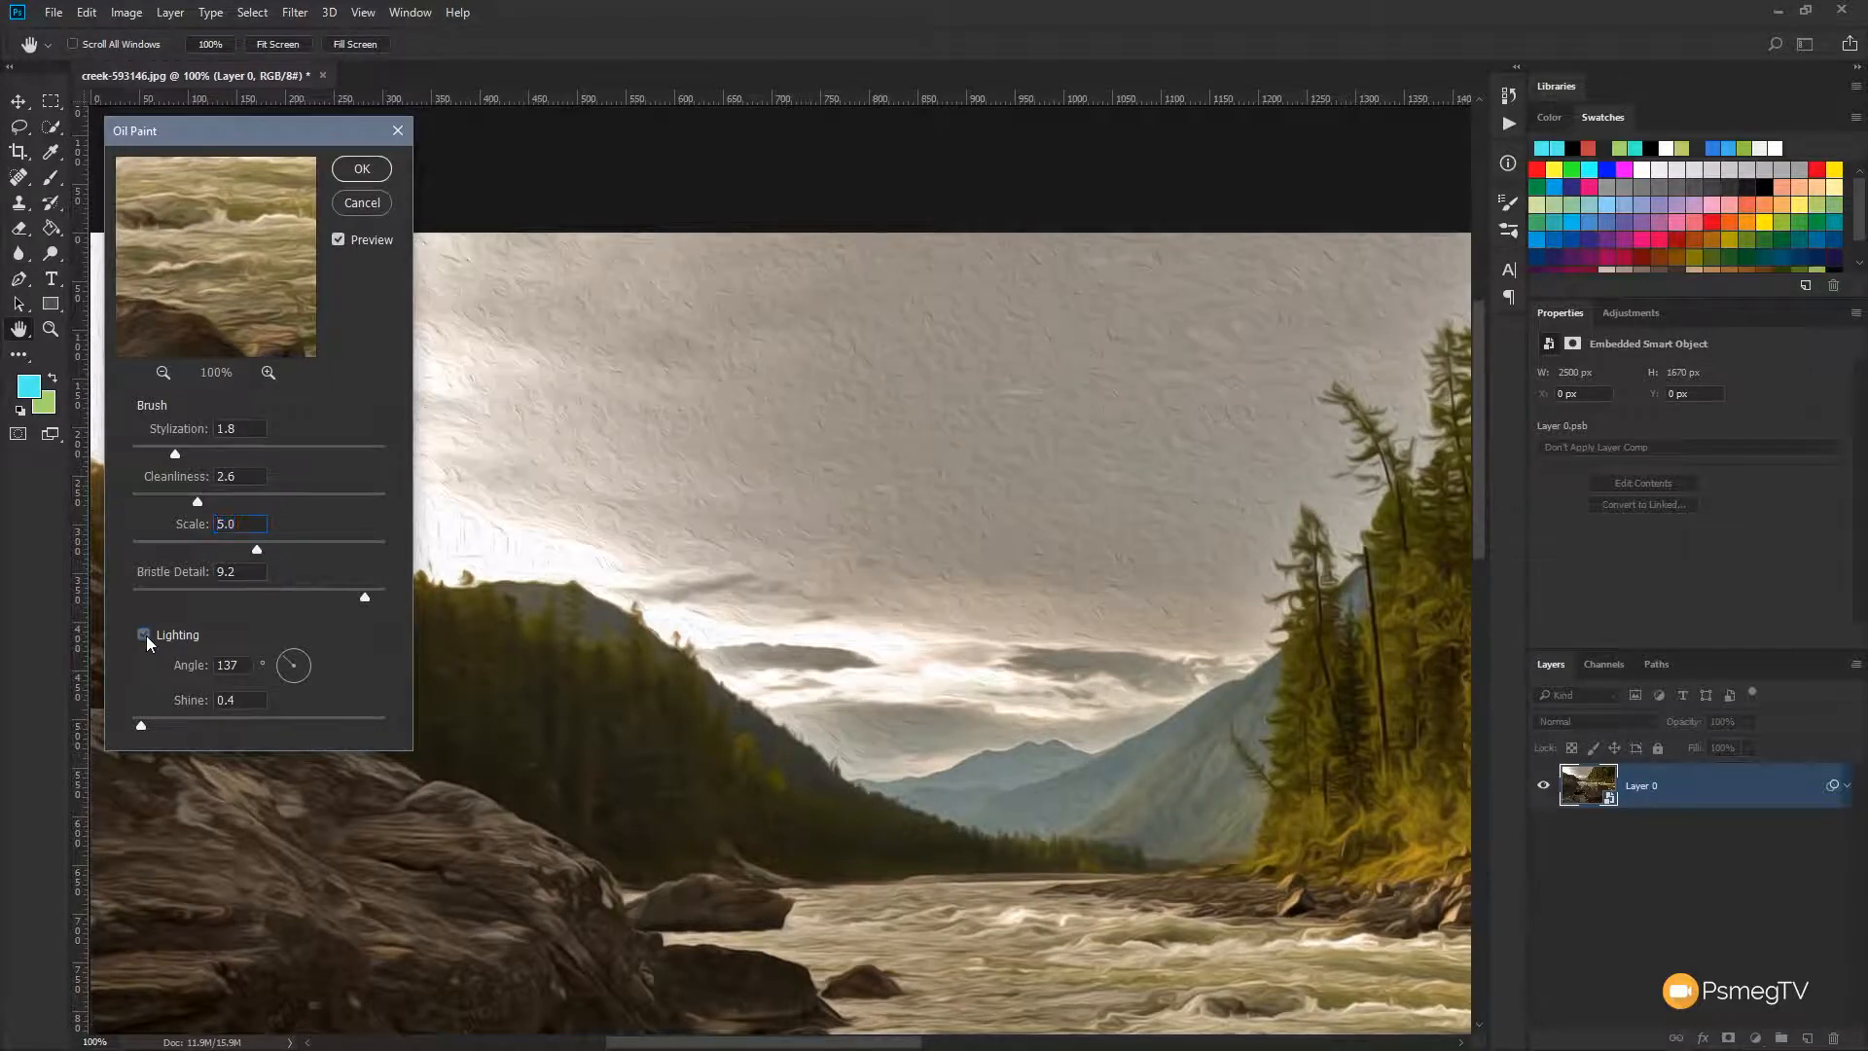
Toggle Oil Paint Lighting off and on, then leave it off with shine at 0.7
click(144, 634)
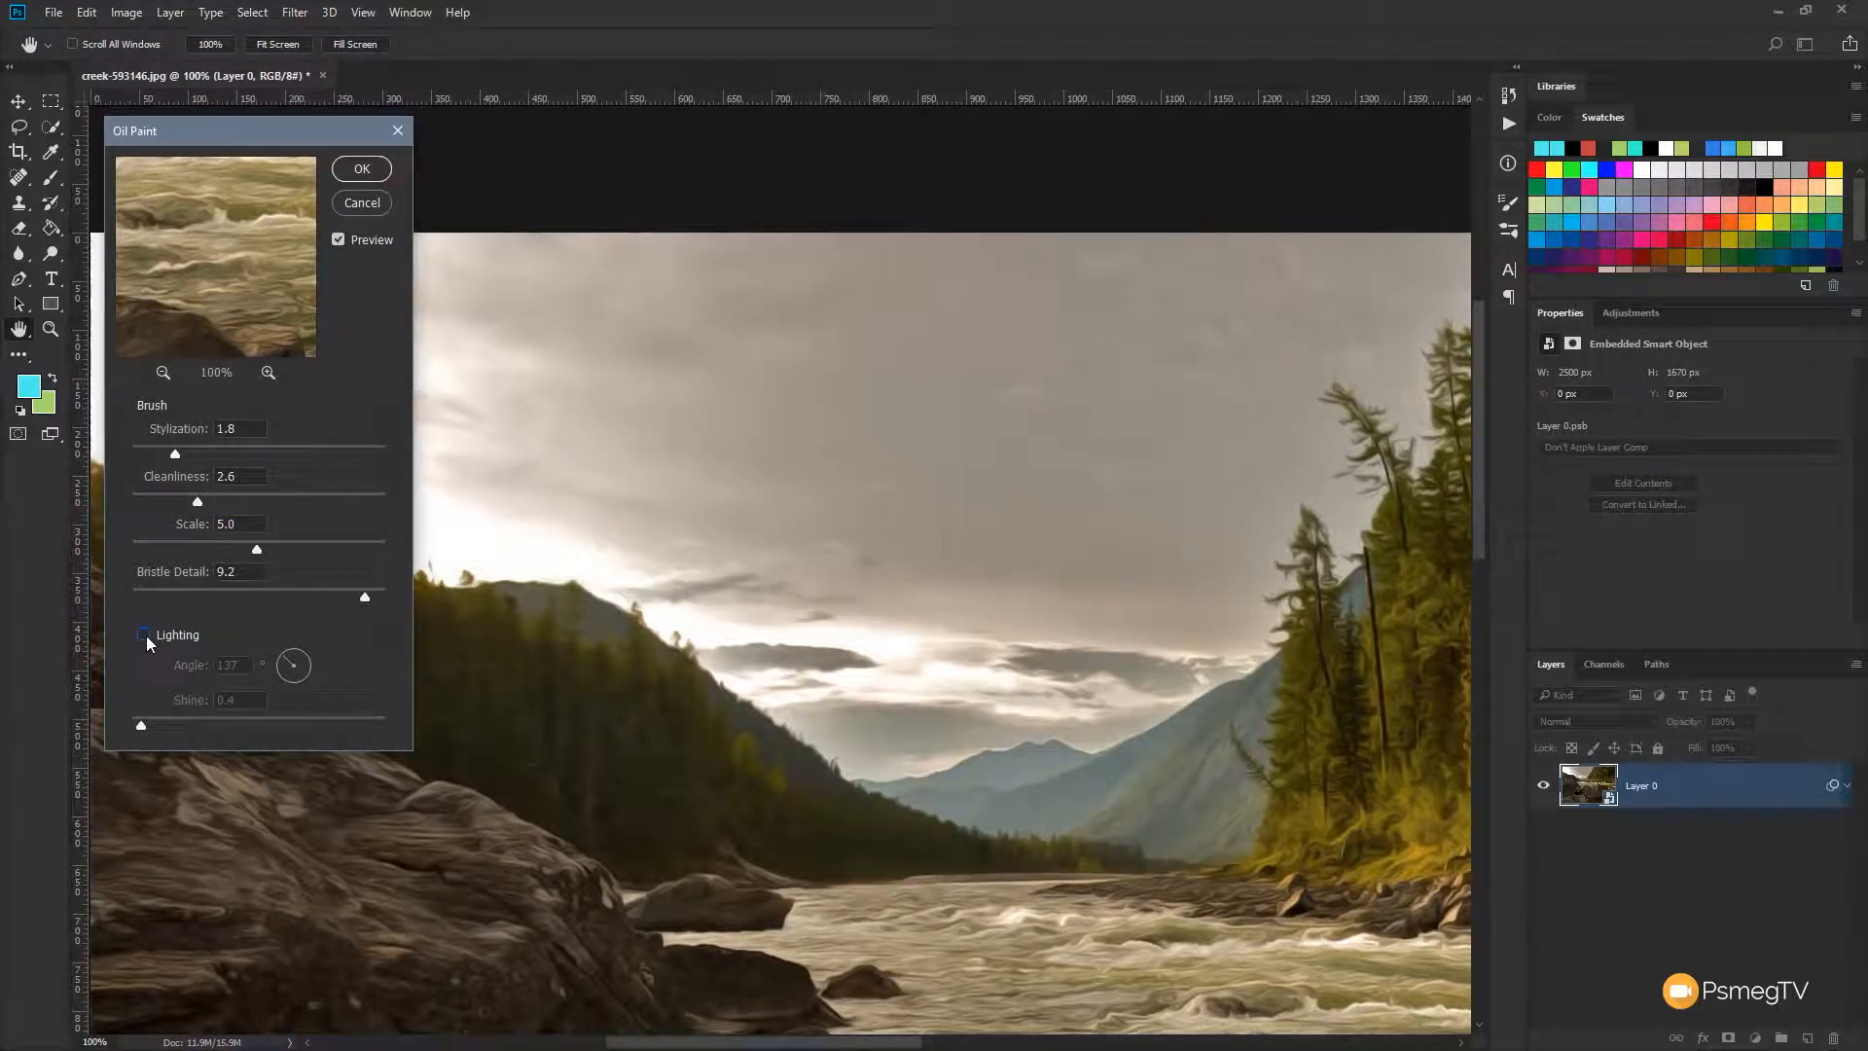
click(143, 635)
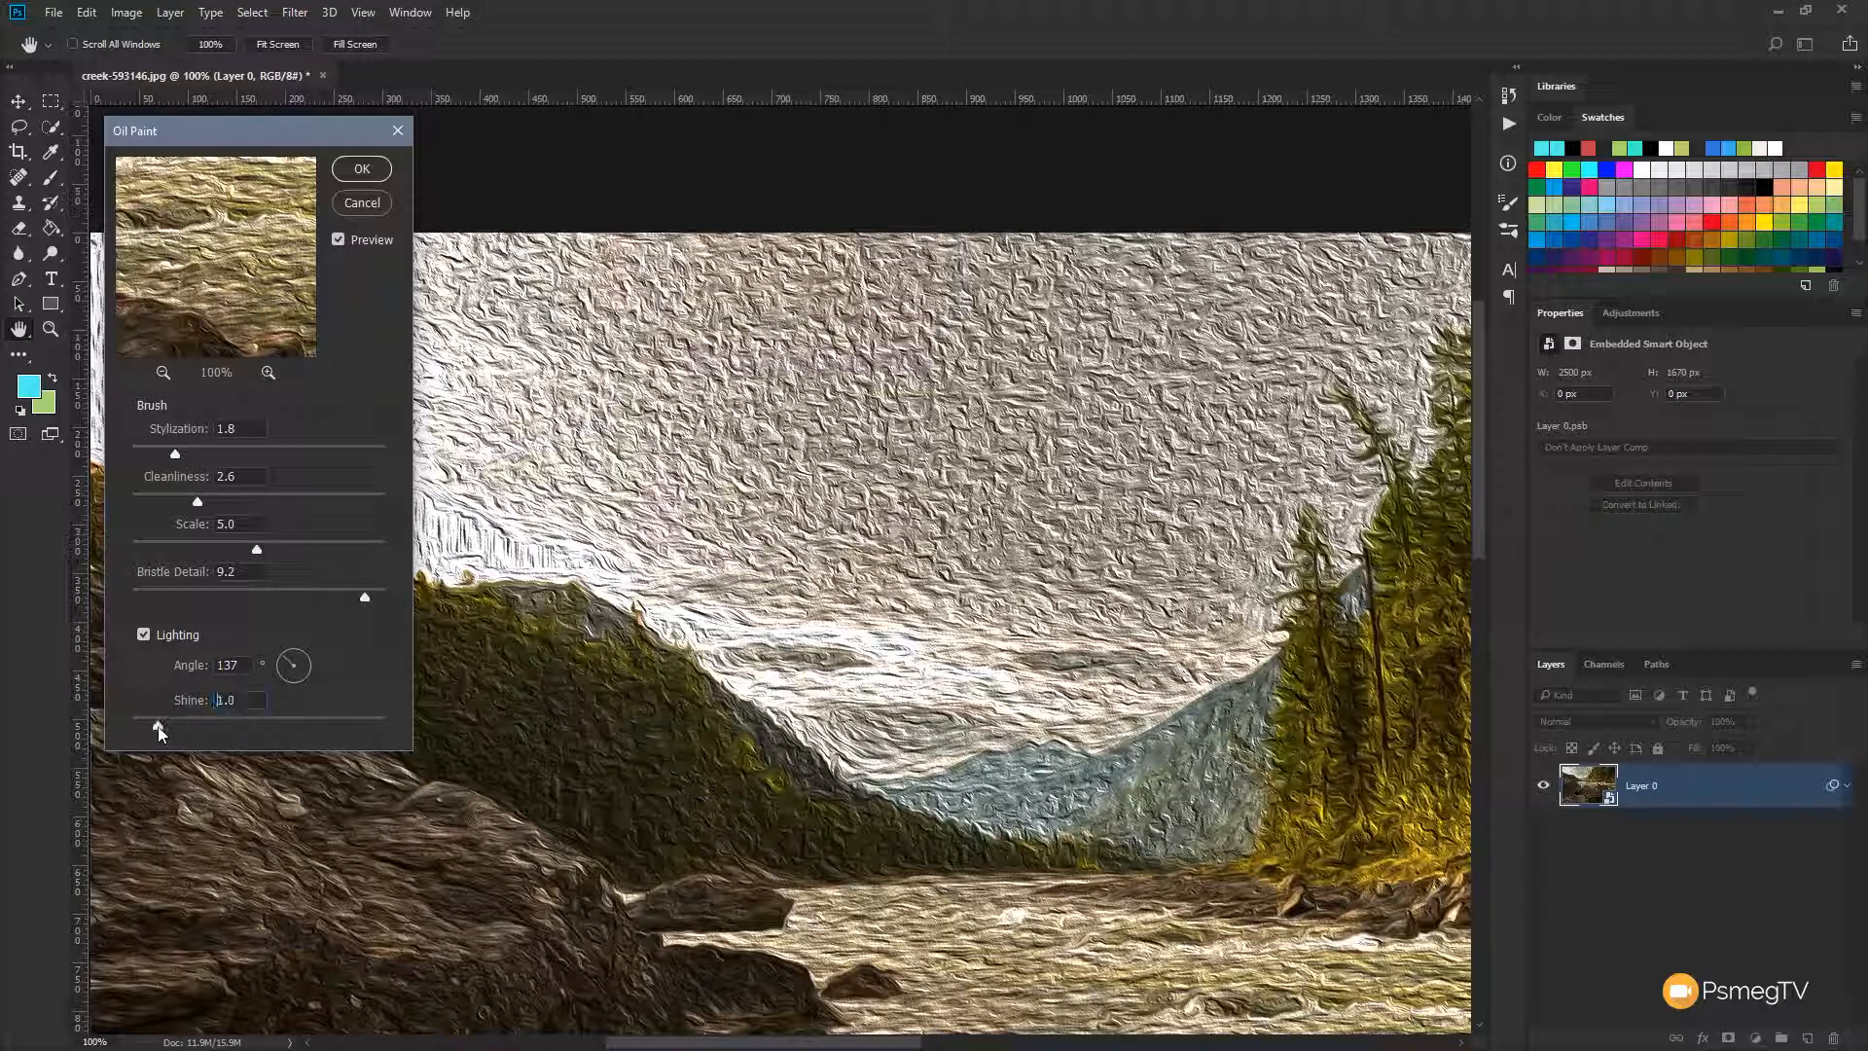
click(143, 634)
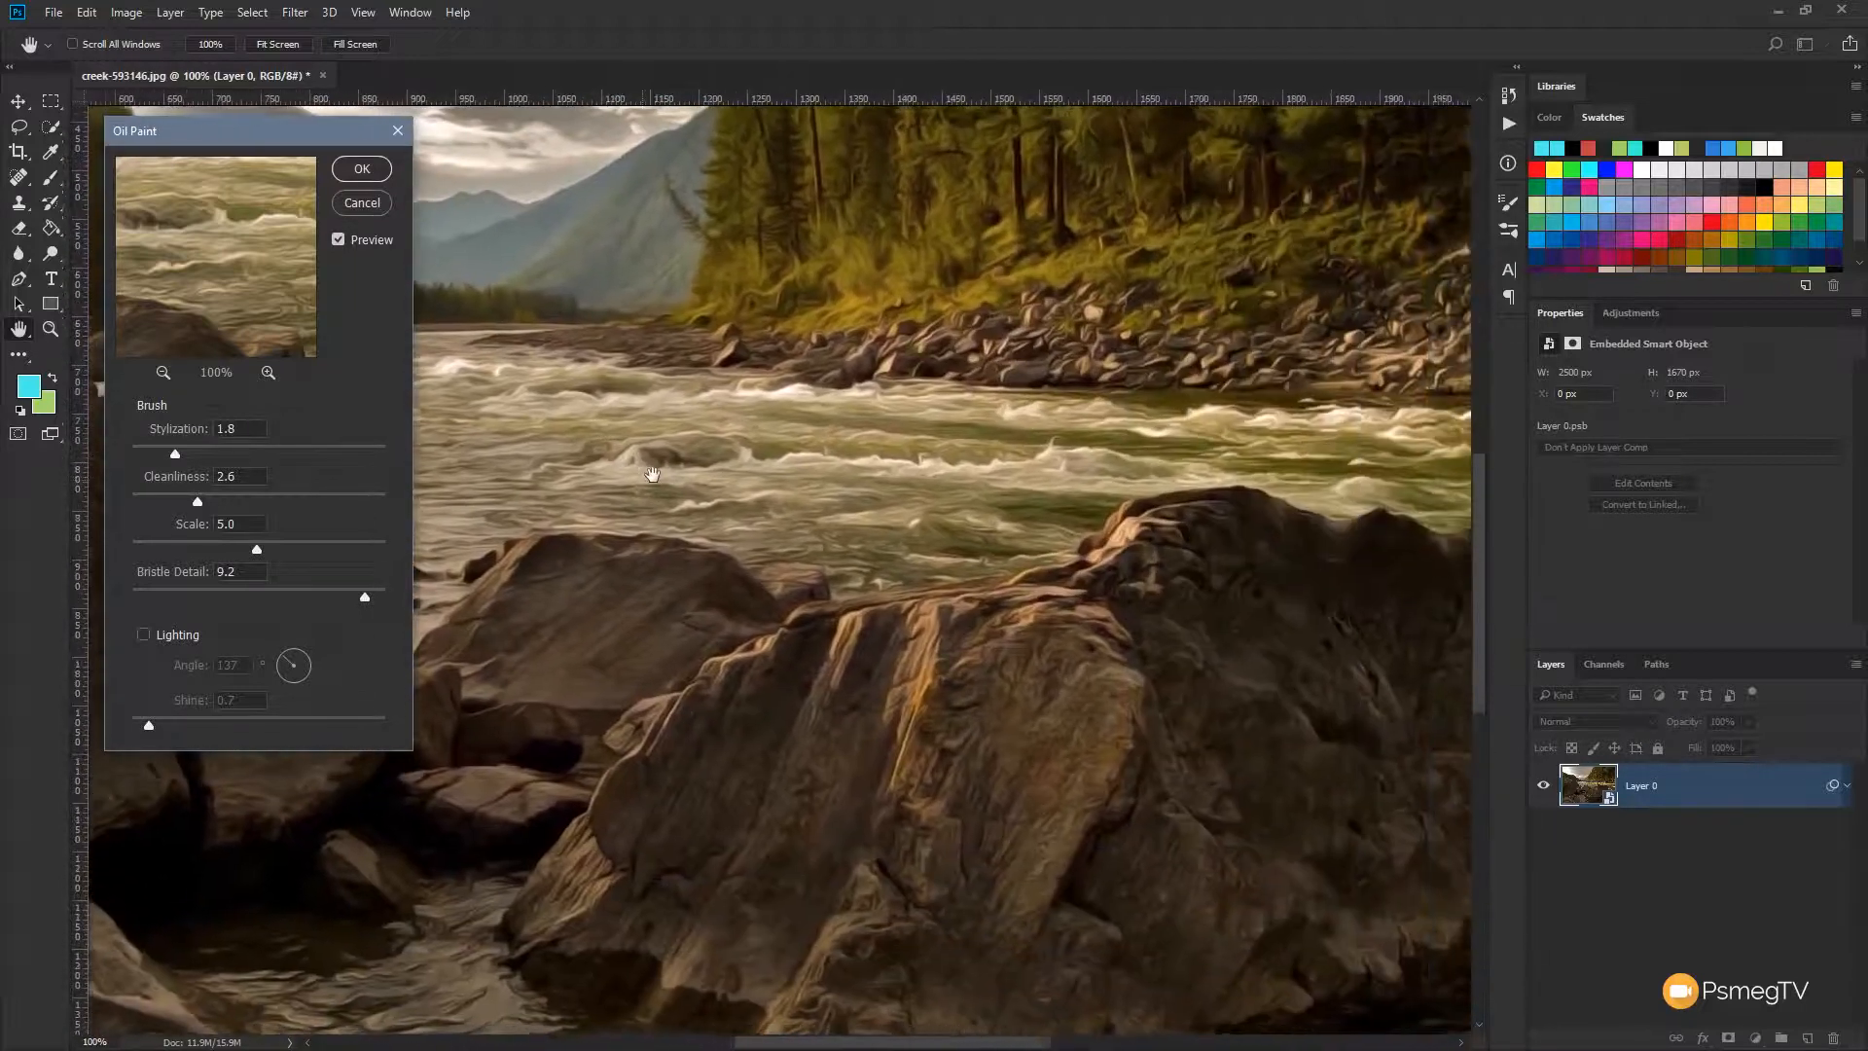
Lower Oil Paint Stylization to 1.3 and Cleanliness to 2.0, and apply the filter
drag(174, 454, 170, 457)
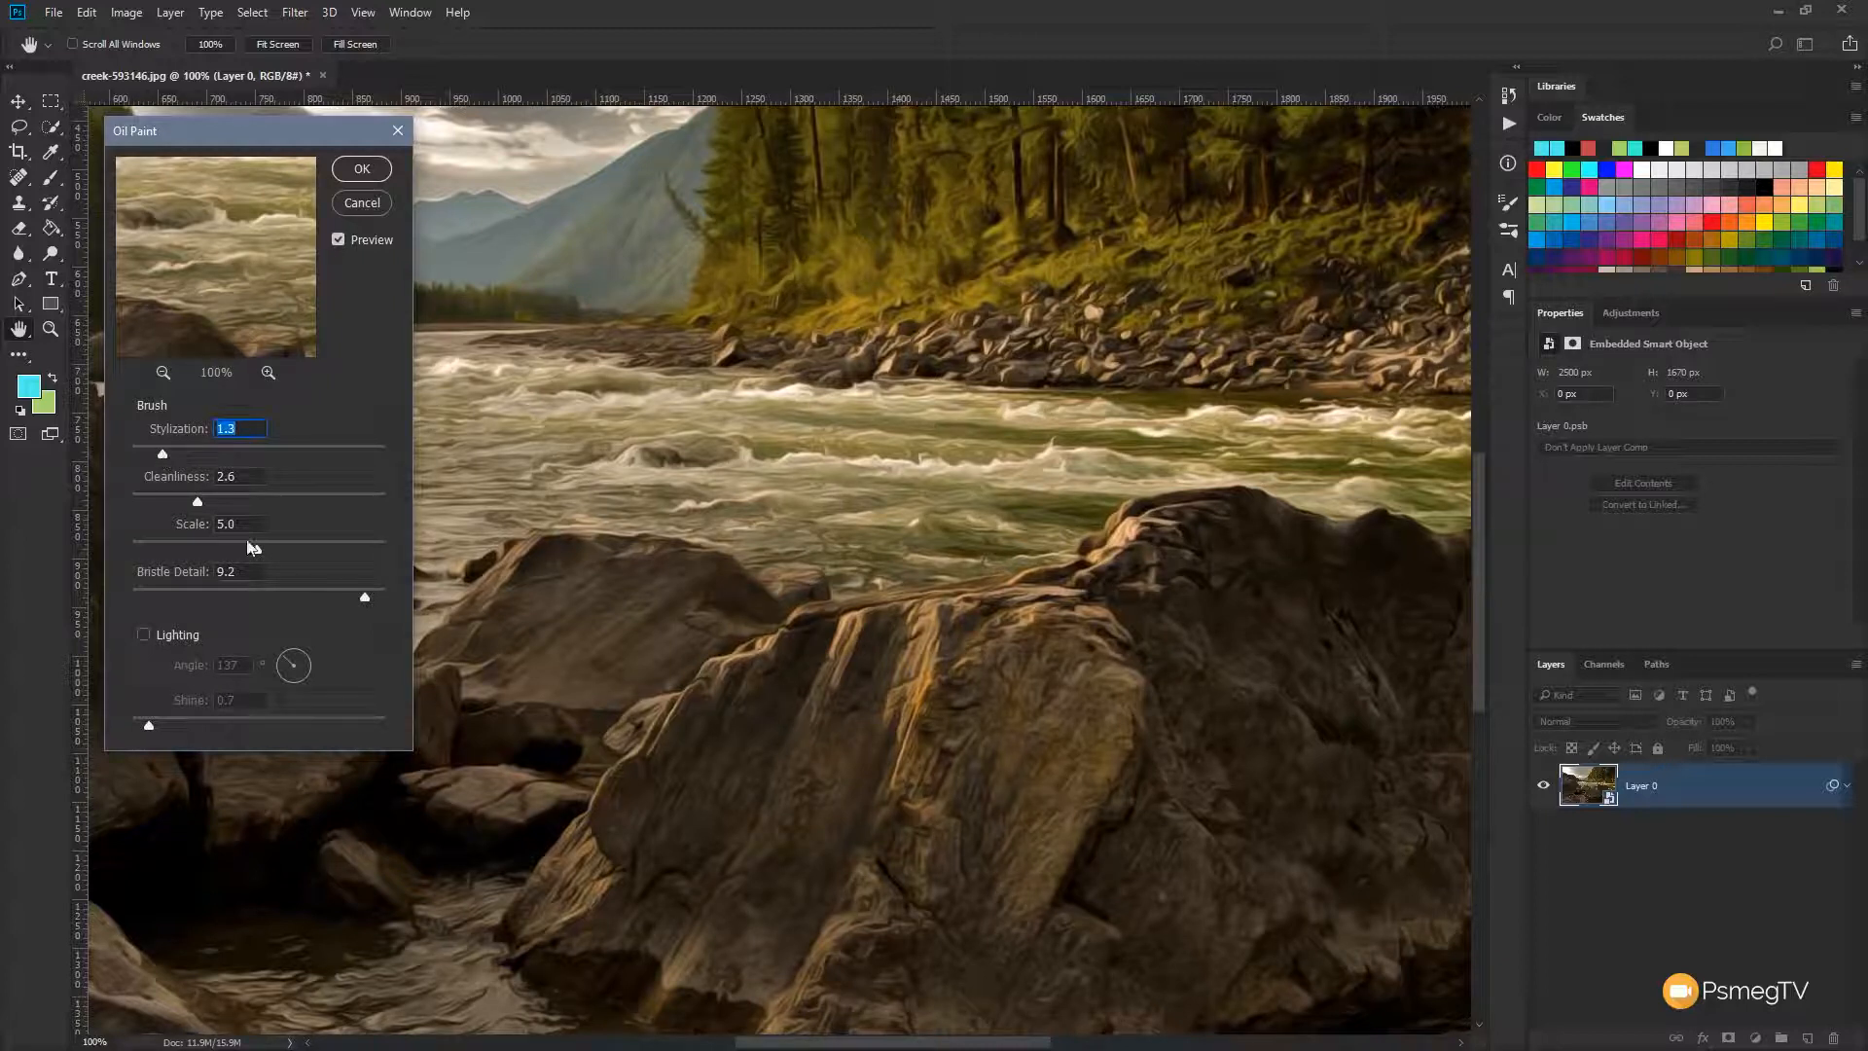
drag(198, 500, 187, 500)
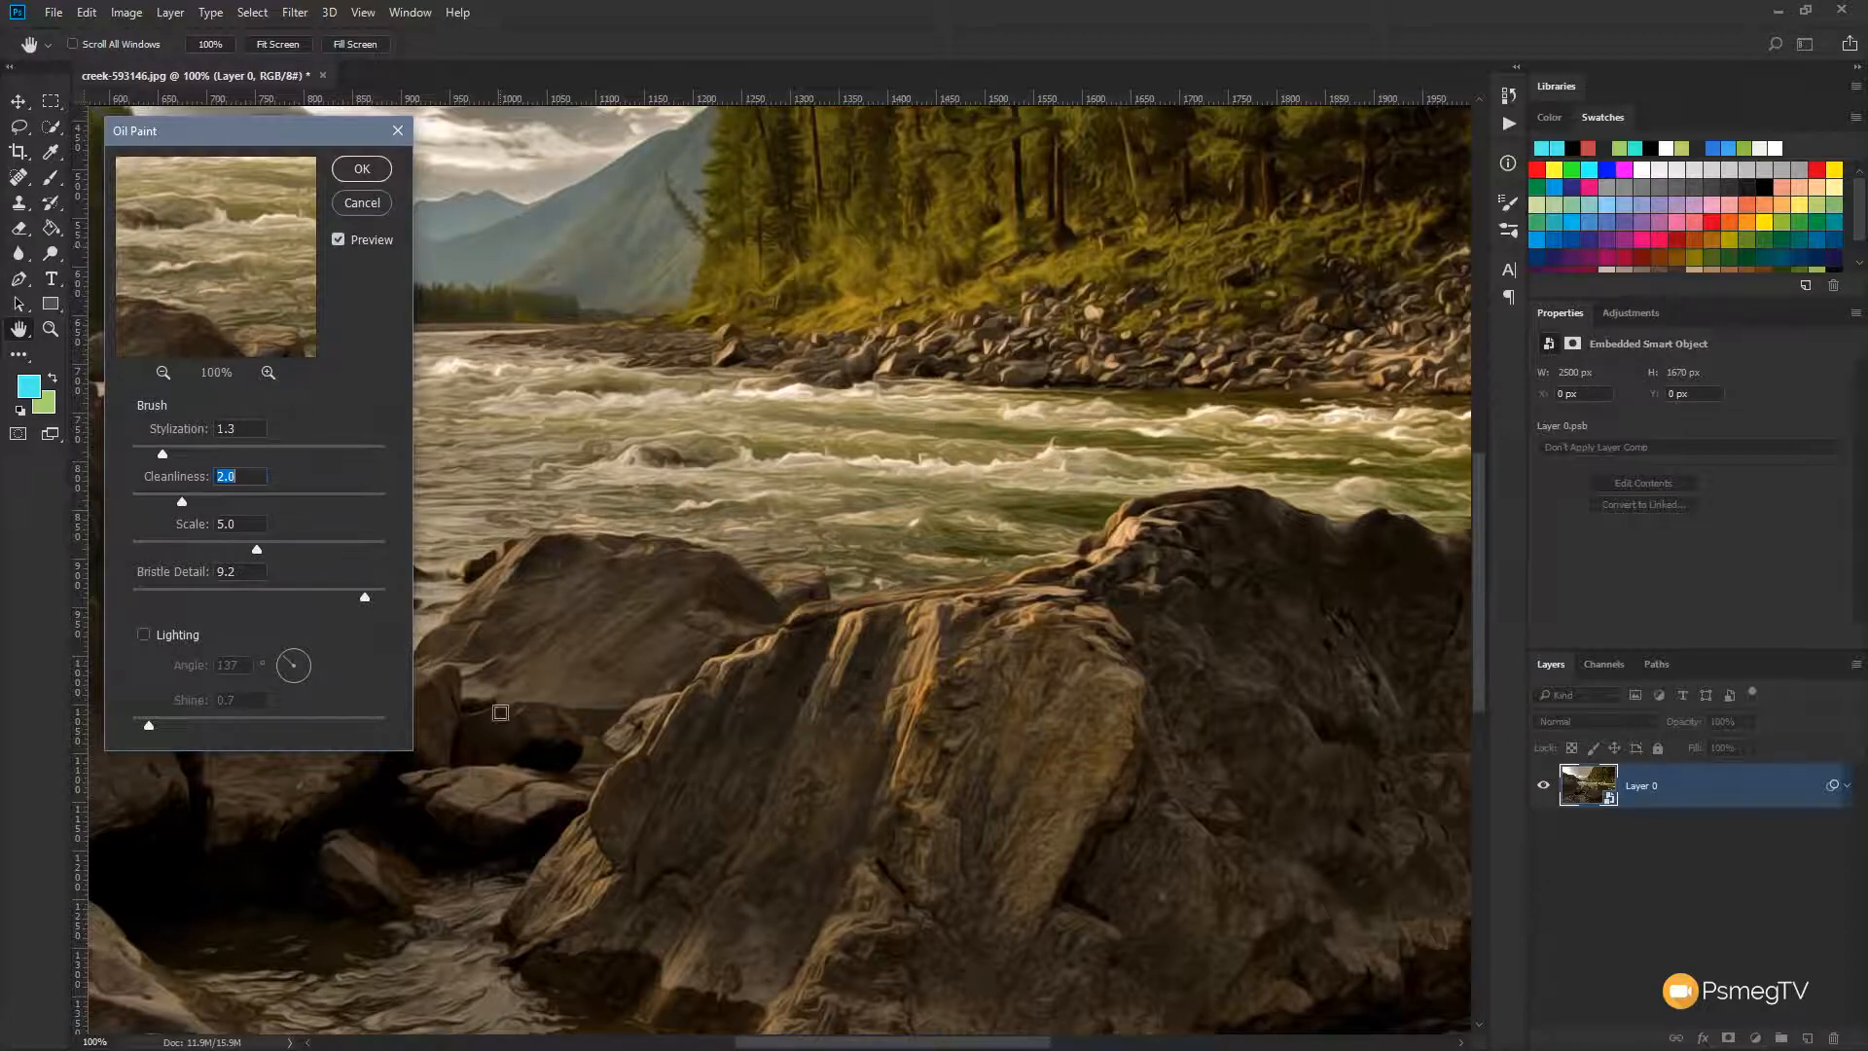
click(361, 168)
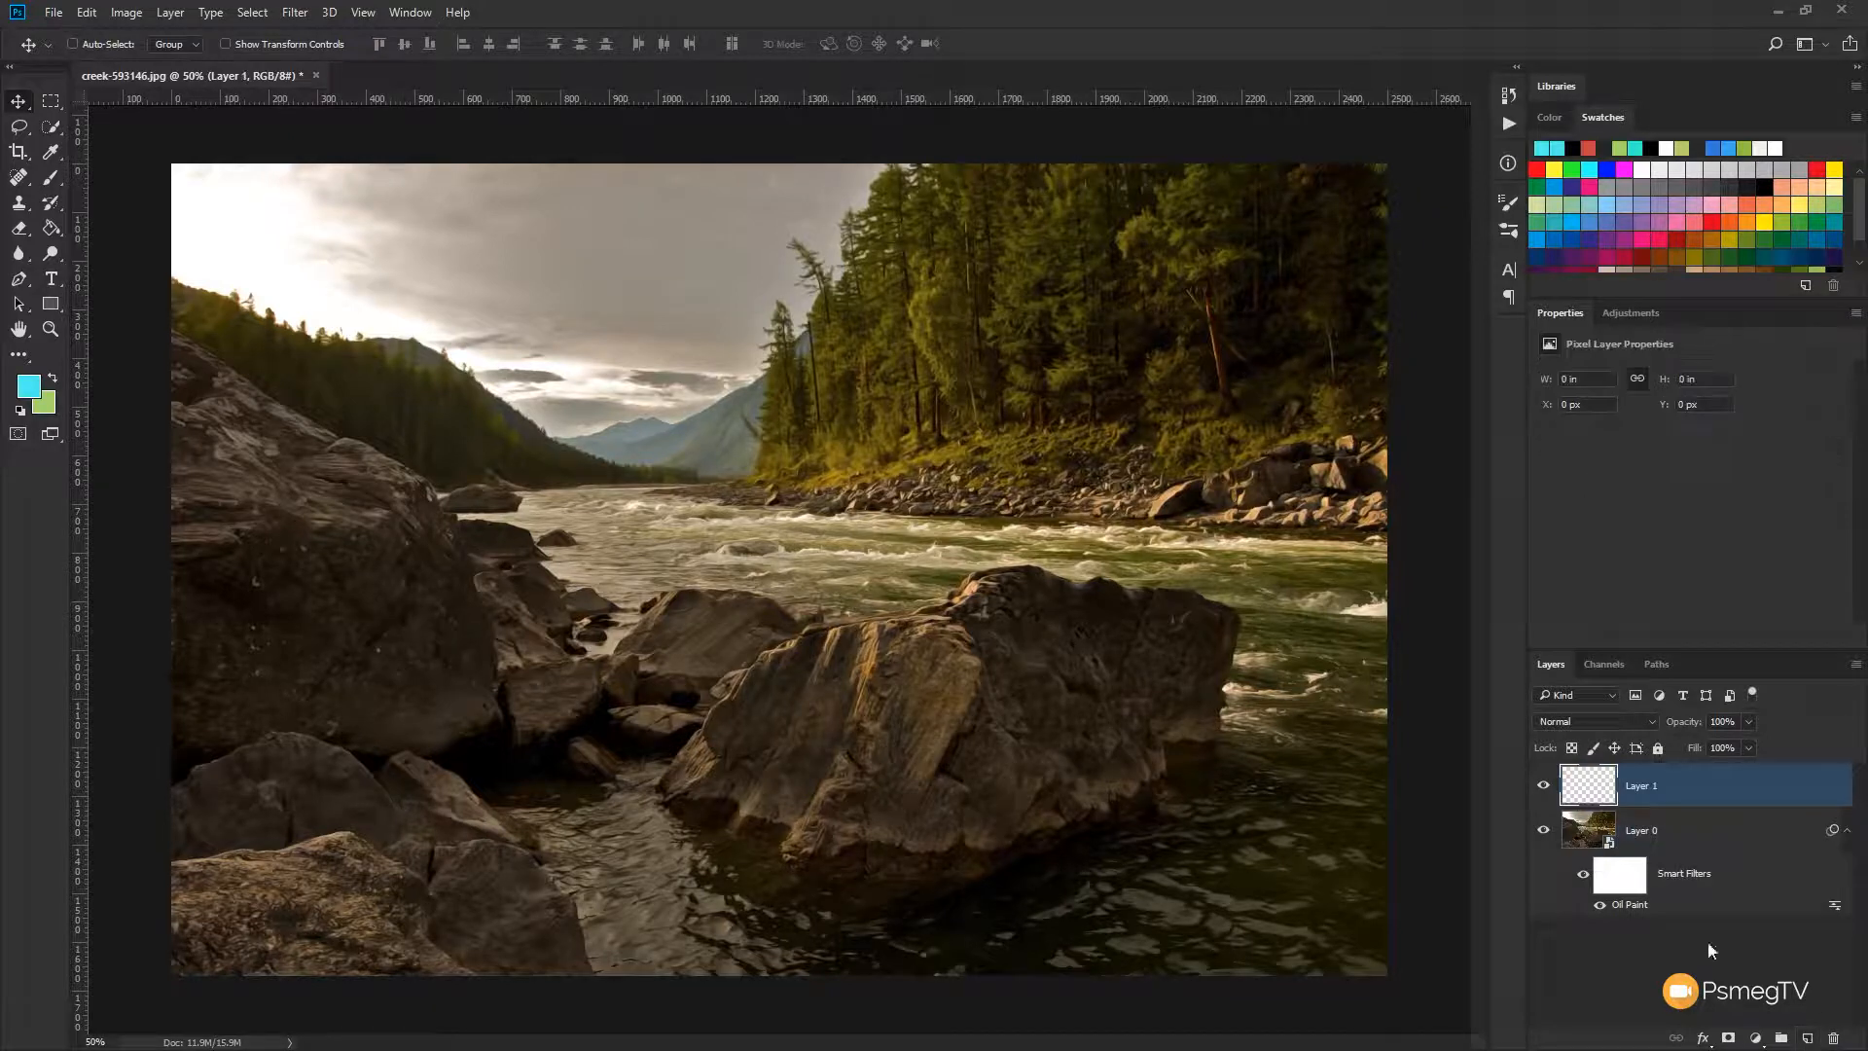
Rename Layer 1 to 'Texture'
double_click(1641, 785)
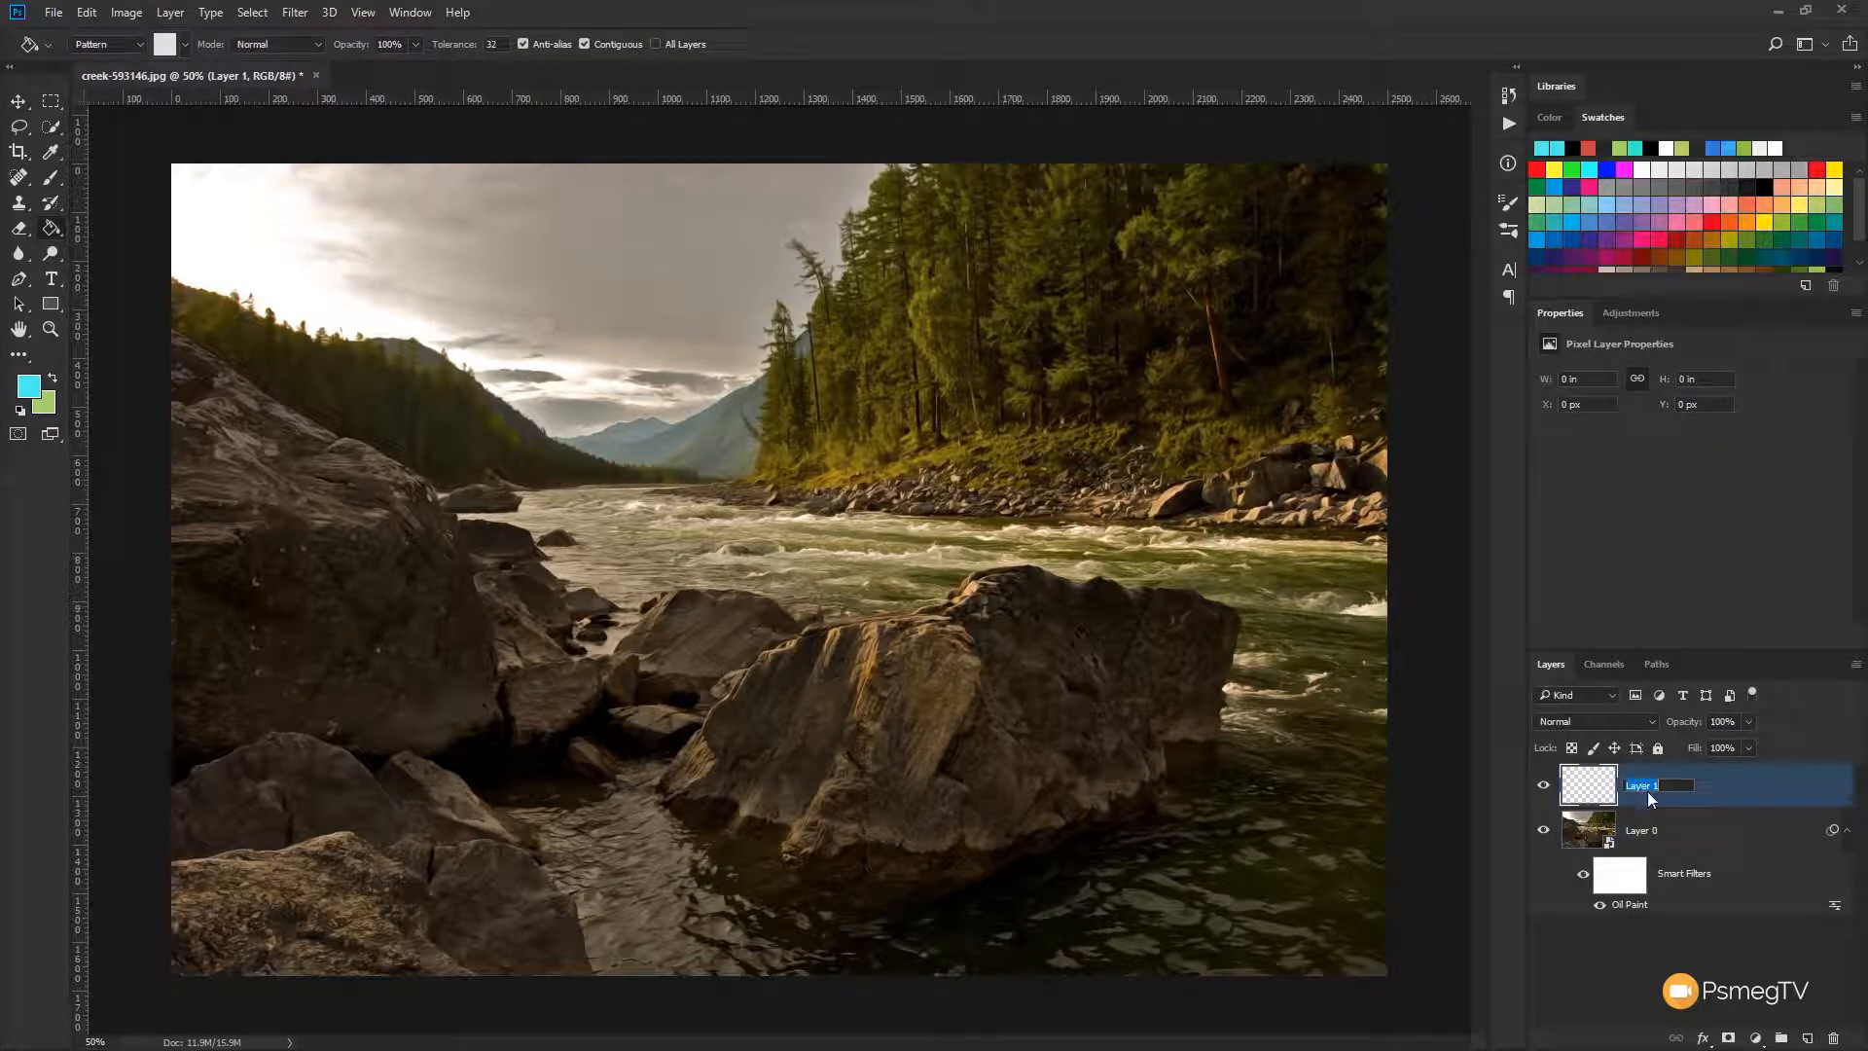
text(Texture)
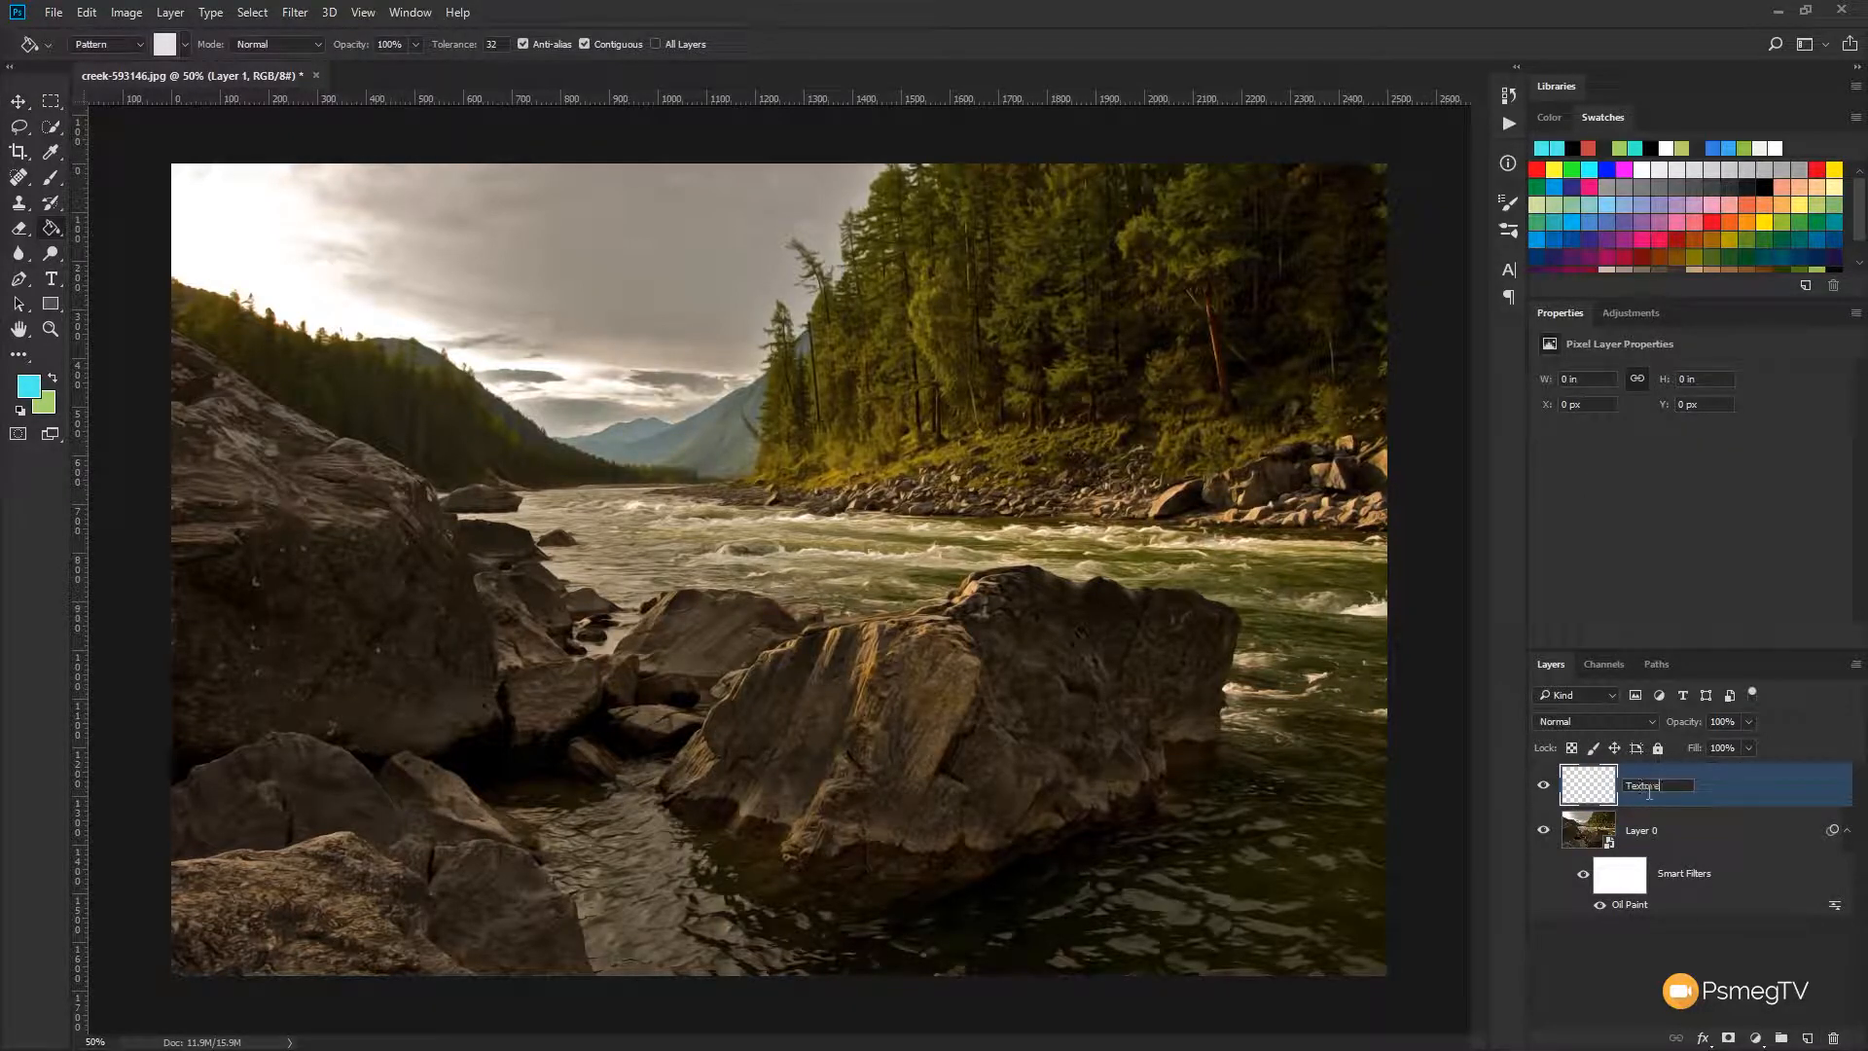
key(Enter)
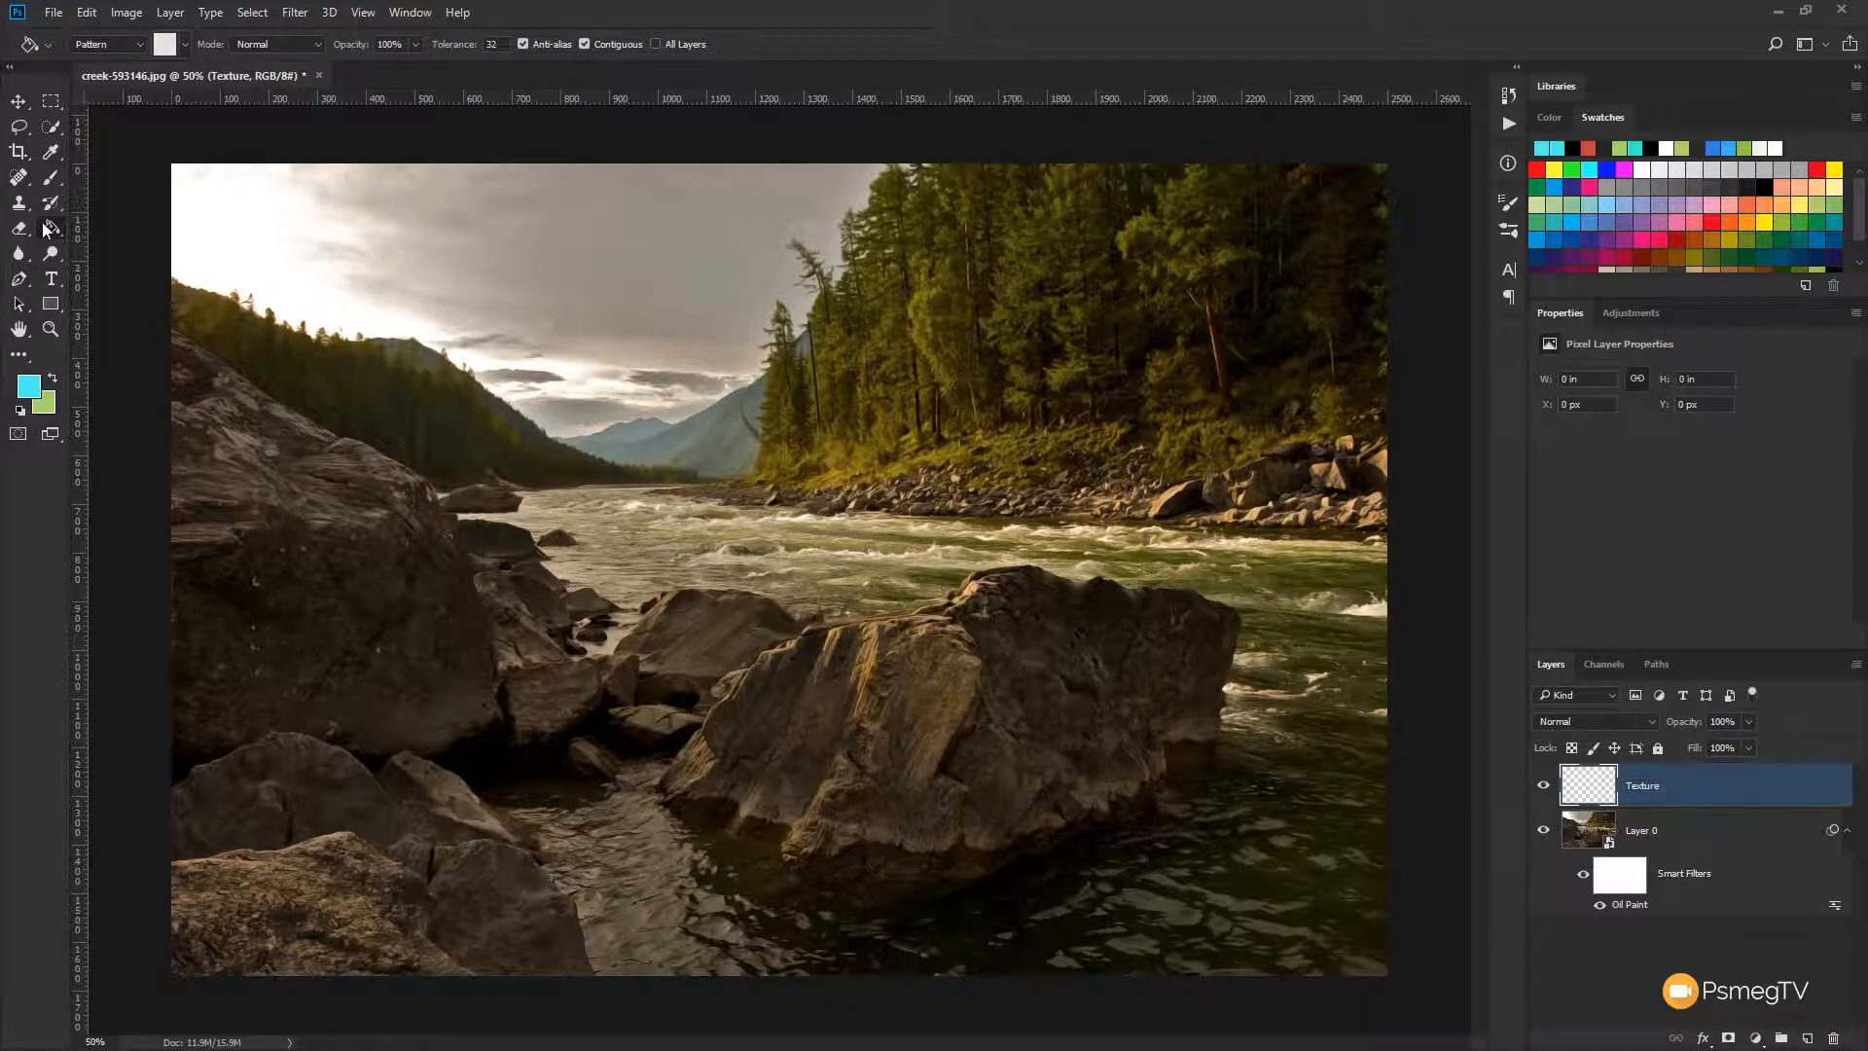
click(49, 228)
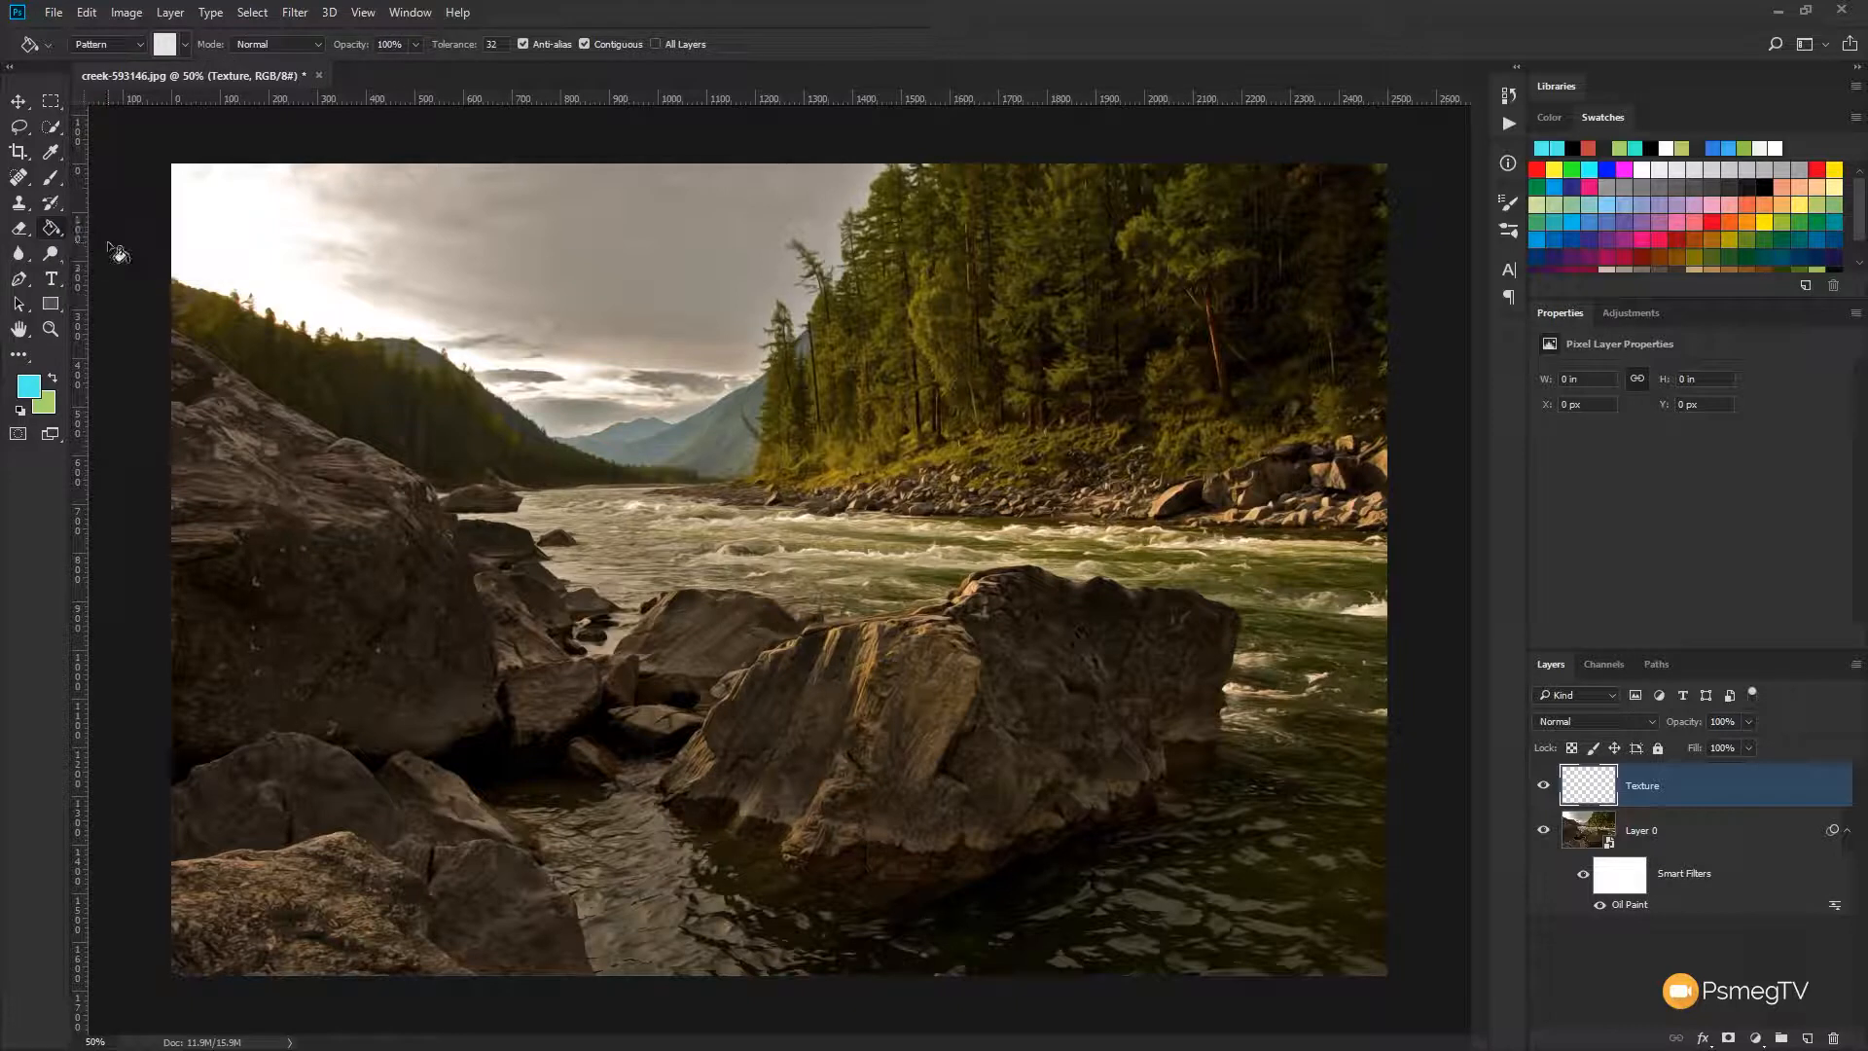
Switch the Paint Bucket fill source to Pattern and browse the available patterns
click(136, 44)
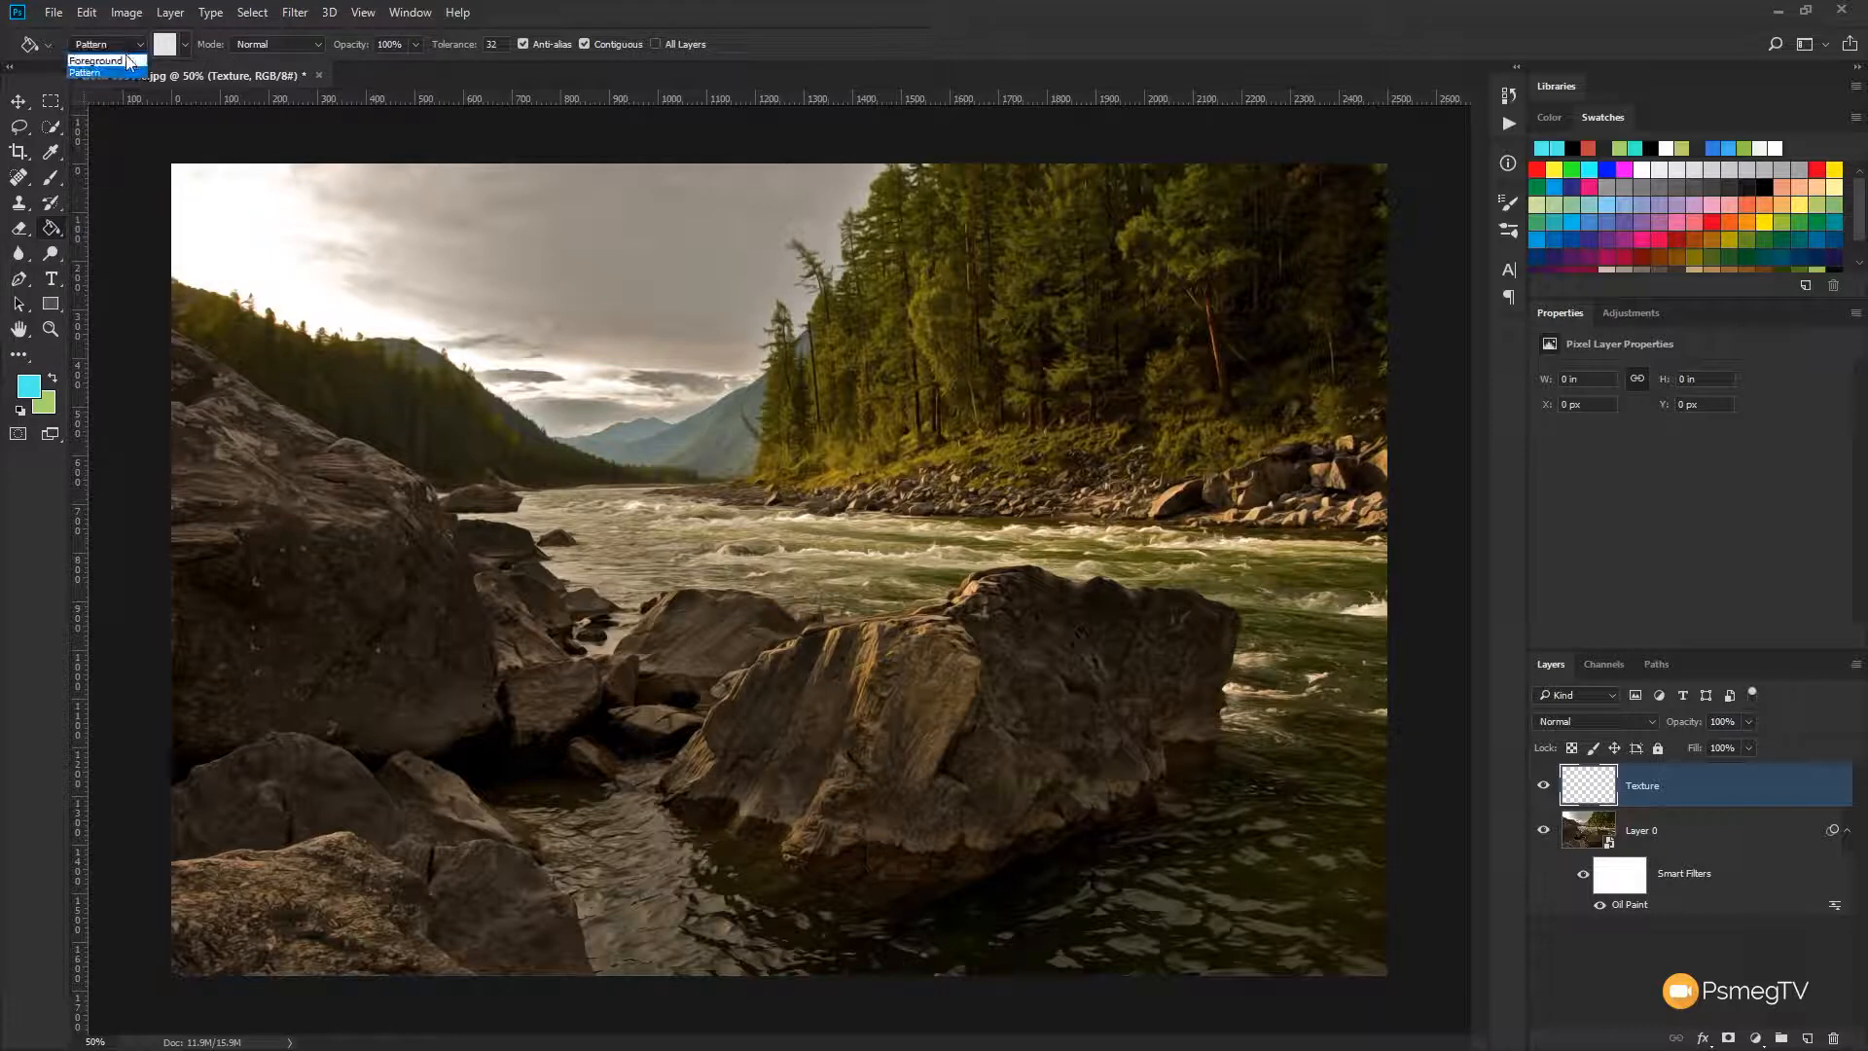
click(90, 56)
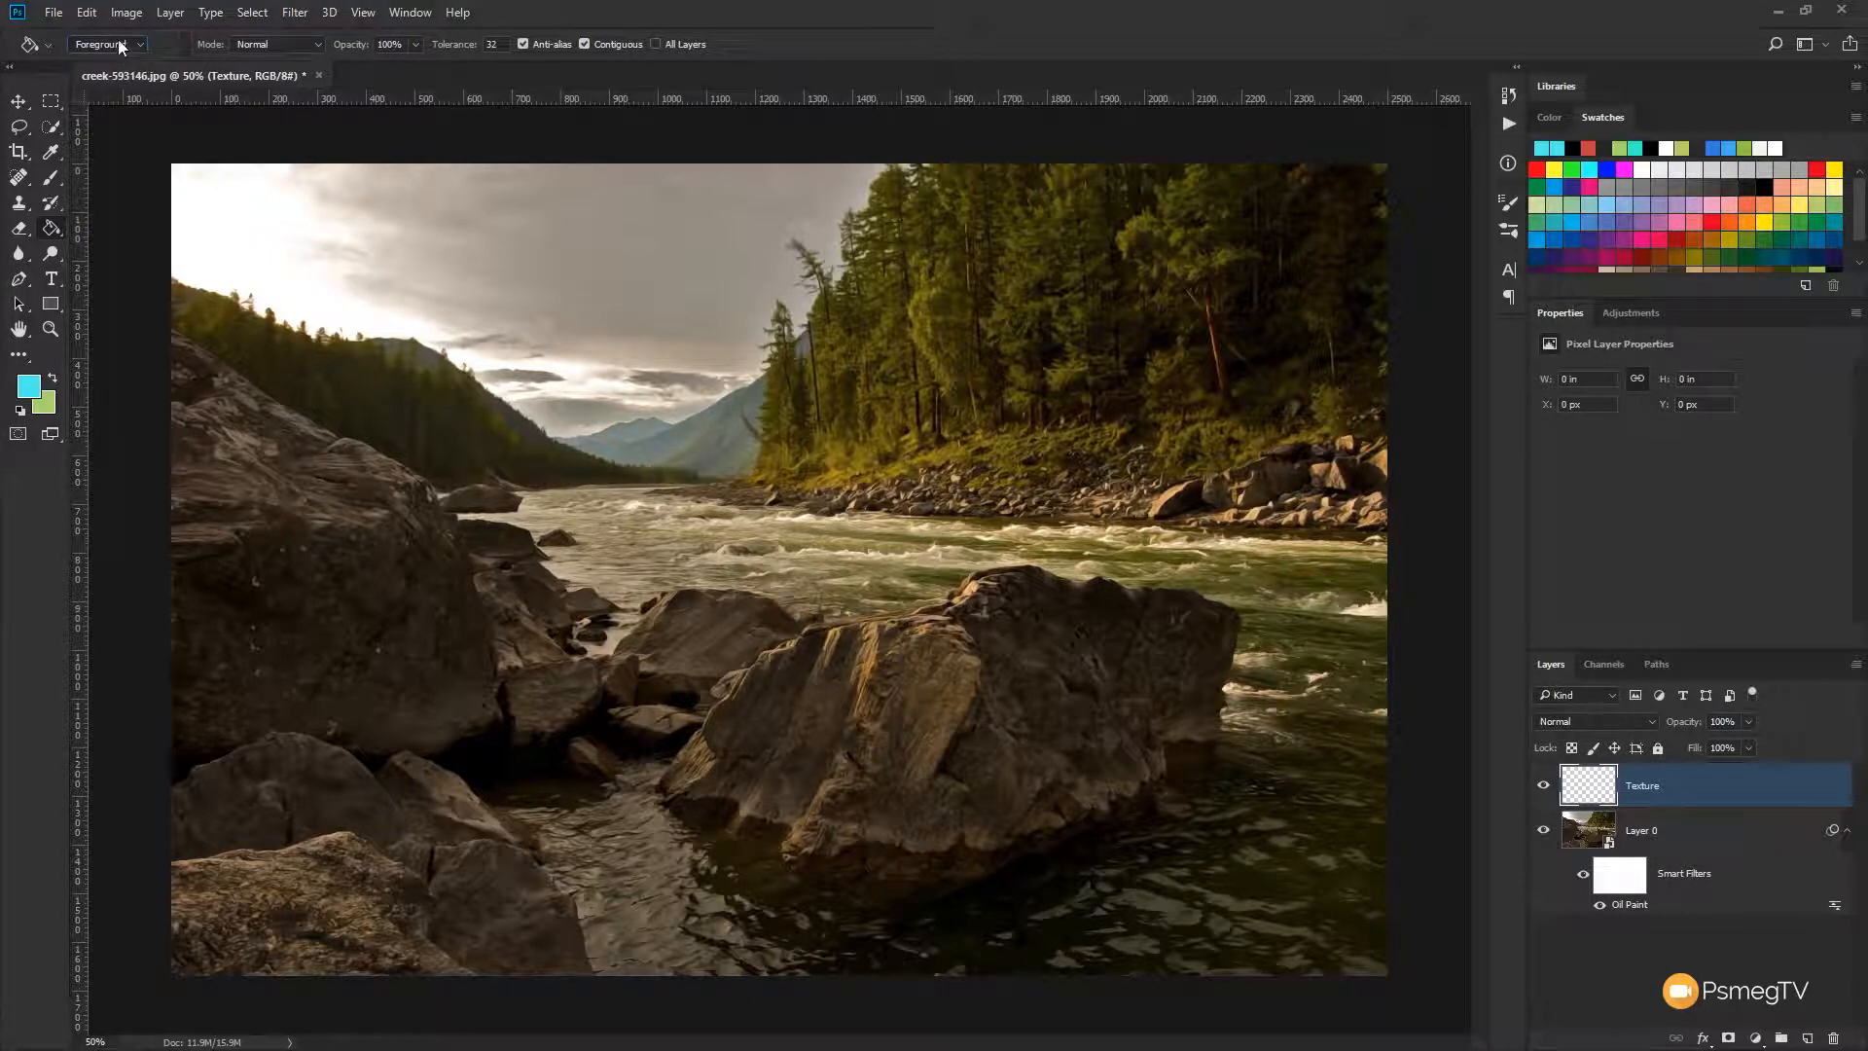
click(132, 44)
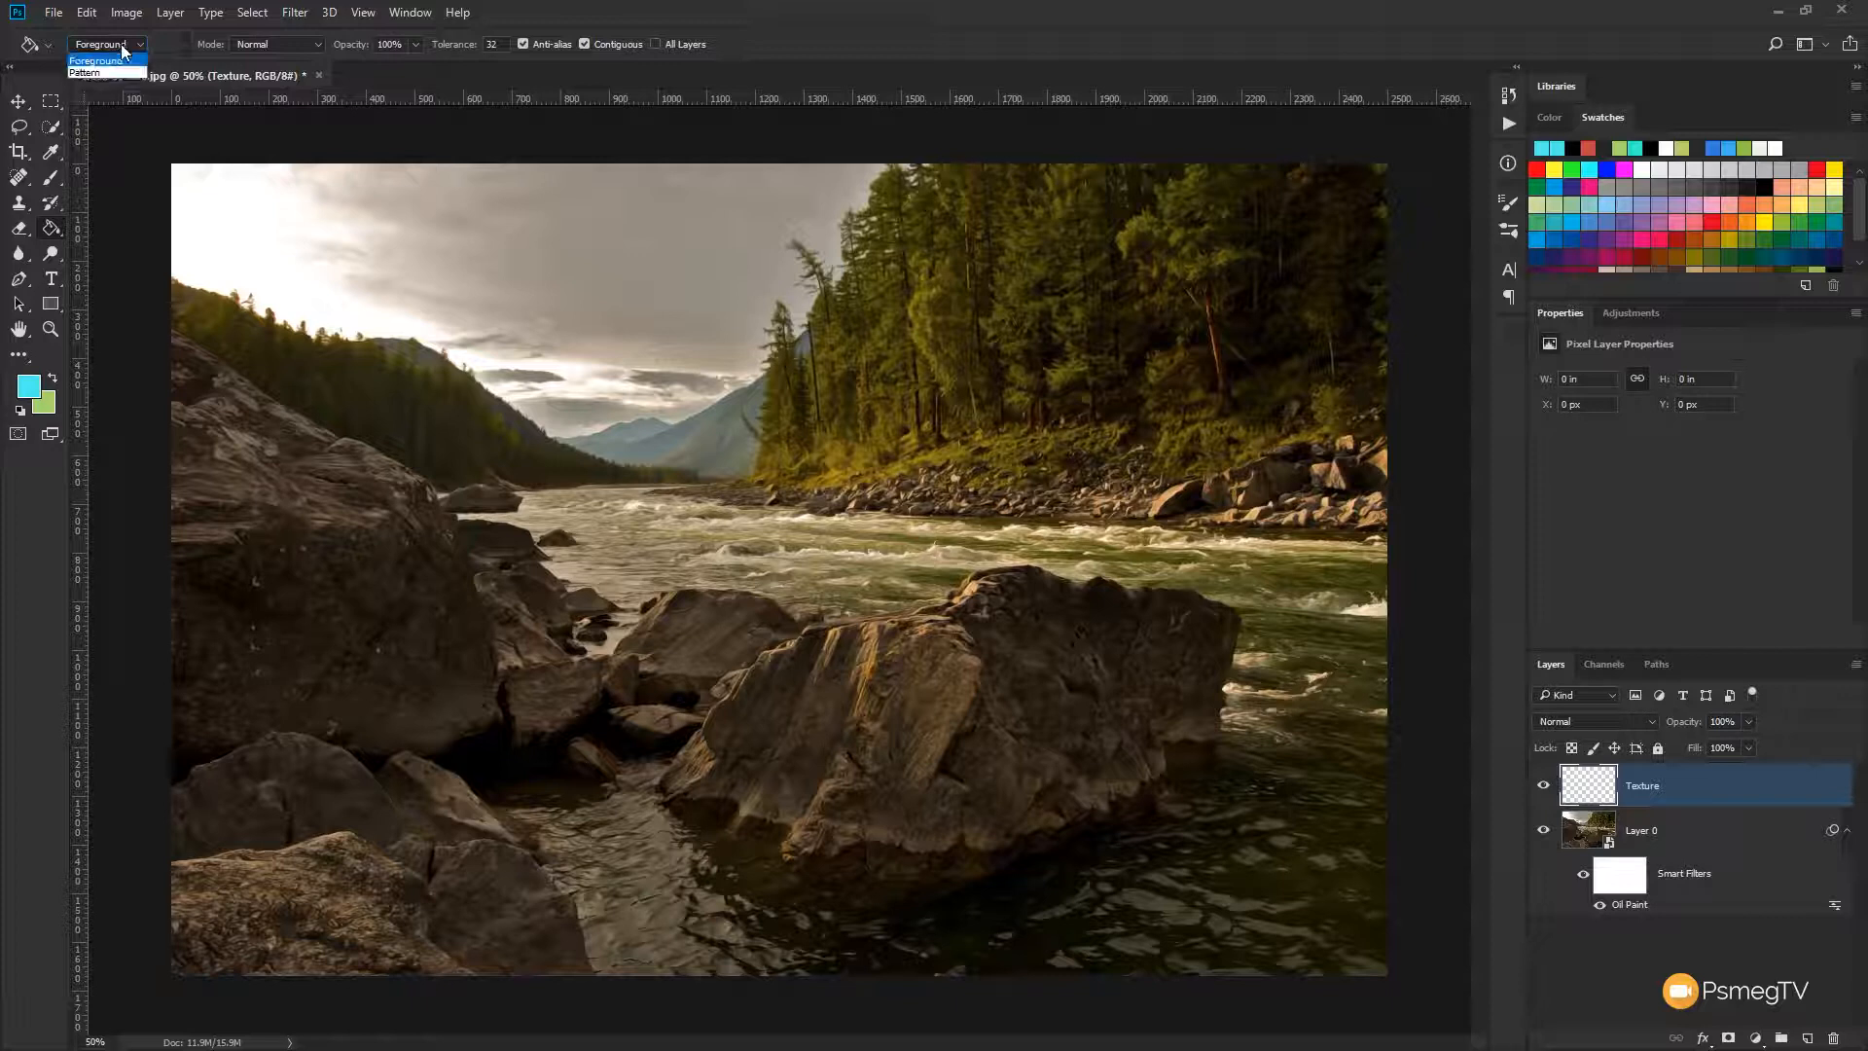
click(85, 71)
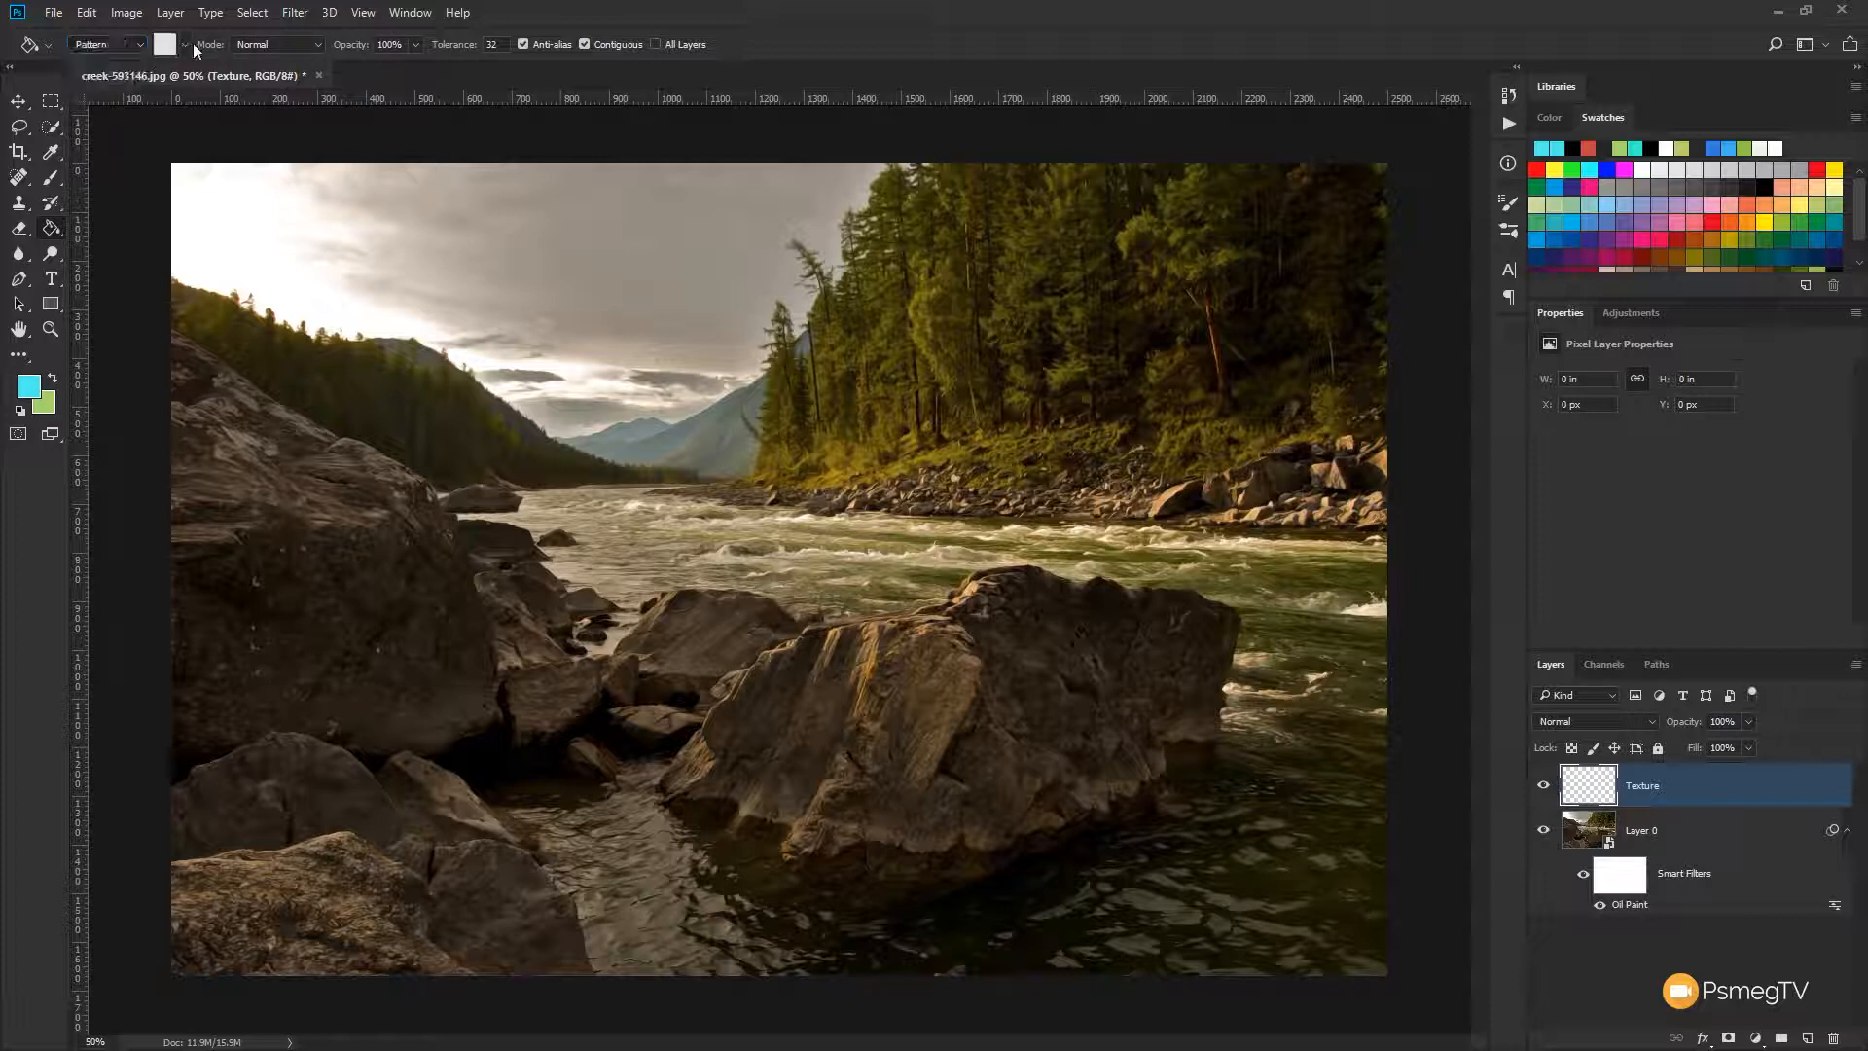
click(190, 44)
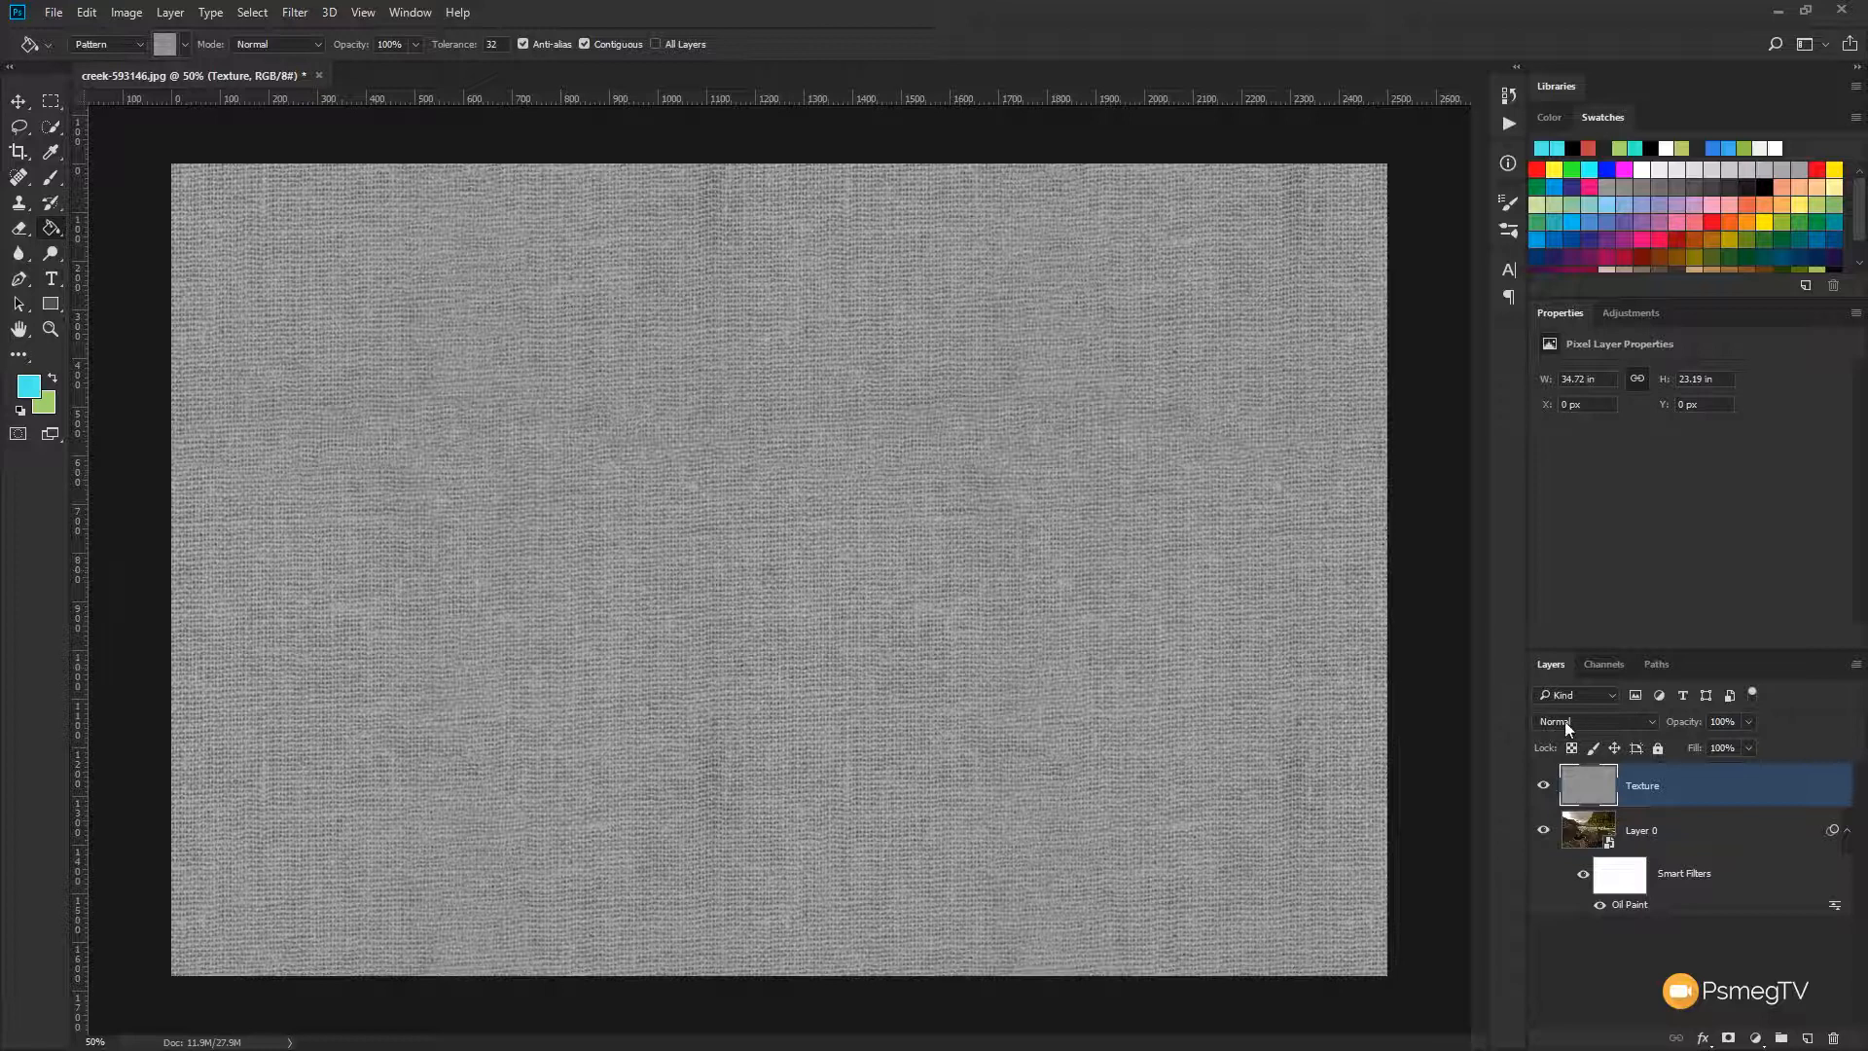
Set the Texture layer's blend mode to Overlay
click(1594, 721)
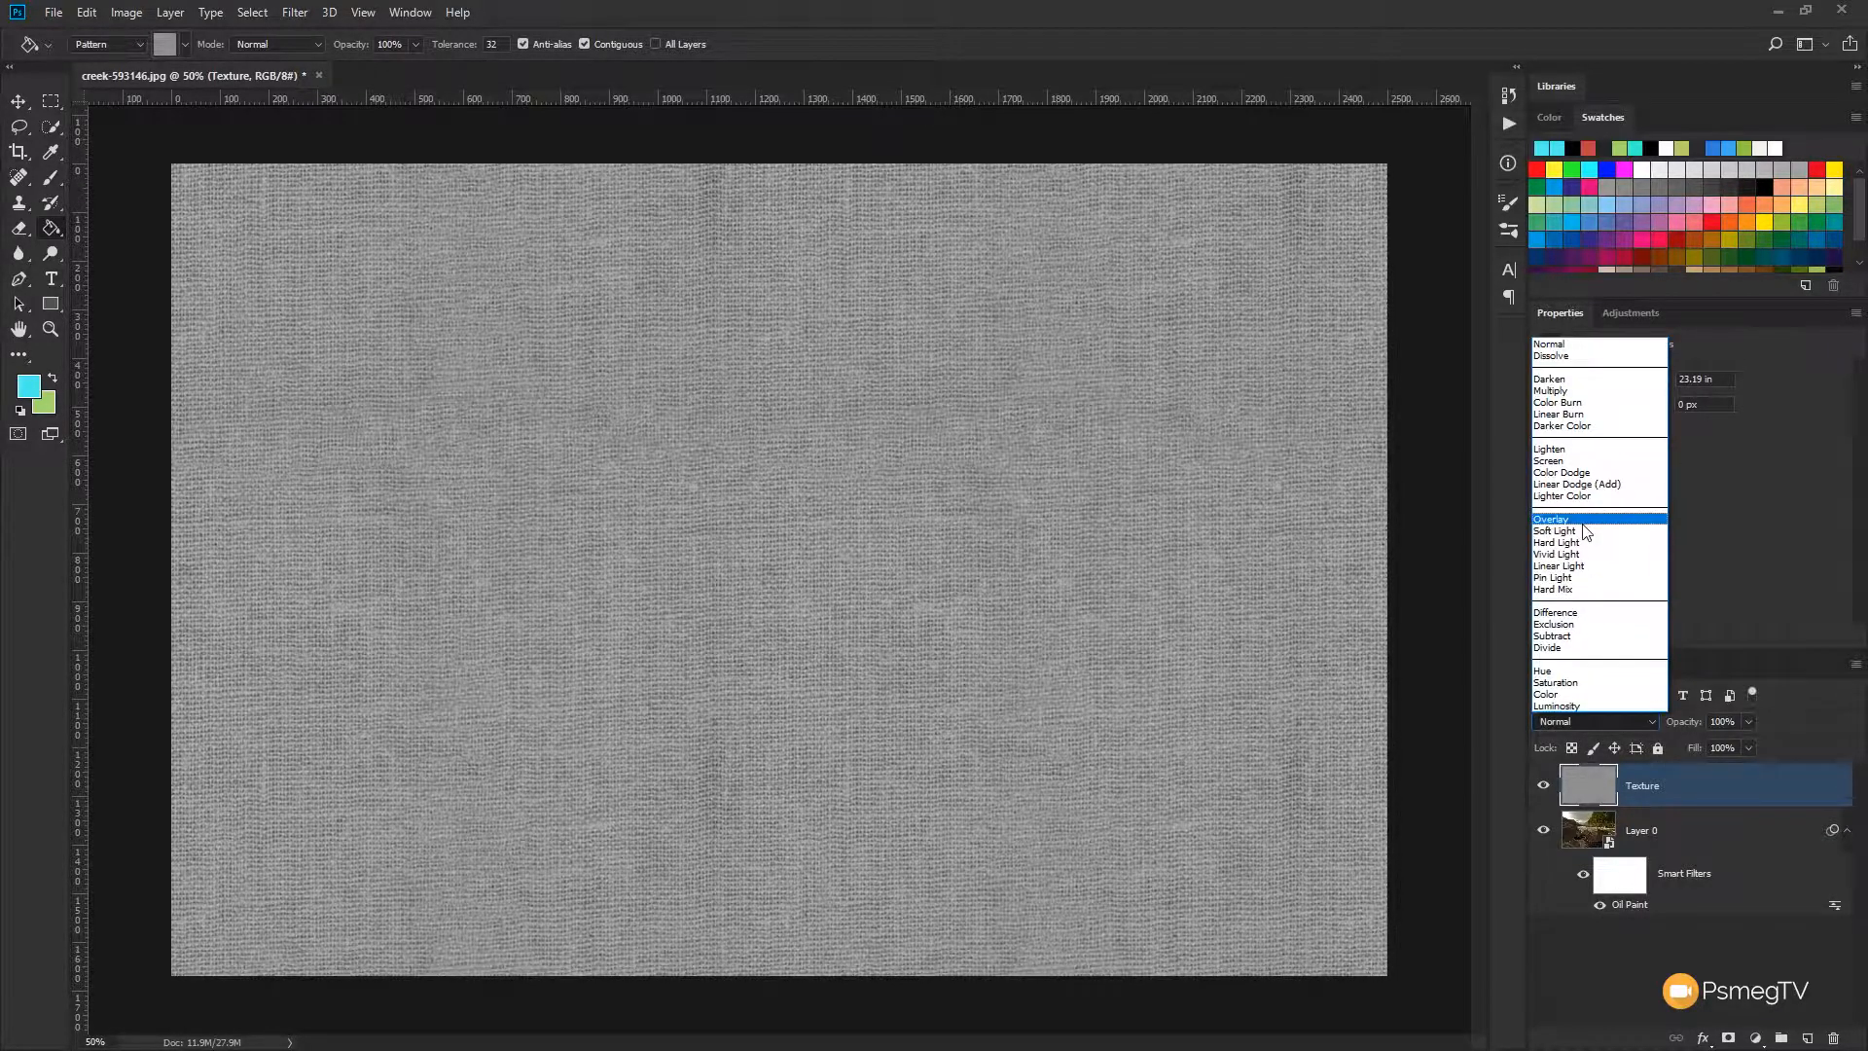
click(1550, 519)
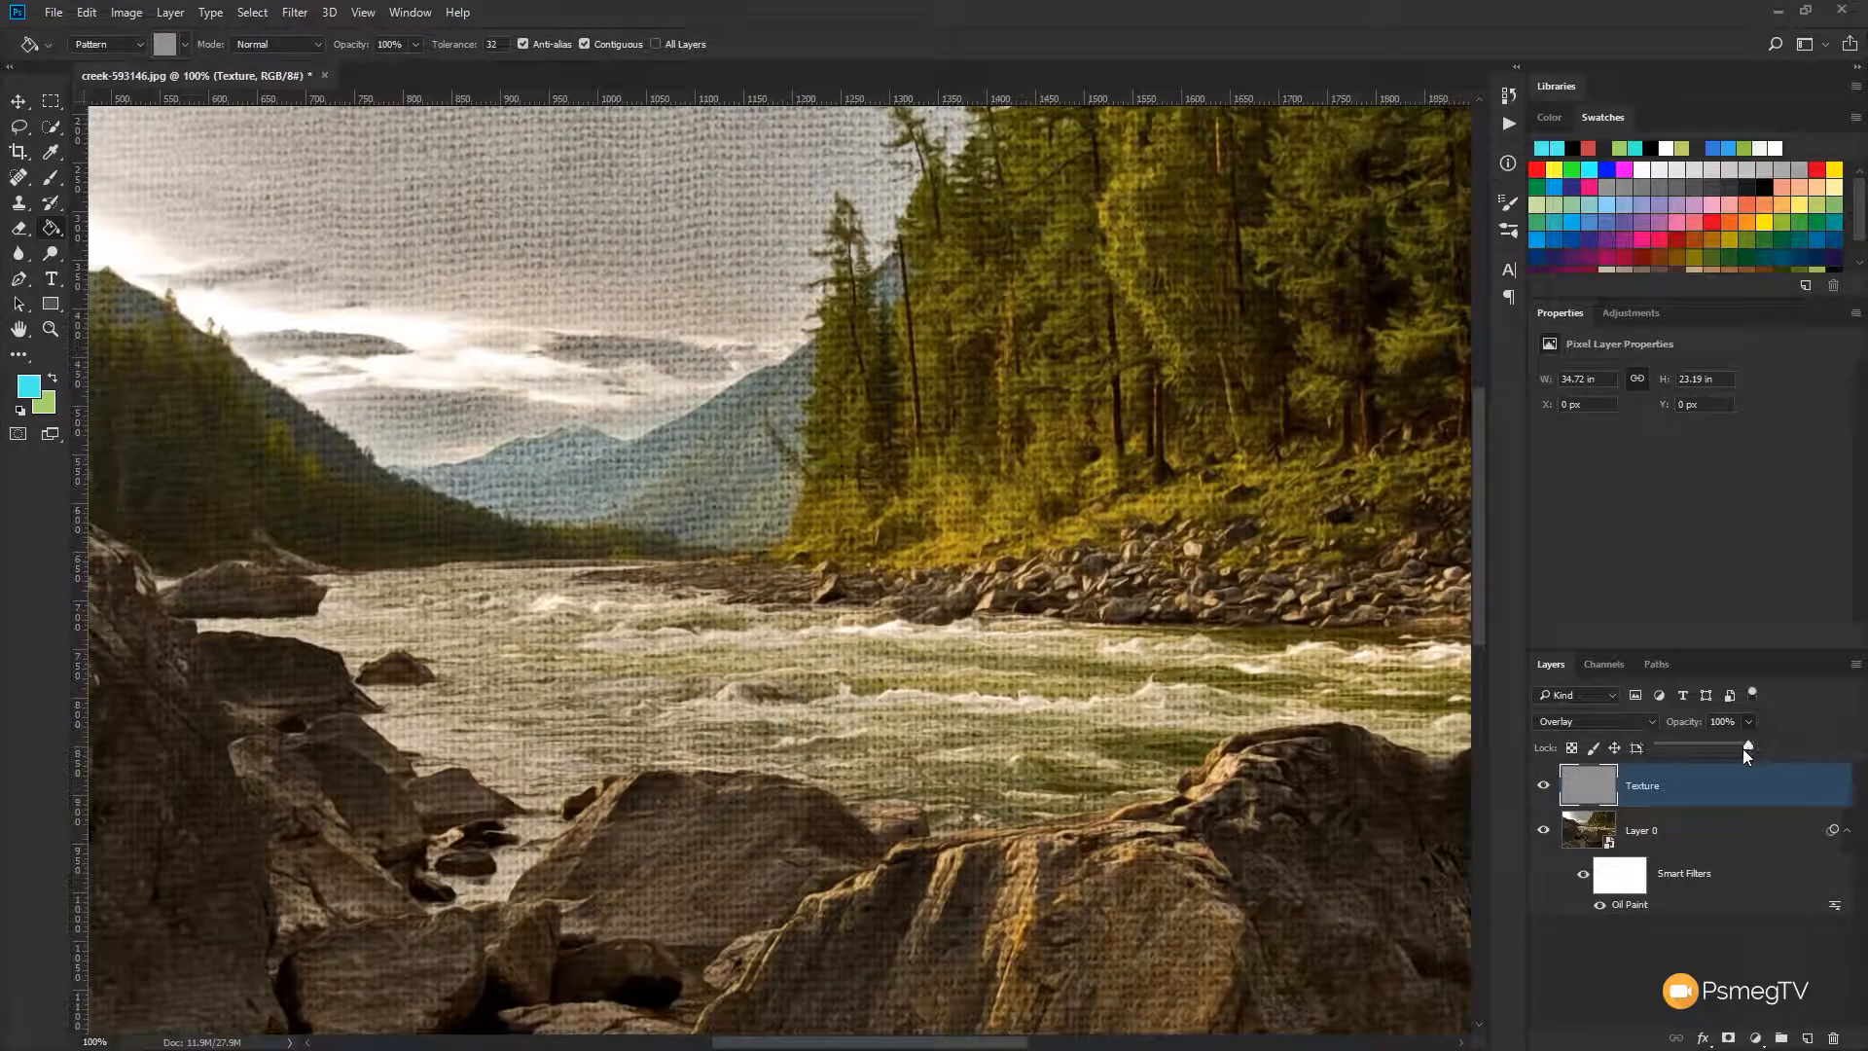
Lower the Texture layer's opacity to 40%
drag(1746, 748, 1700, 748)
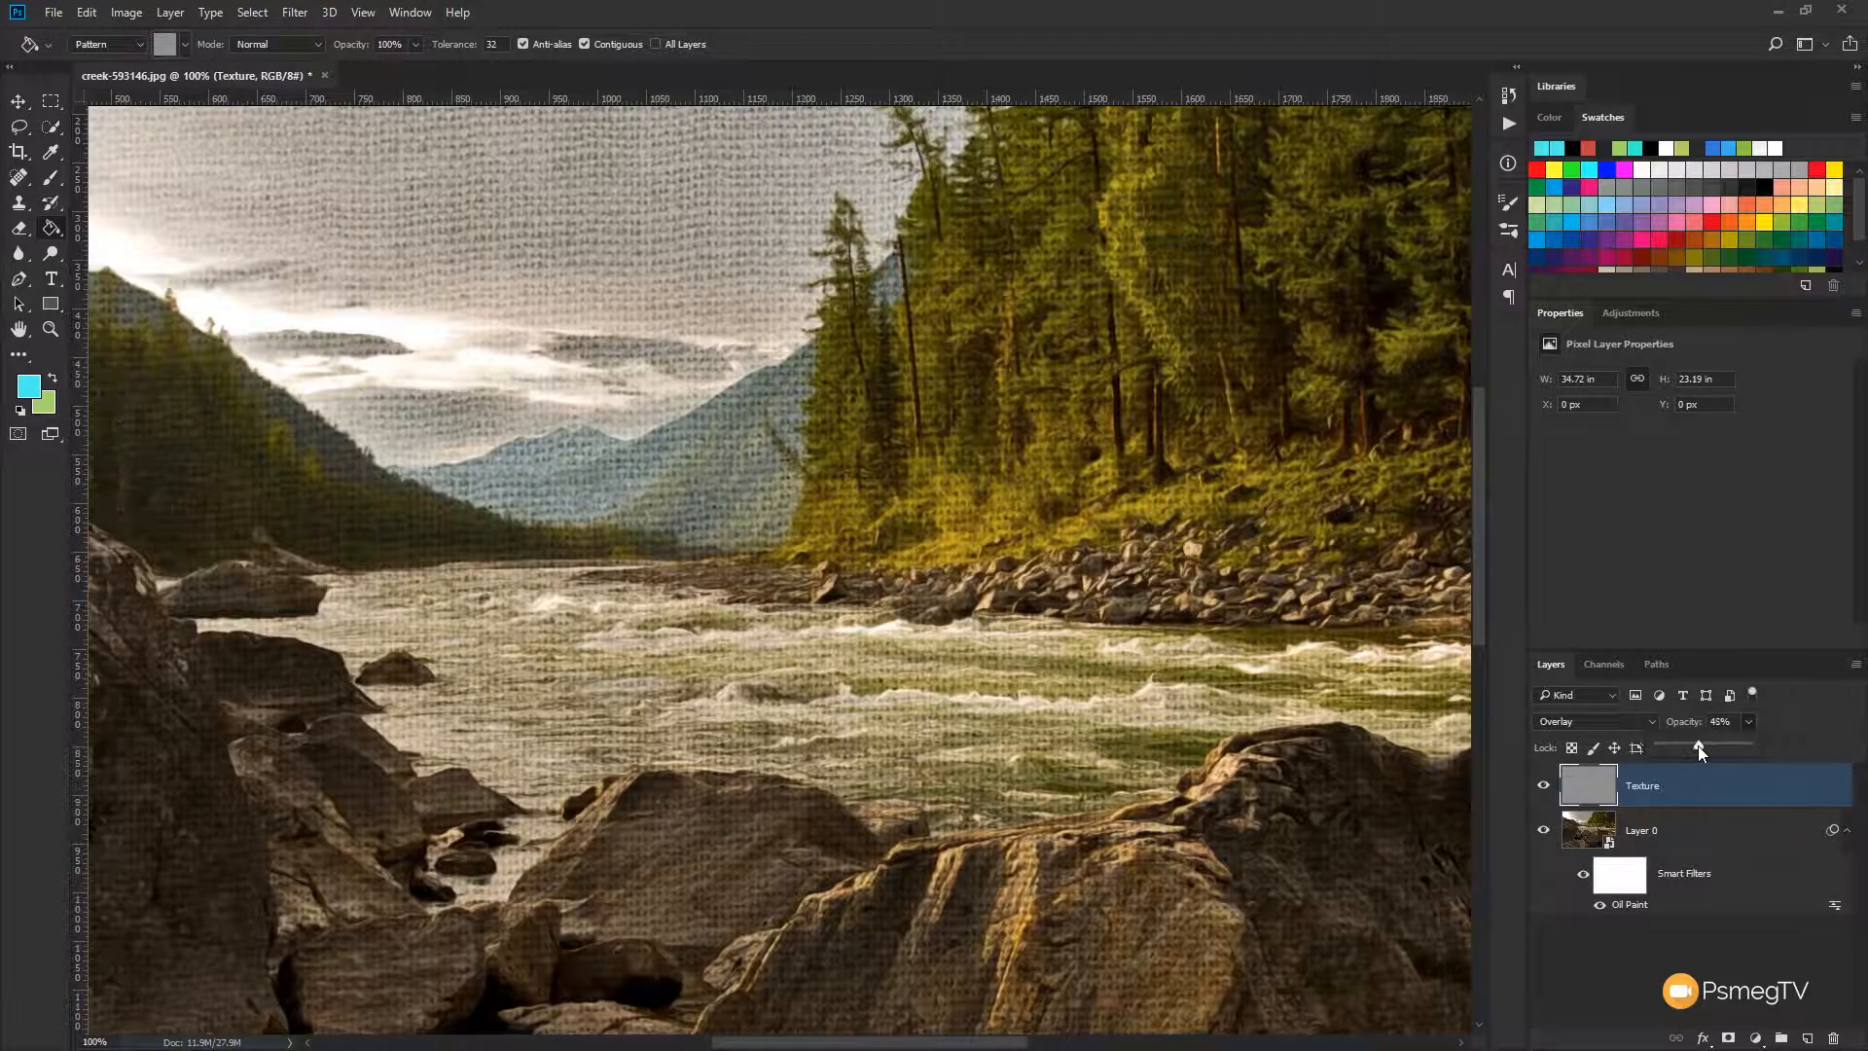
drag(1699, 750, 1694, 750)
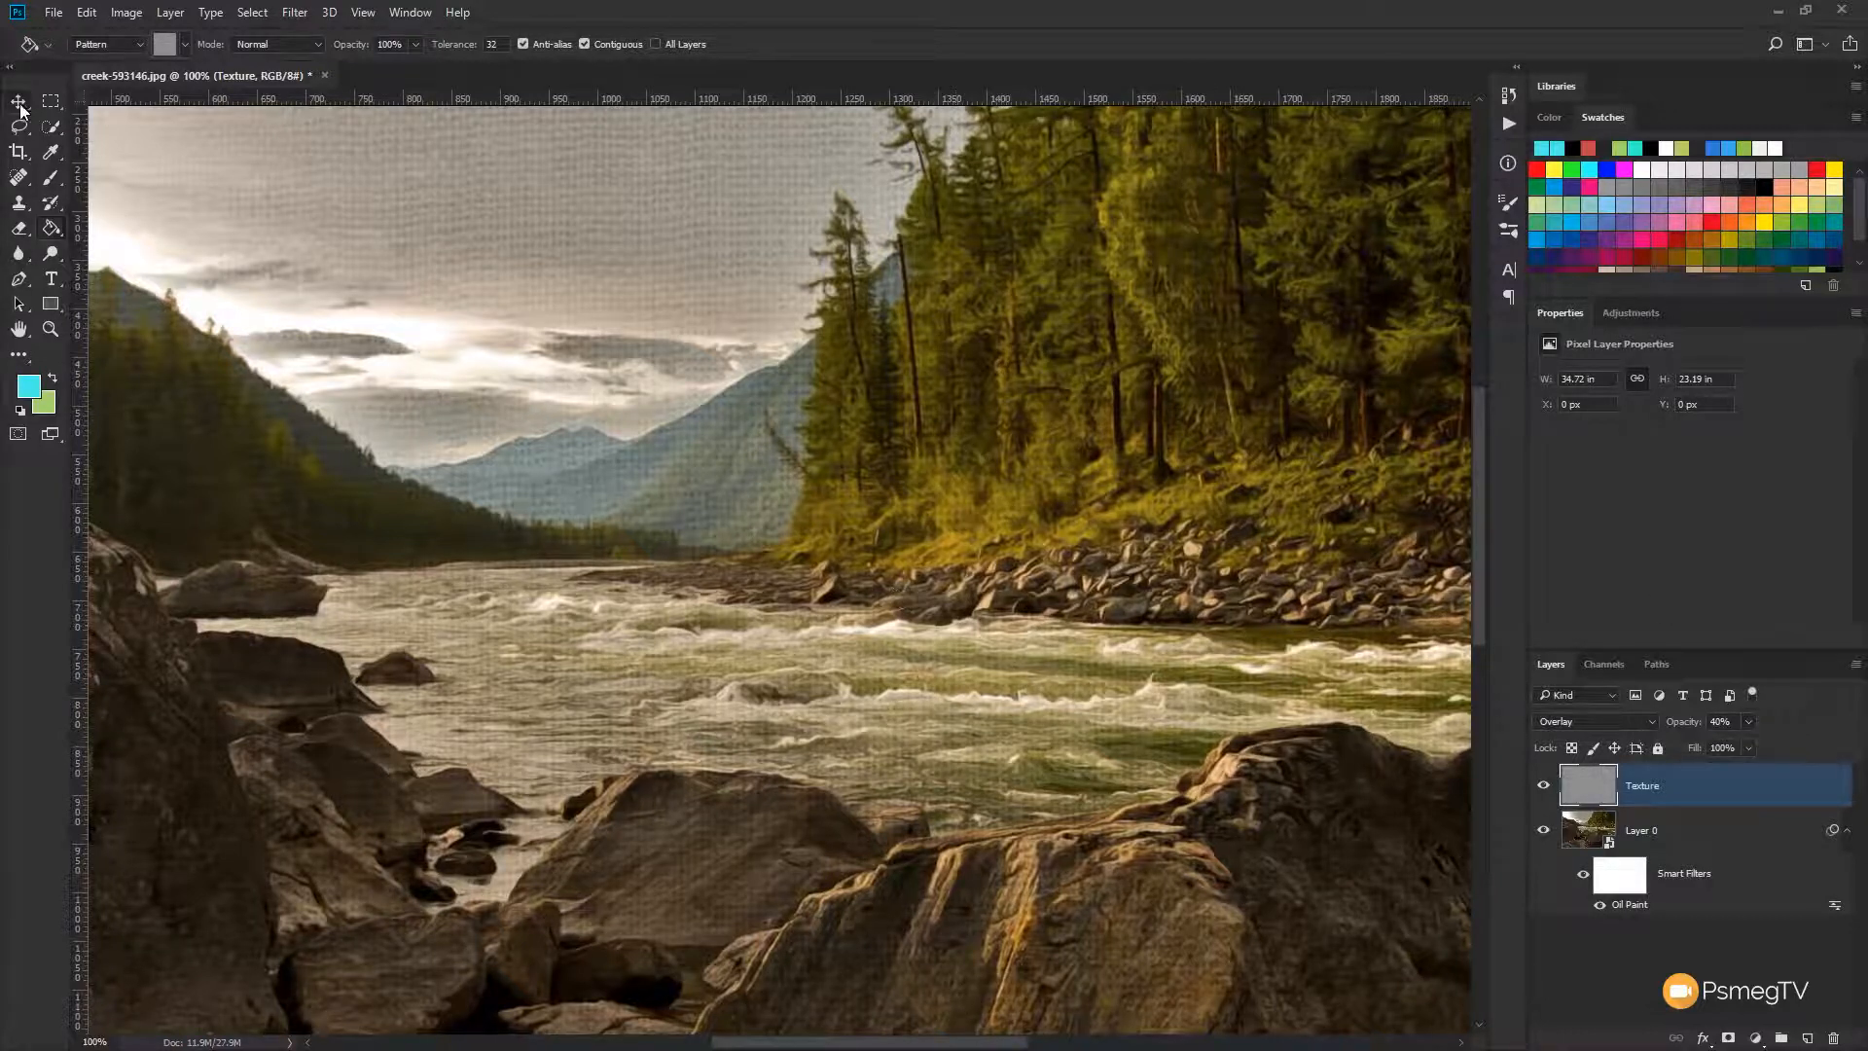
click(18, 100)
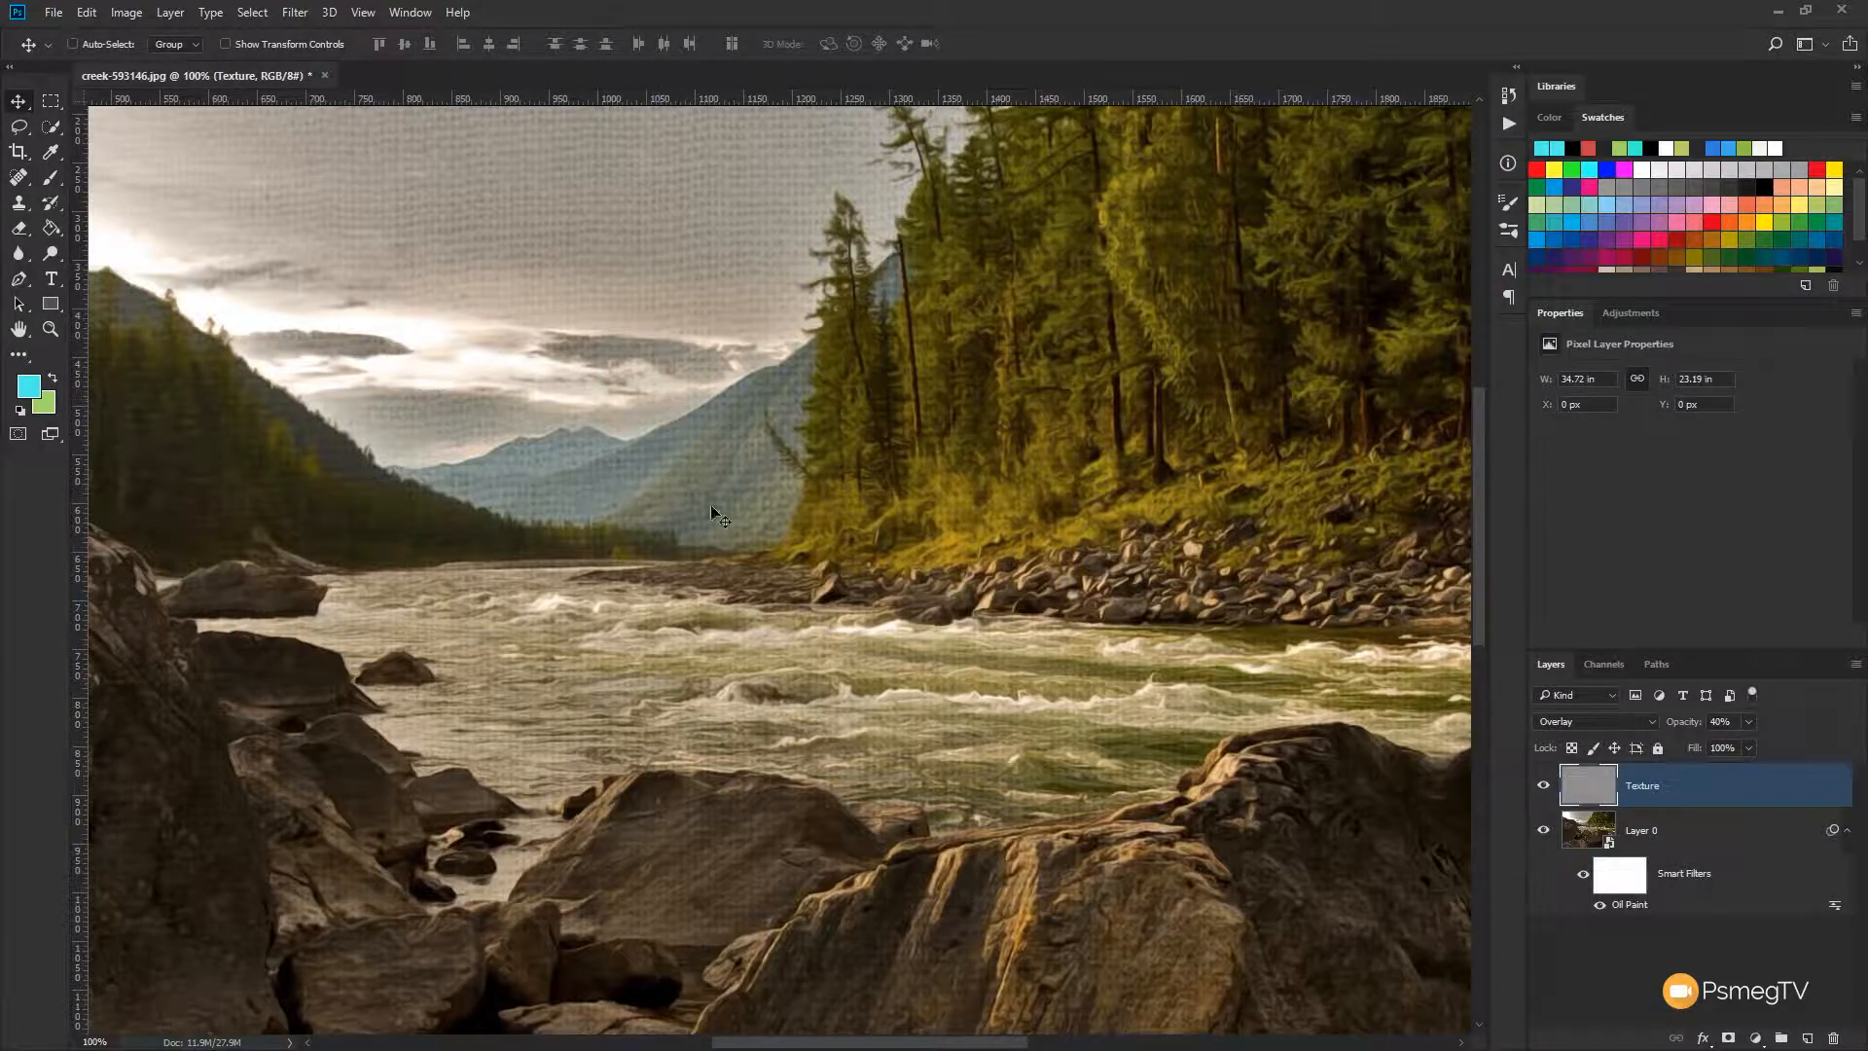